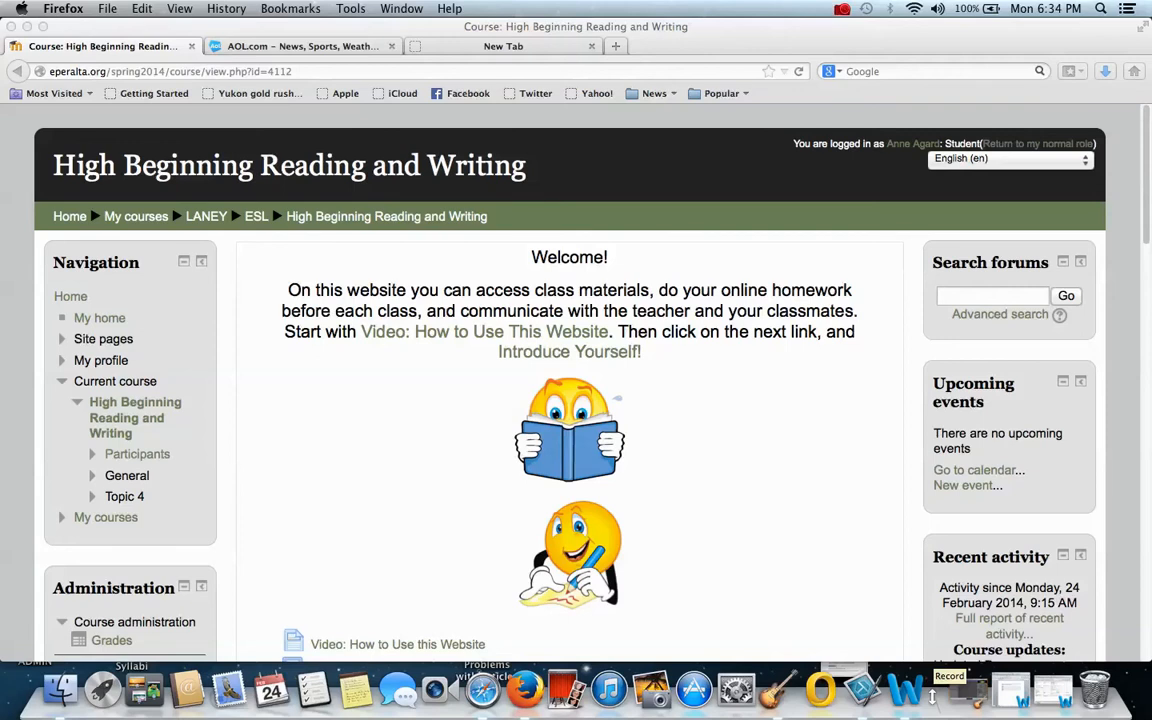
mouse_move(1132, 592)
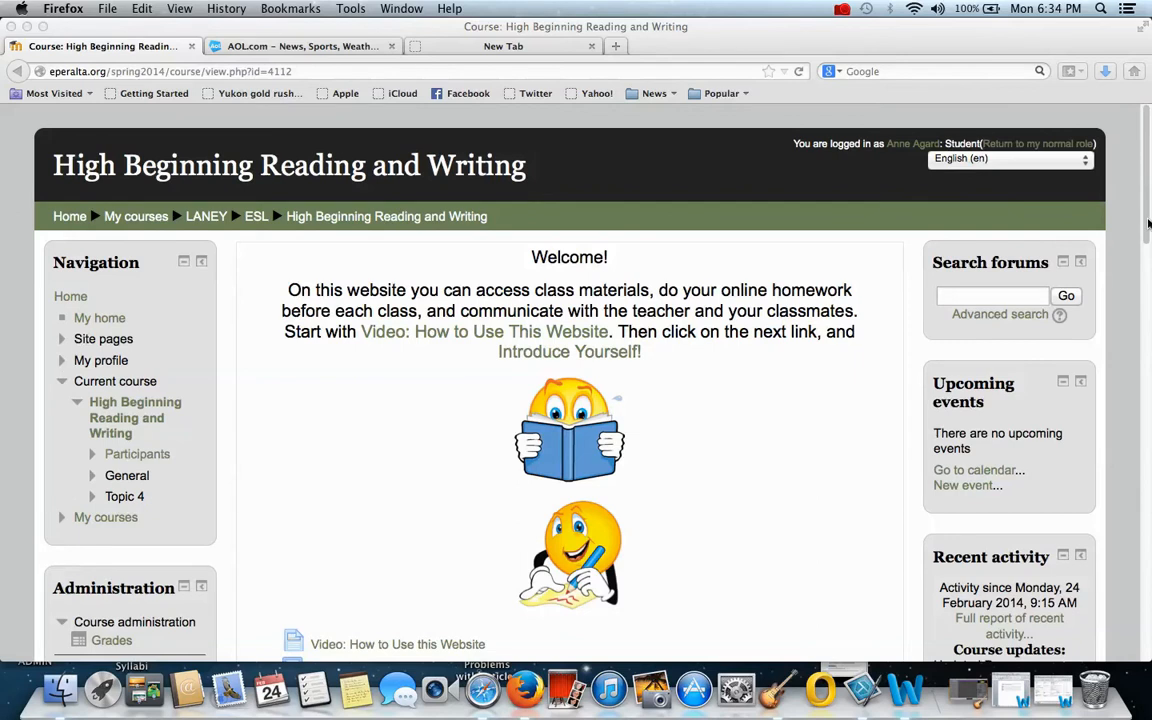
Step: Open the 'Introduce Yourself!' forum from the High Beginning Reading and Writing course page
scroll("down", 3)
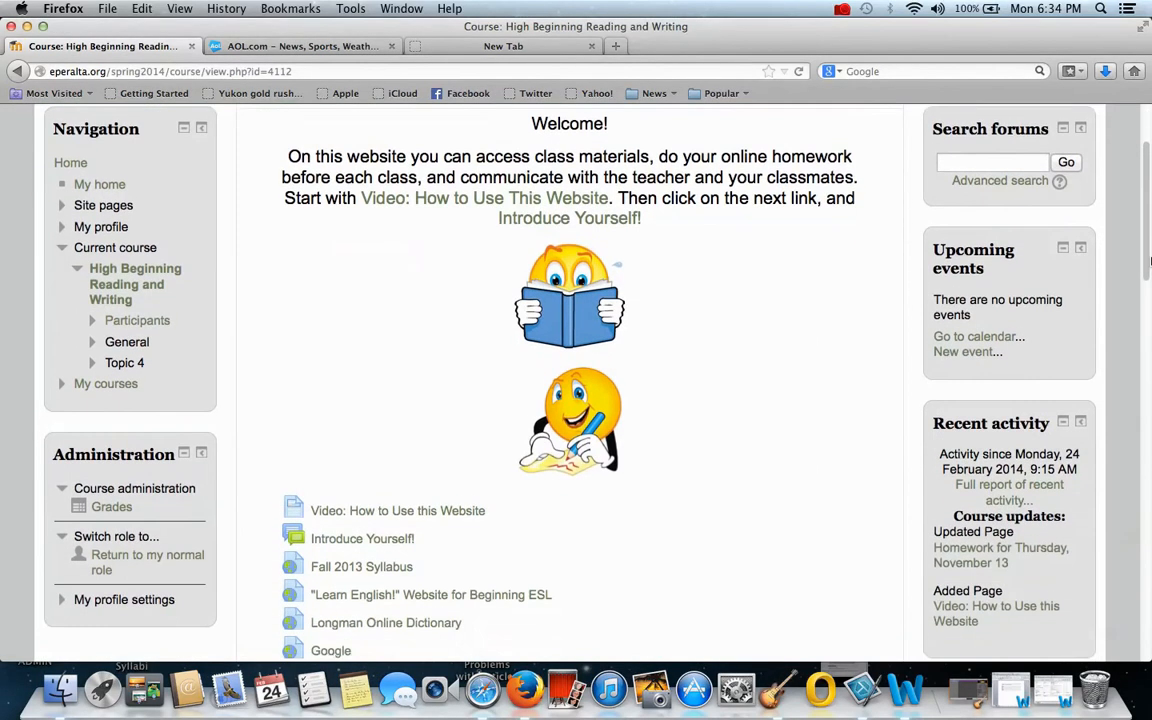
scroll("down", 3)
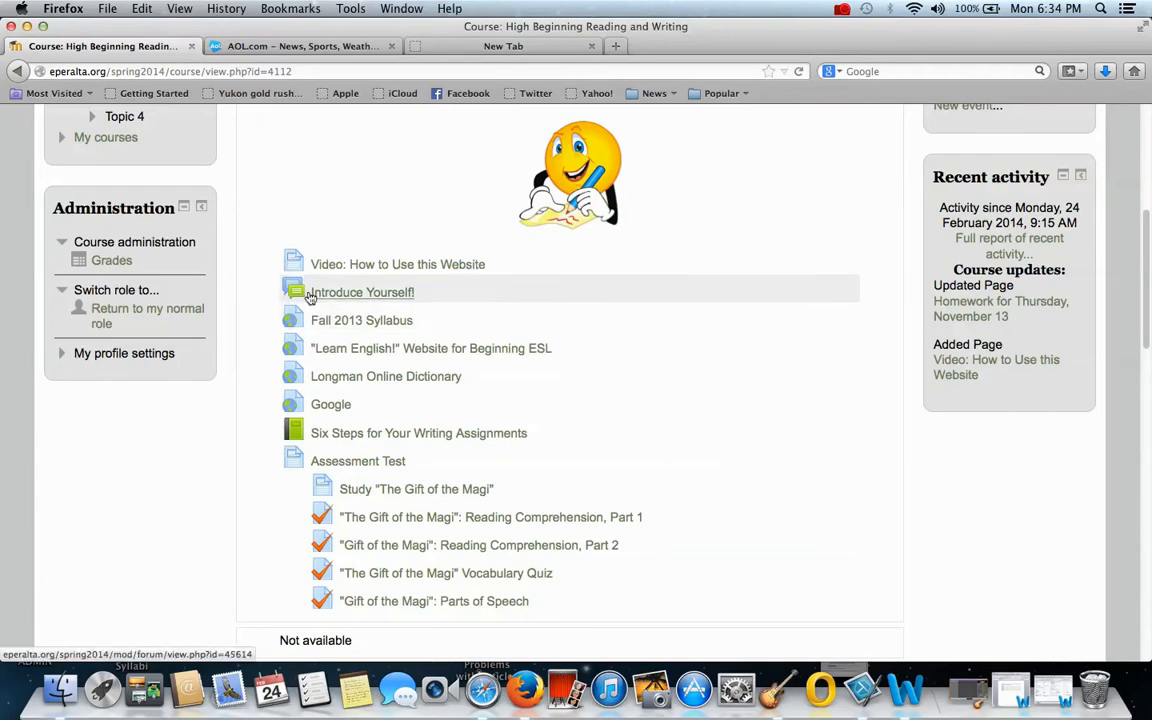
mouse_move(304, 282)
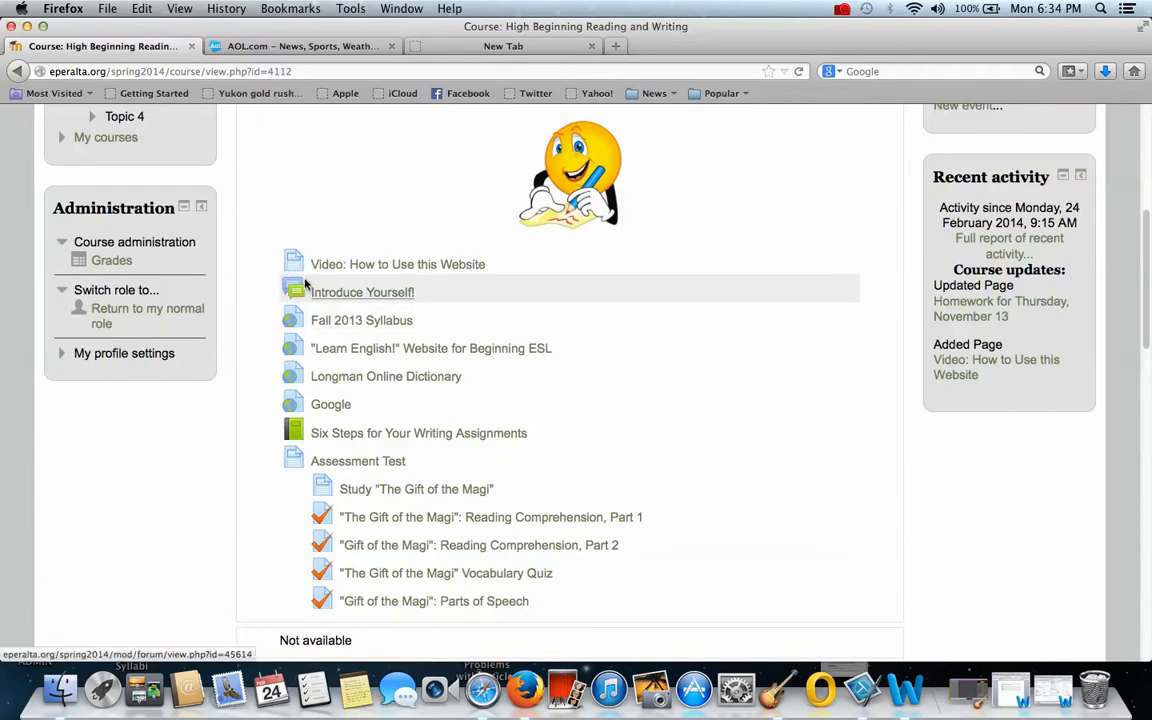
mouse_move(376, 300)
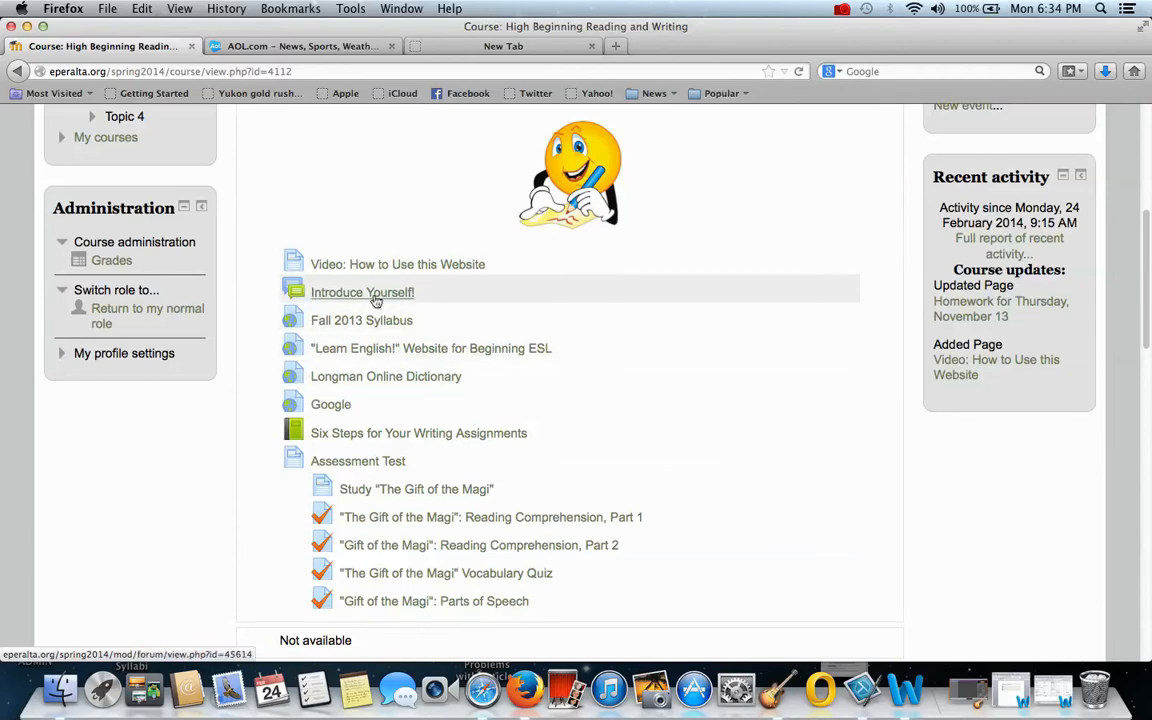
left_click(362, 292)
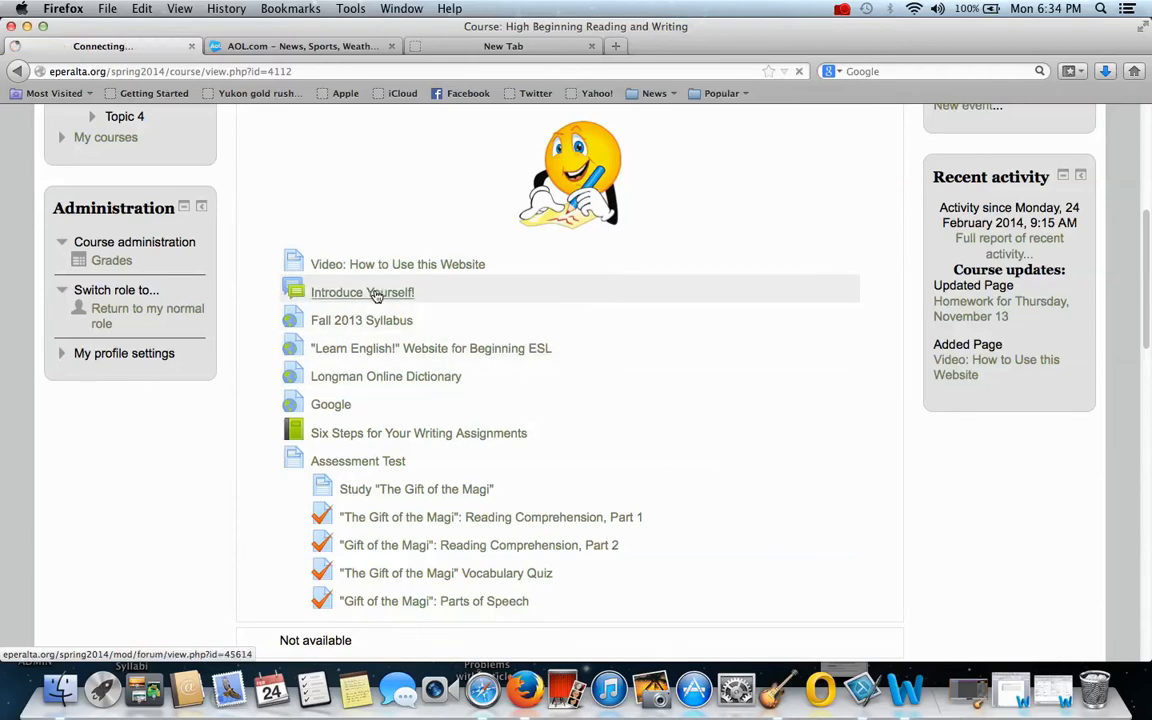
Step: Start a new discussion topic in the empty Introduce Yourself forum
left_click(362, 292)
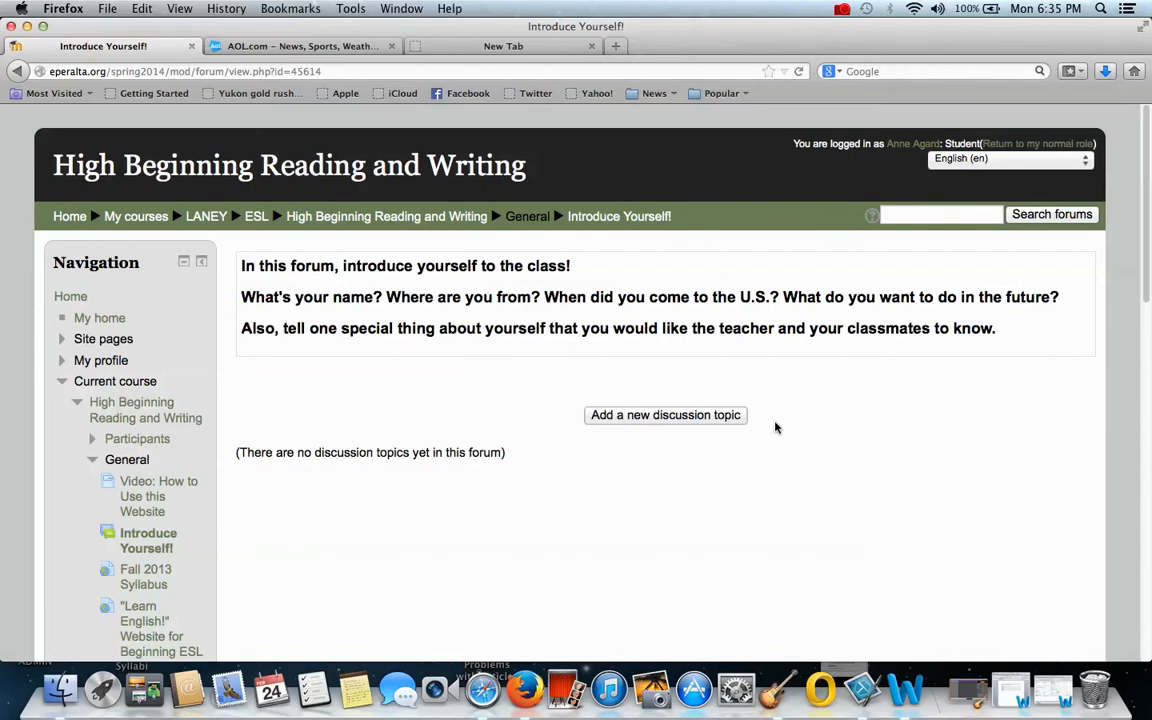
mouse_move(900, 484)
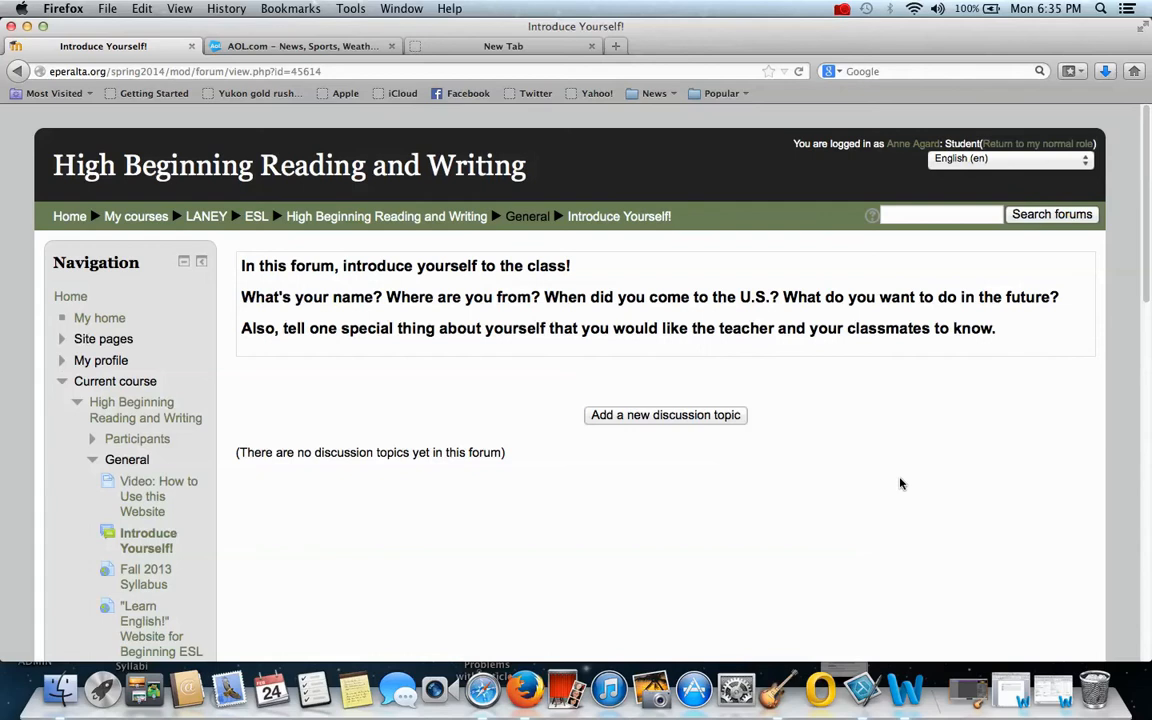
mouse_move(704, 428)
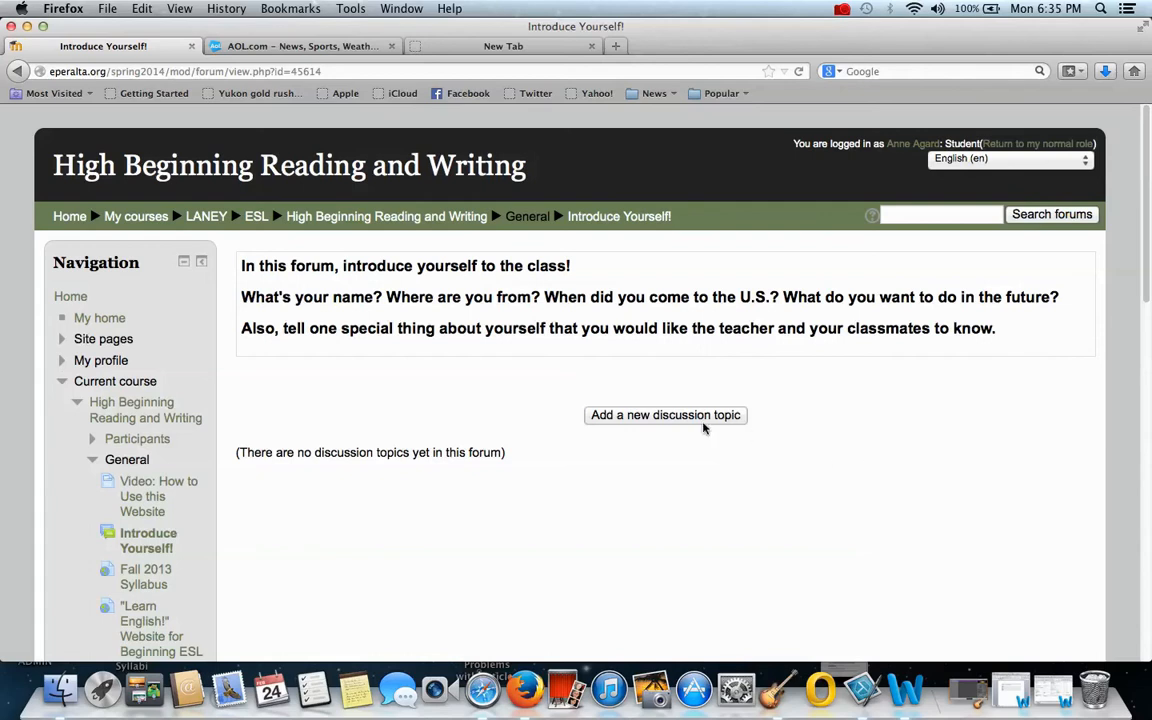
left_click(664, 414)
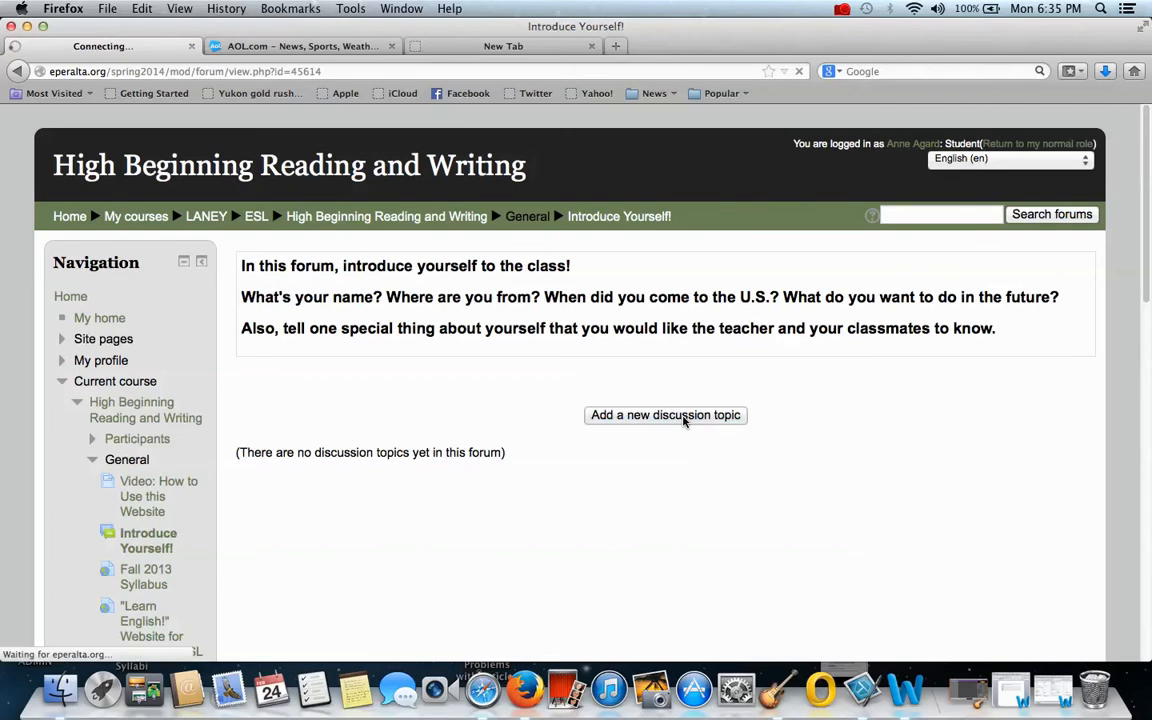
Step: Enter the subject and begin the message: 'My name is Annie Agard. I'm from Massachusetts.'
left_click(664, 414)
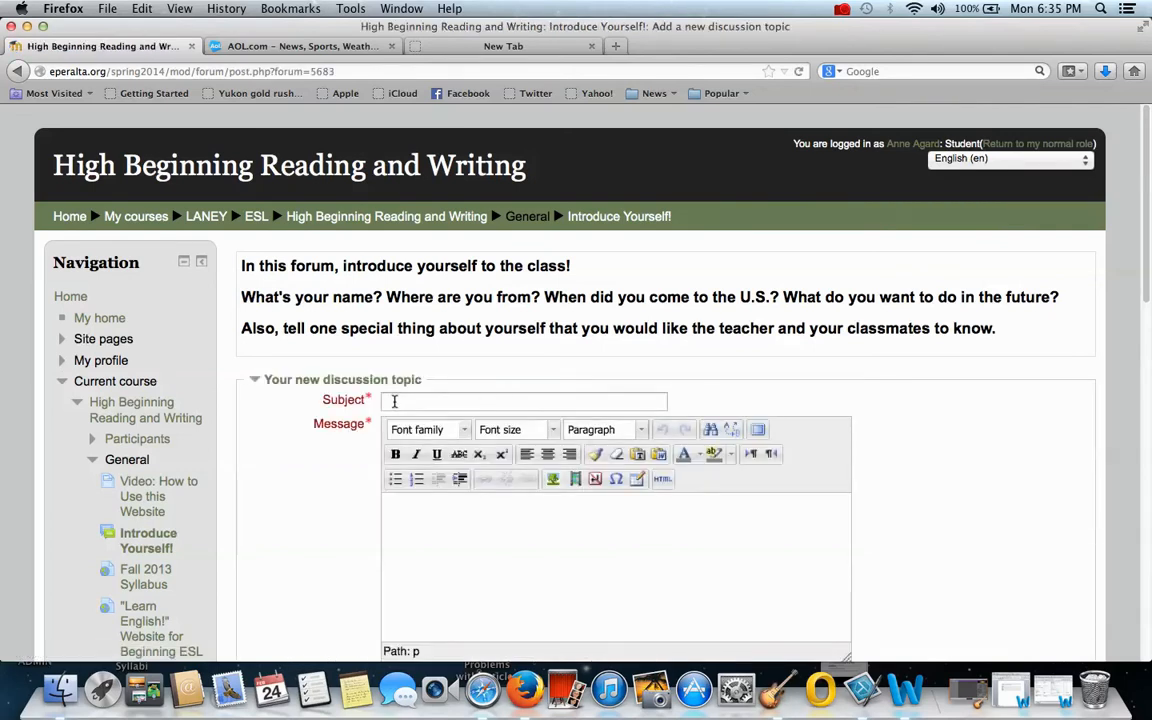
left_click(522, 400)
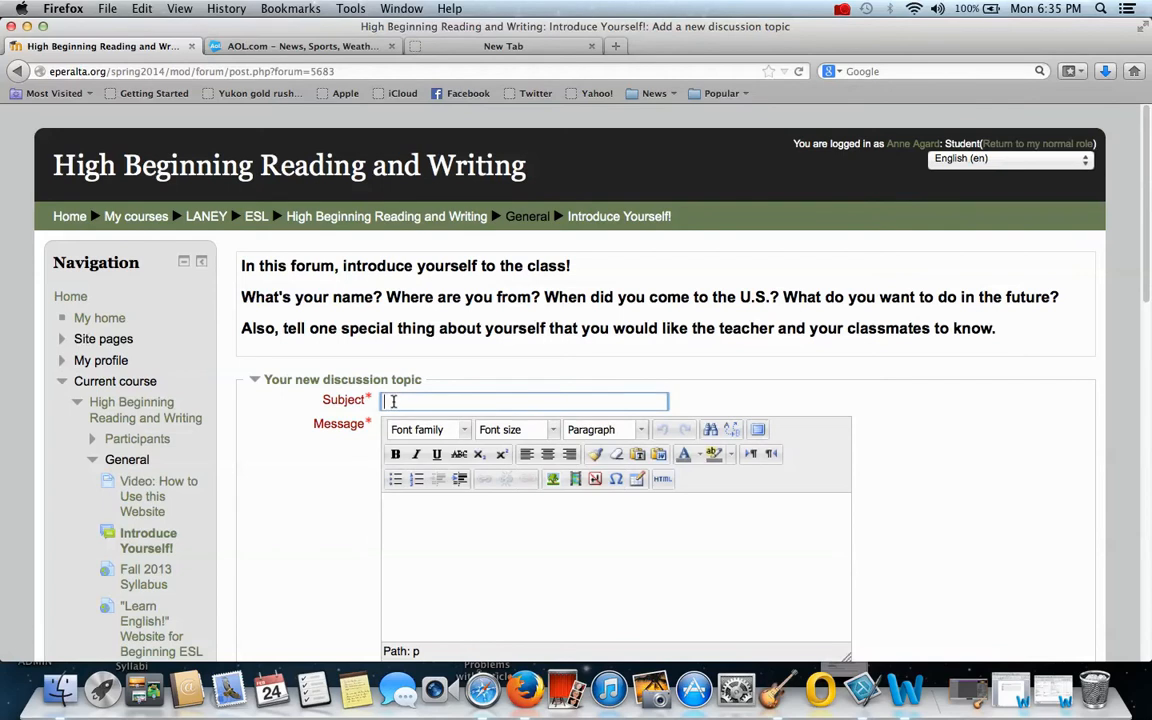
type("Annie Agard")
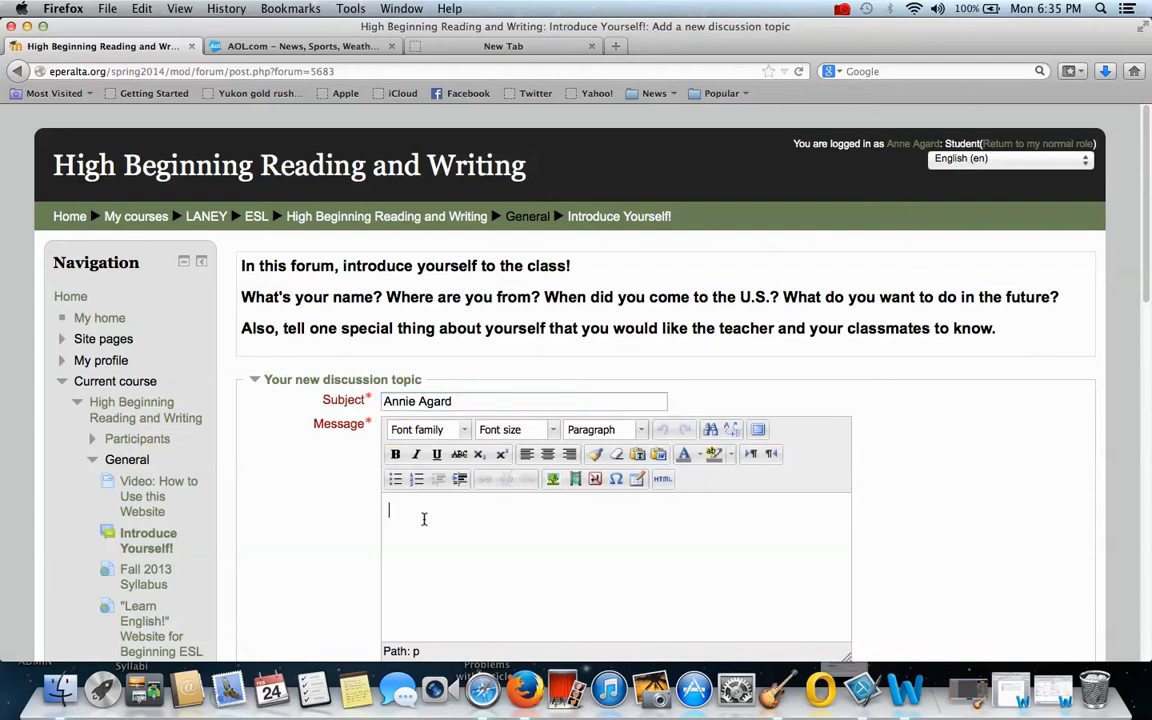
type("My name is")
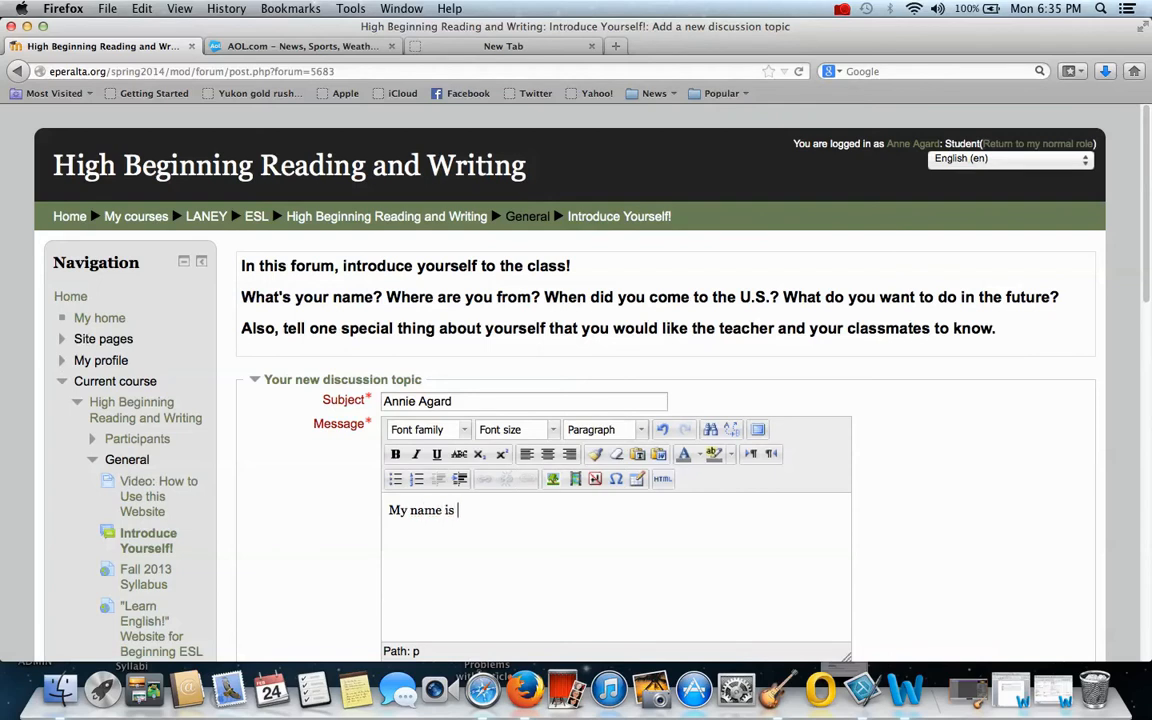
type("Annie Agard")
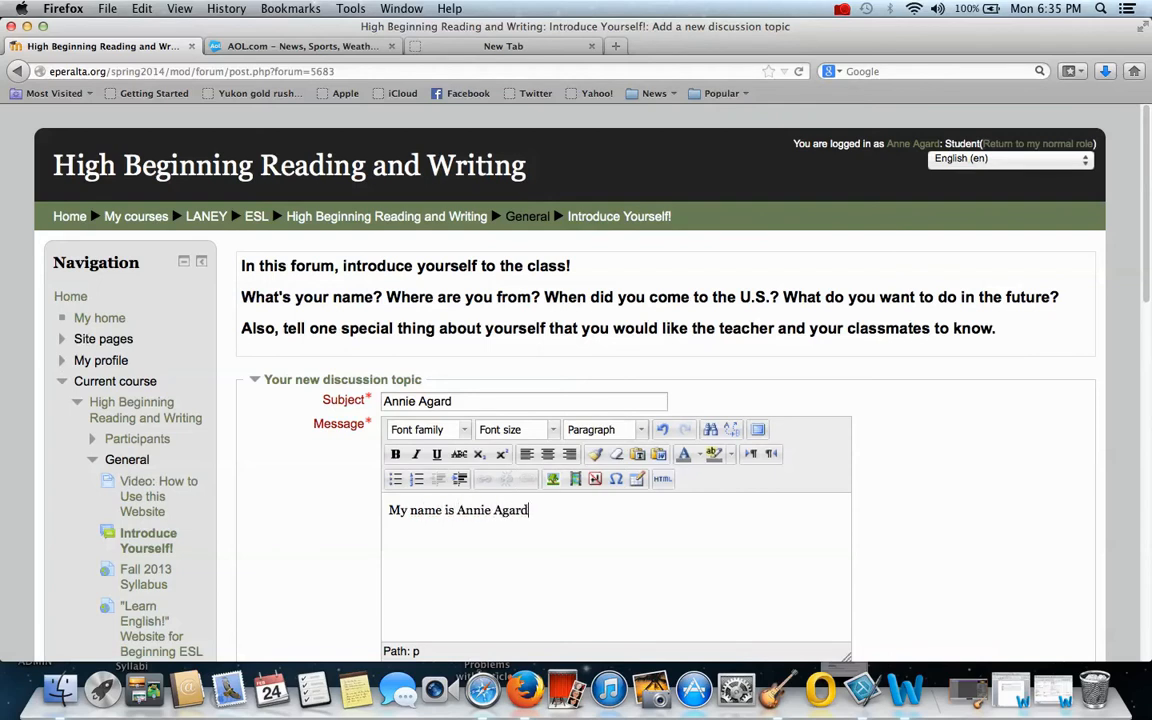
type(". I")
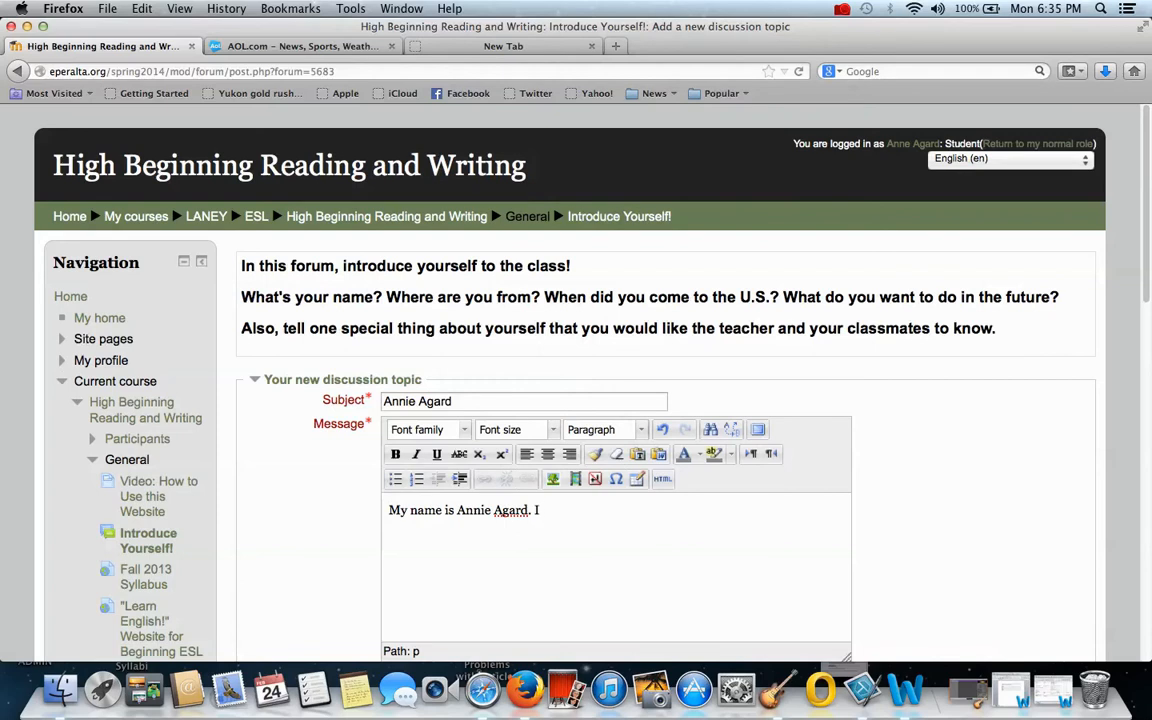
type("'m from")
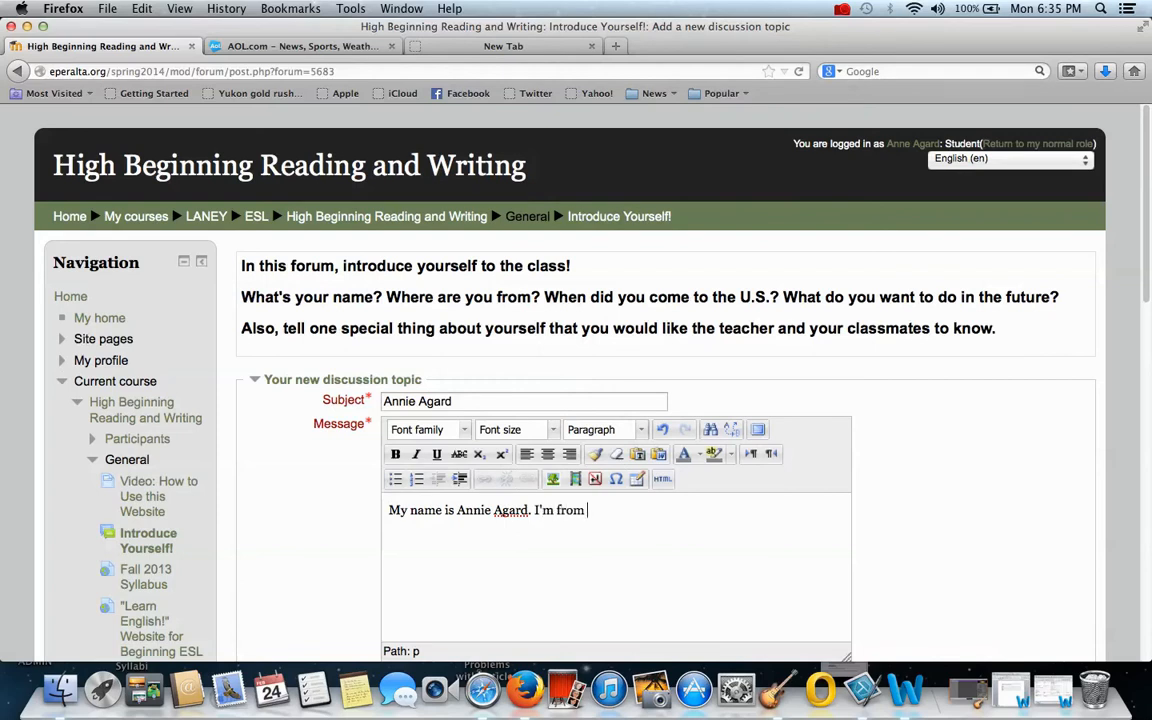
type("Massach")
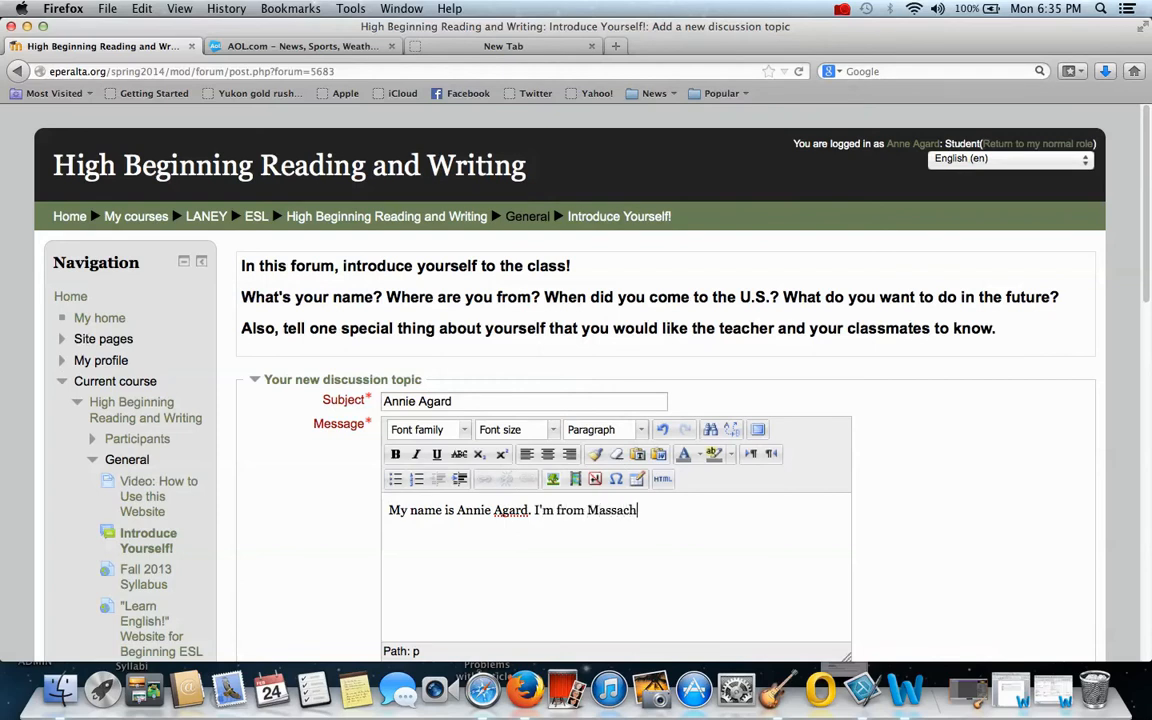
type("usetts.")
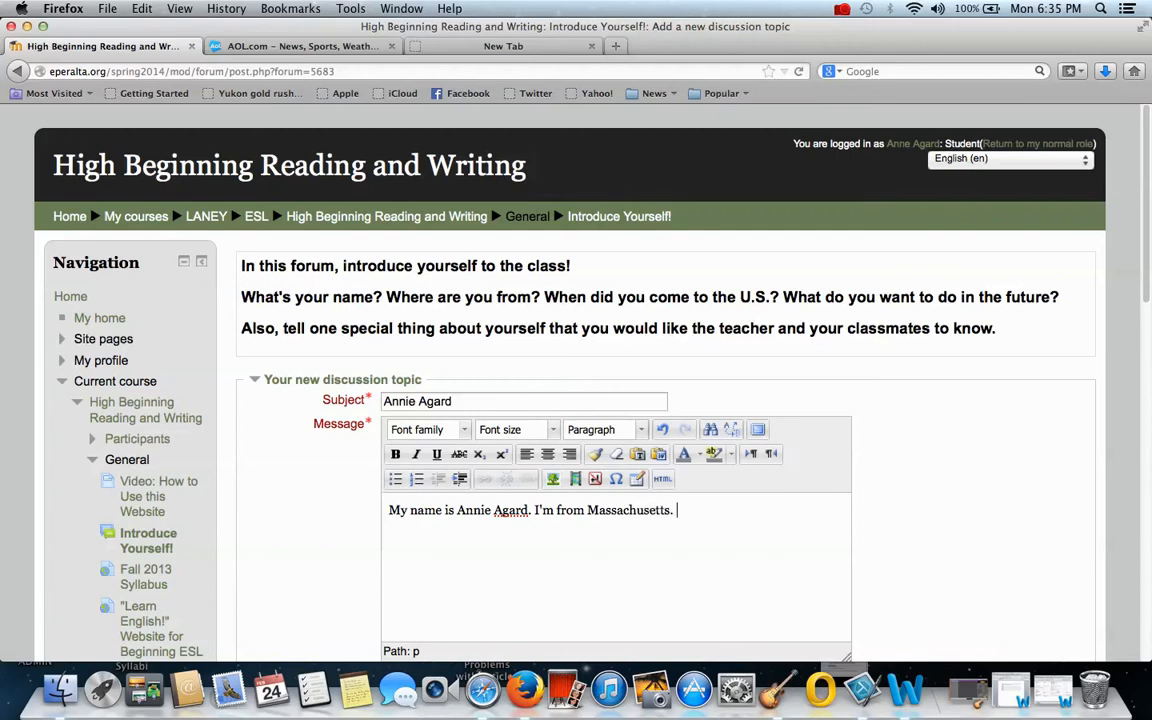
Step: Continue the intro: coming to live in California about 35 years ago
type("I was born in the U")
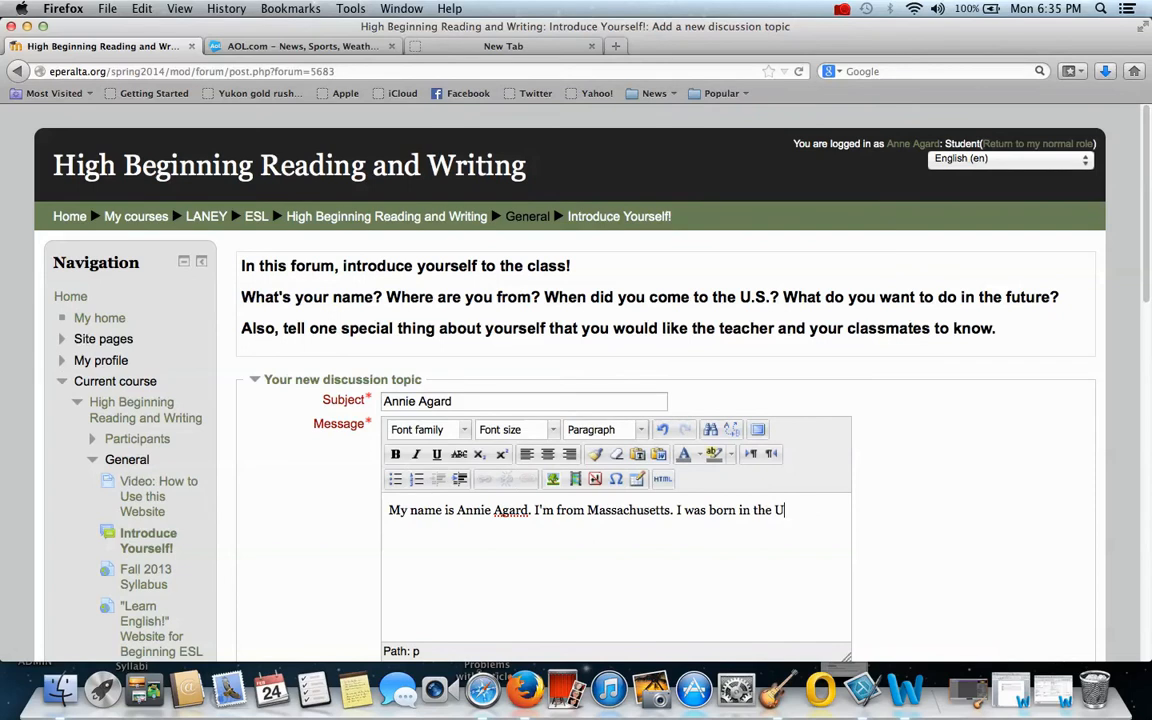
type("S")
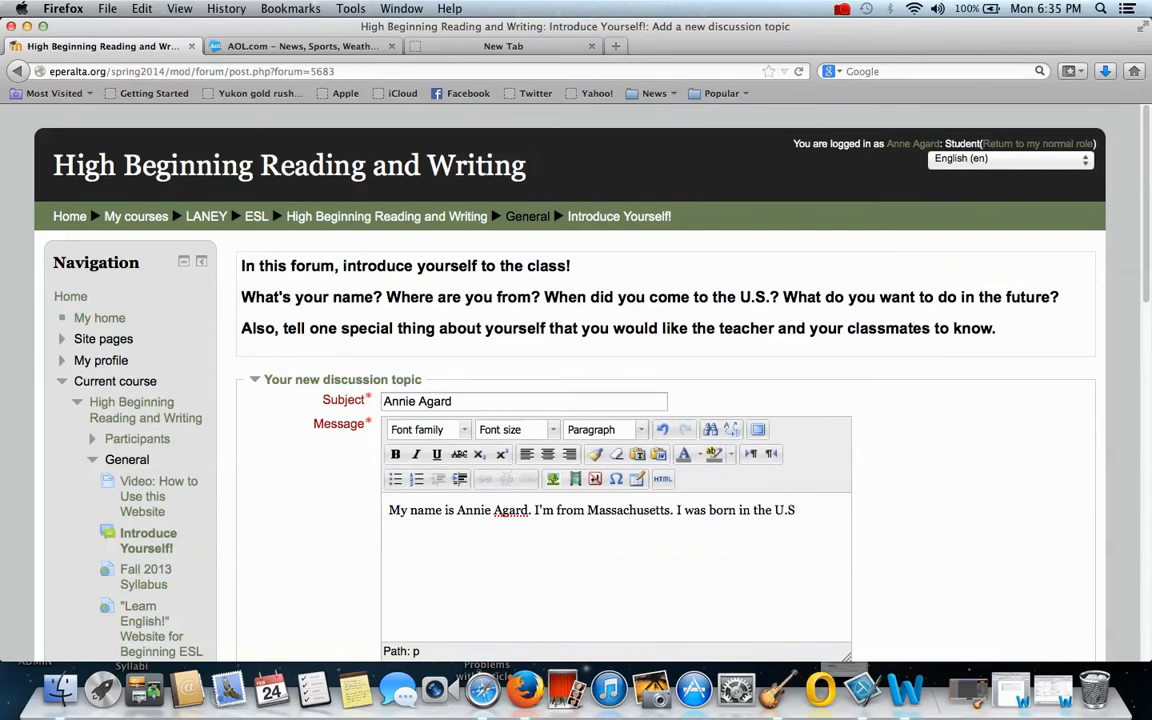
type(".")
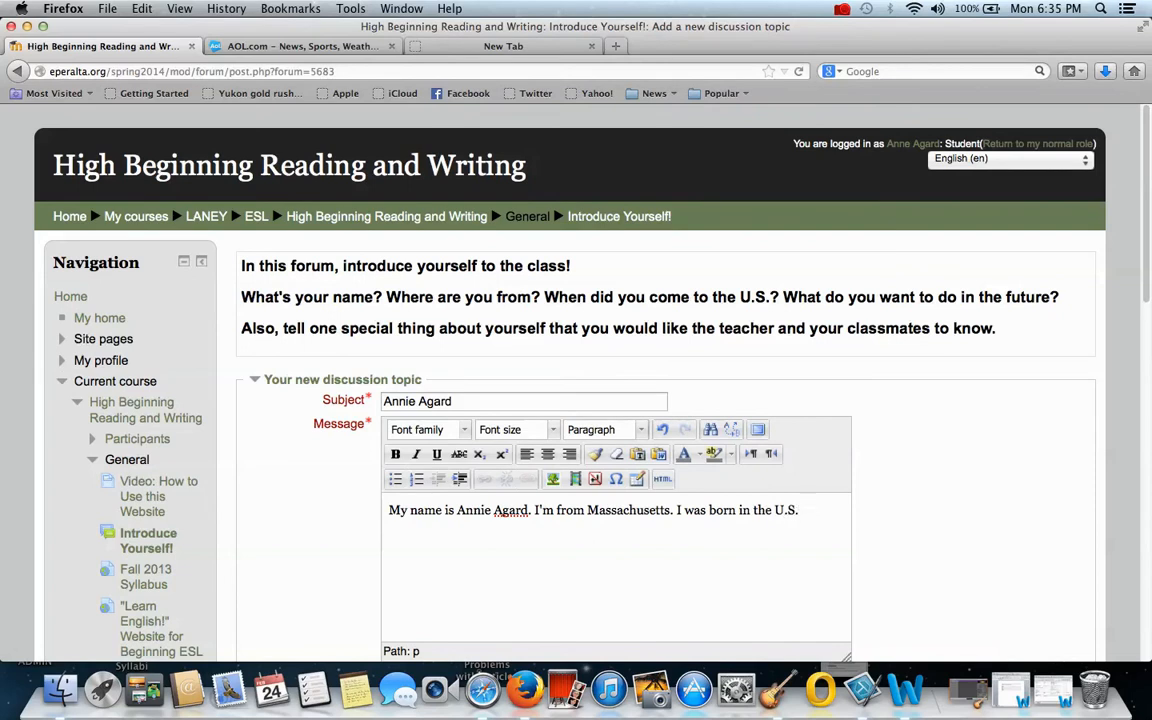
type("I came")
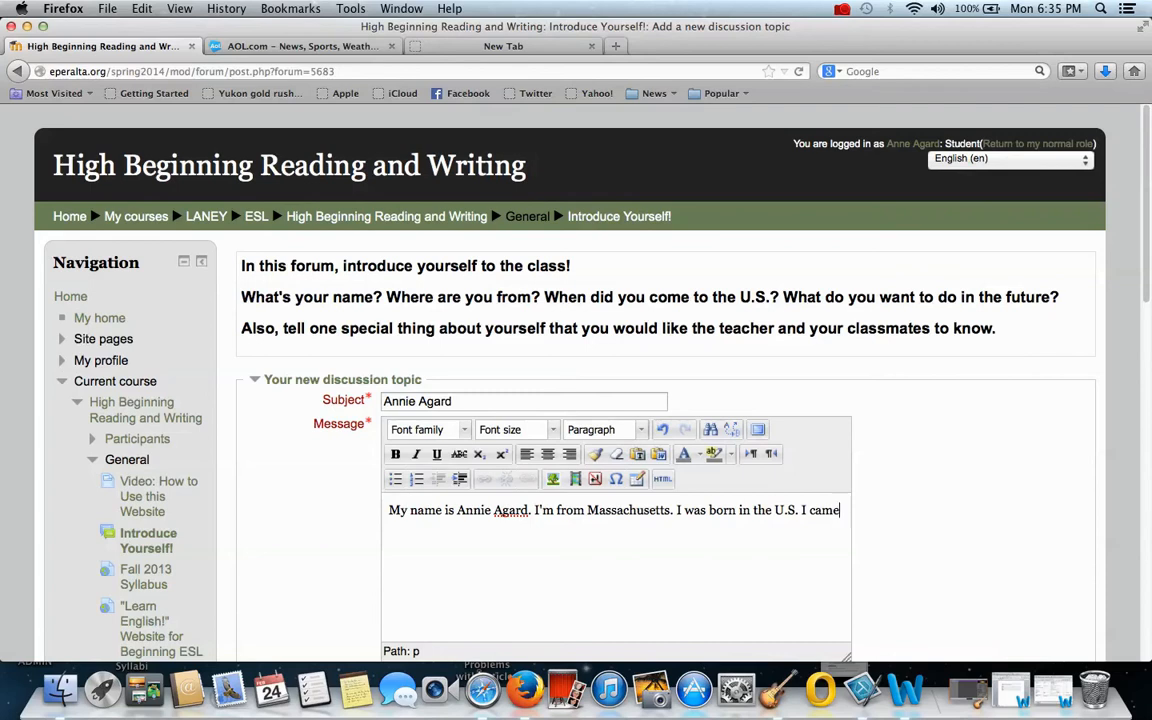
type("to live in")
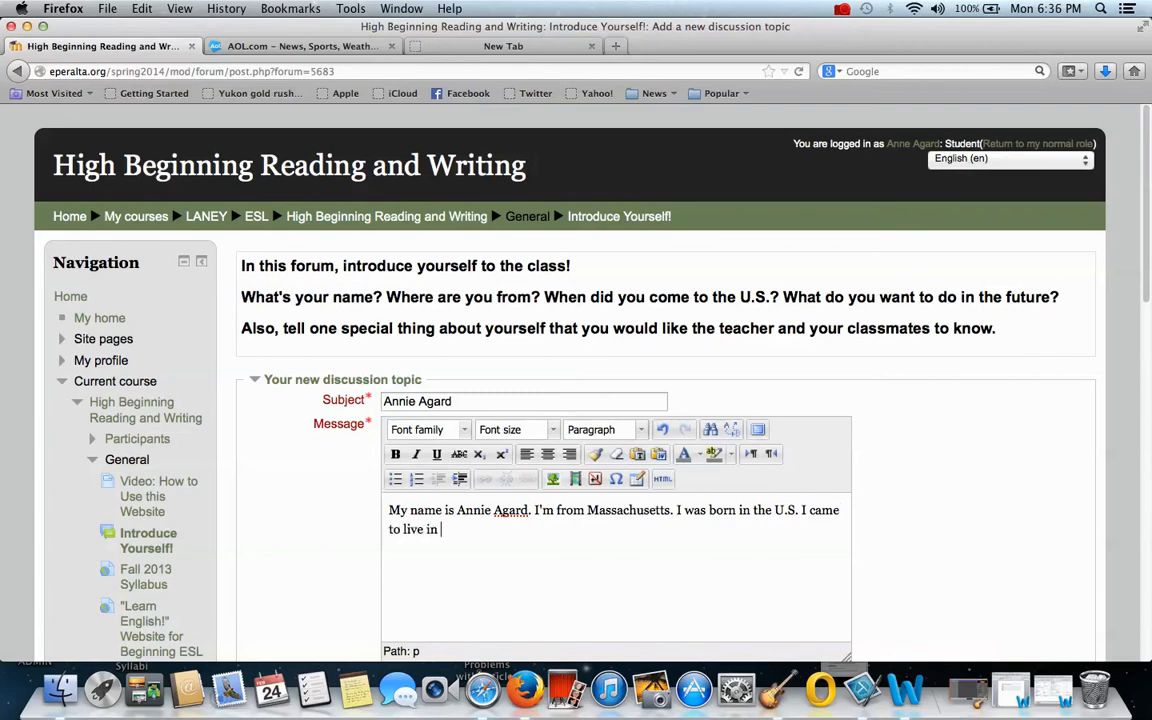
type("California")
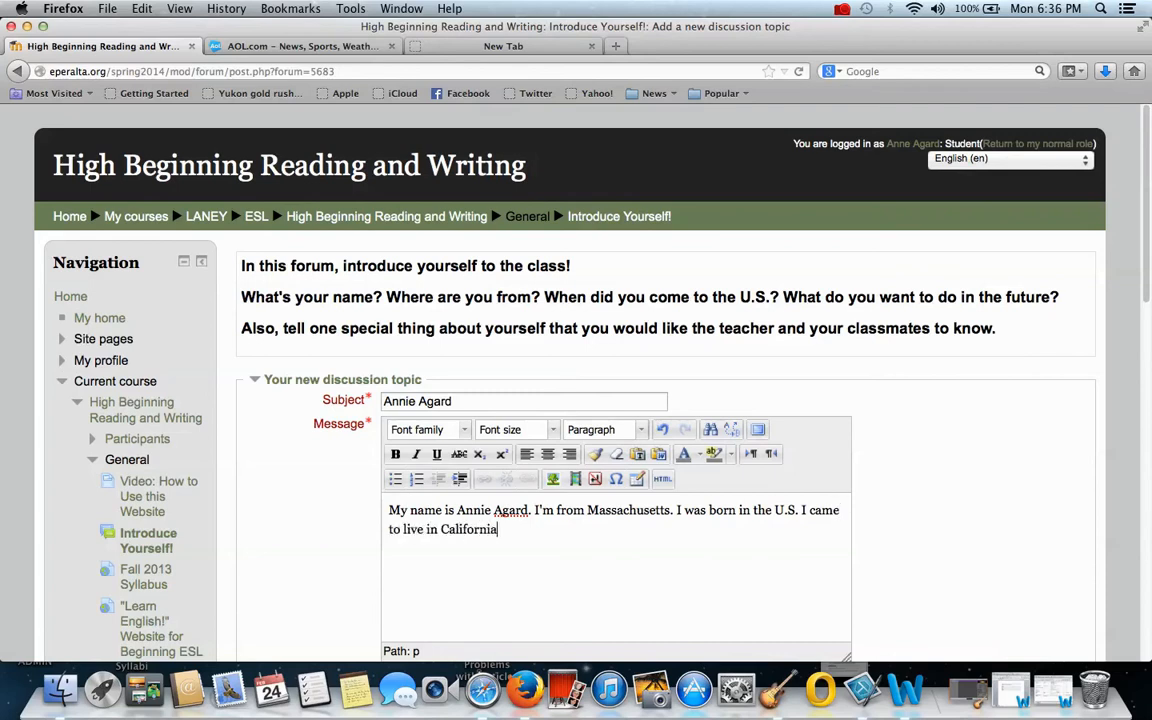
type("about")
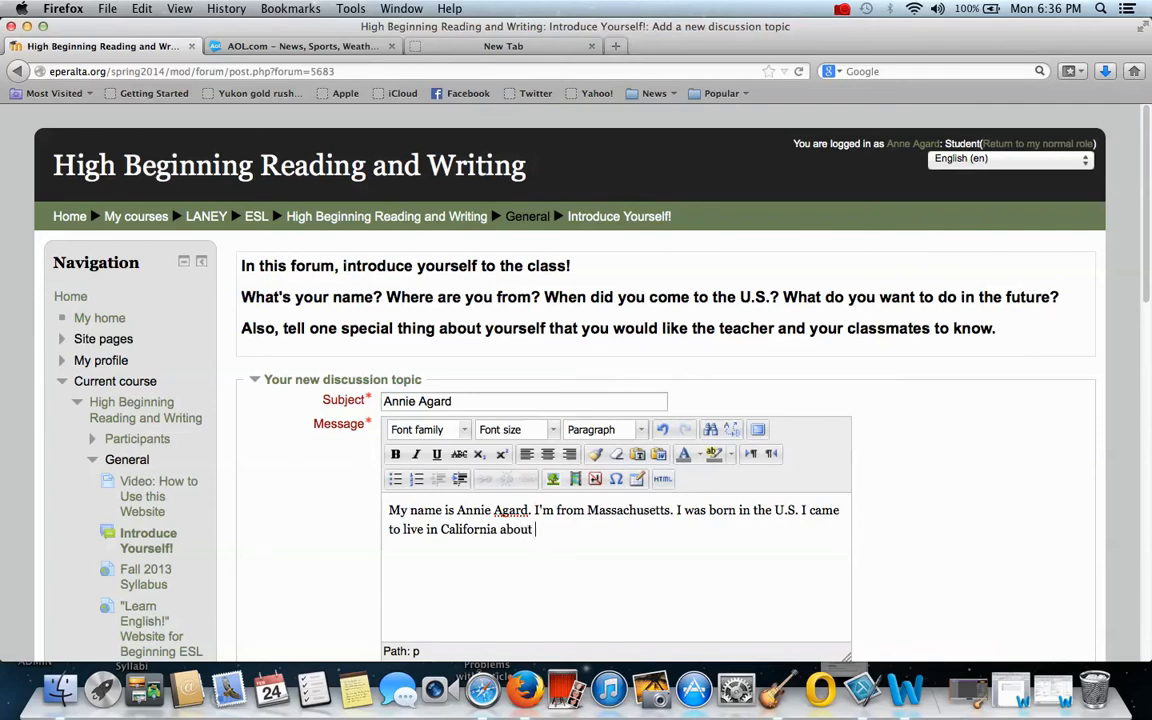
type("35 year")
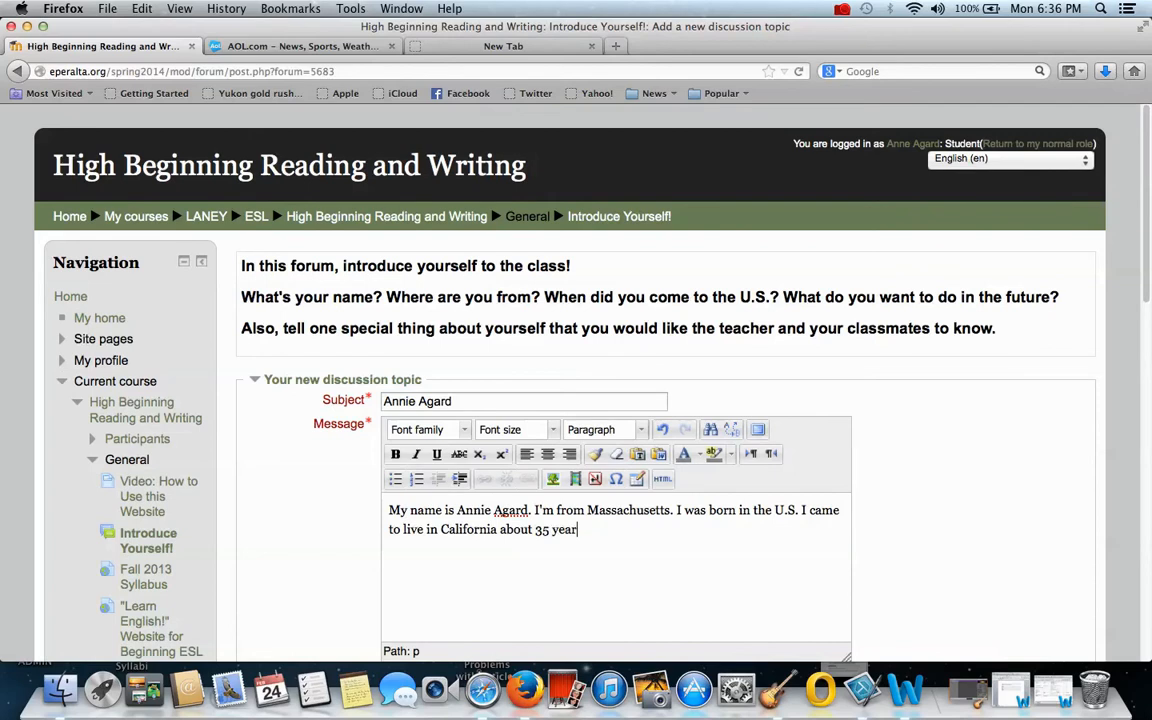
type("s ago.")
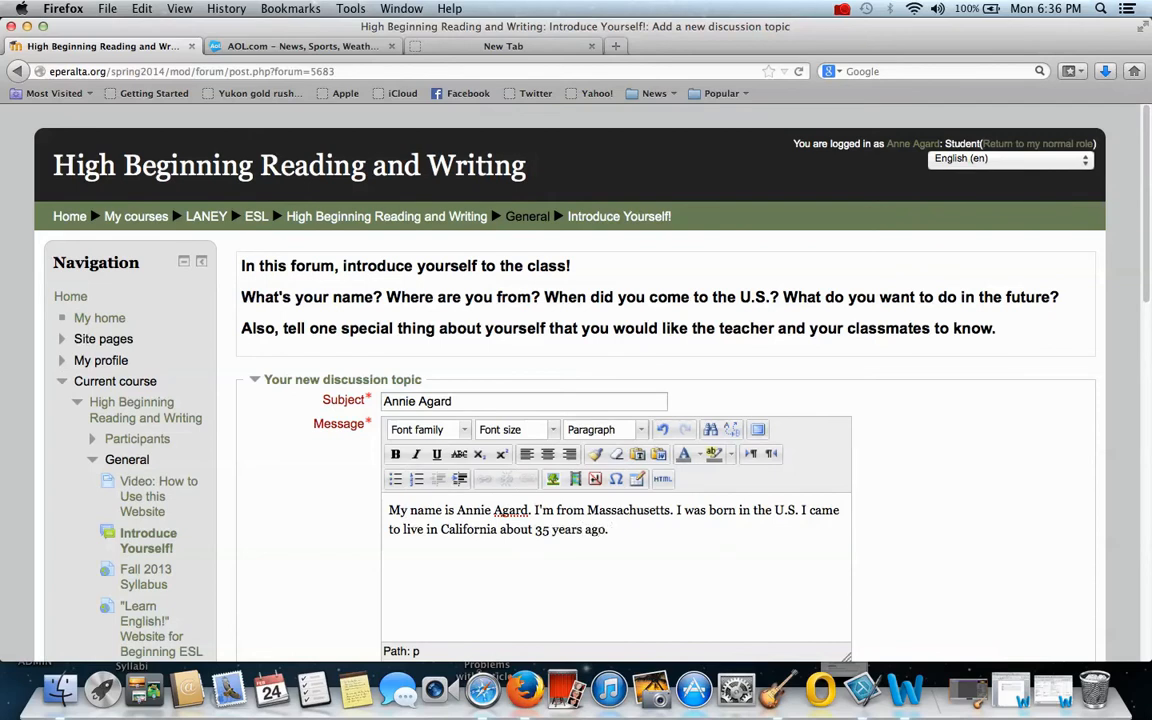
Step: Add the sentence about wanting to retire in the future, fixing the 'reture' typo
left_click(610, 528)
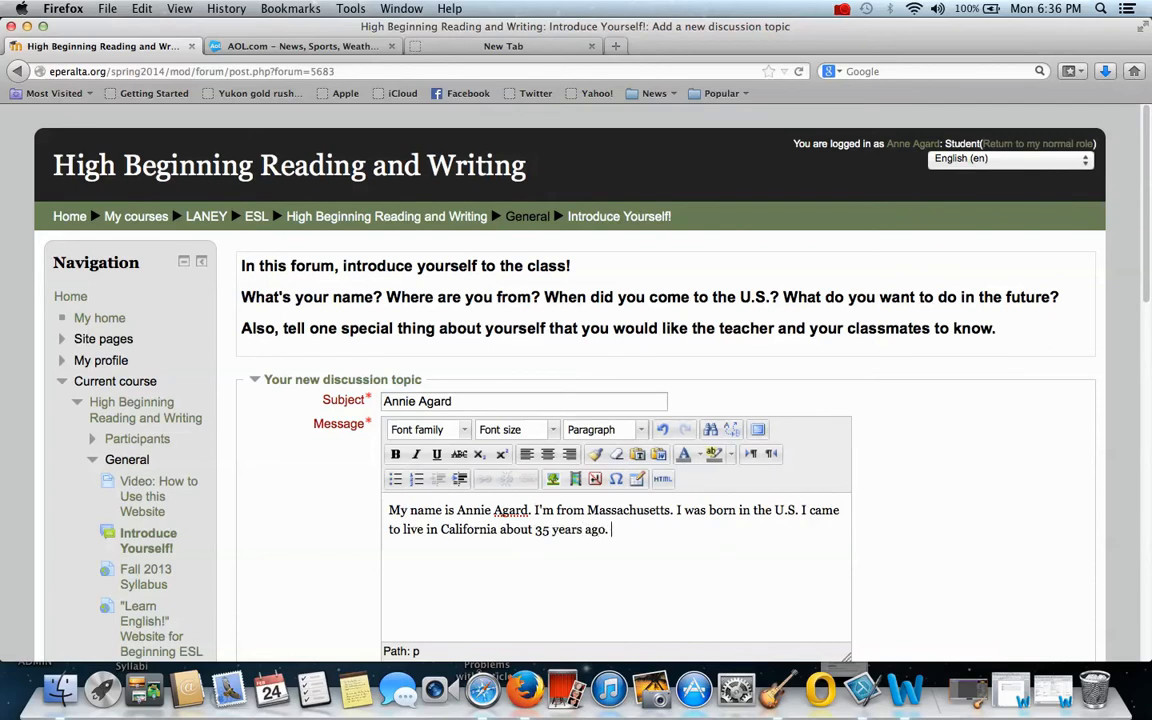
type("In the future,")
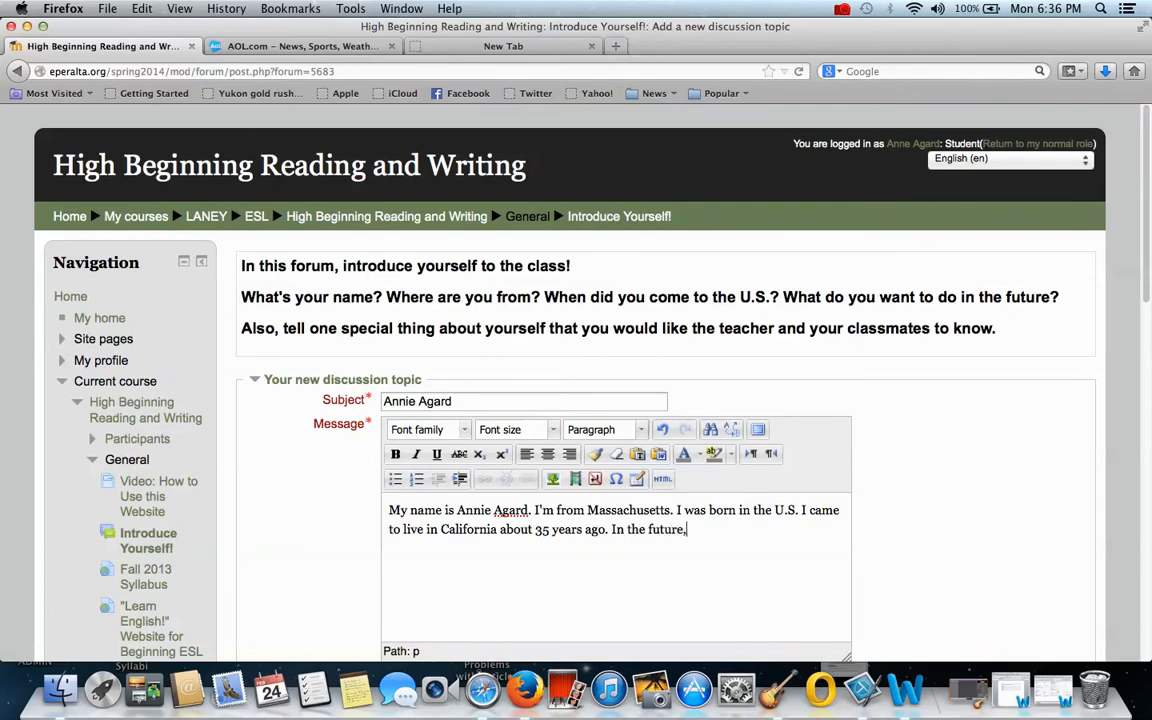
type("I wa")
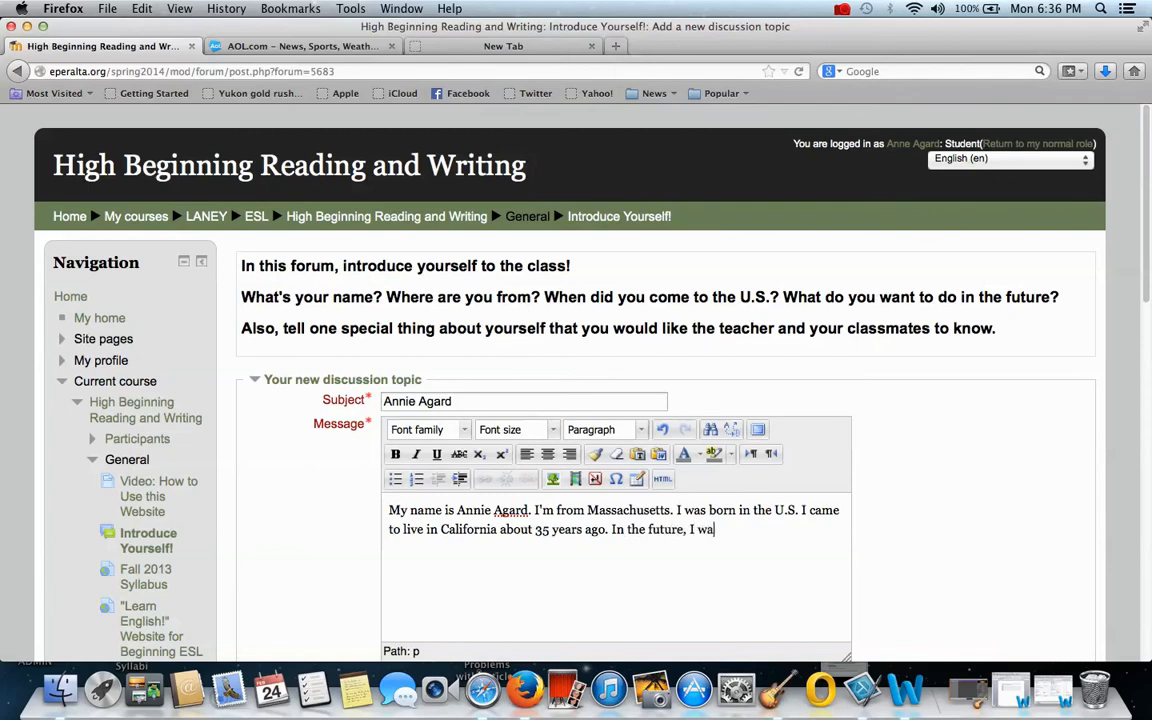
type("nt to reture.")
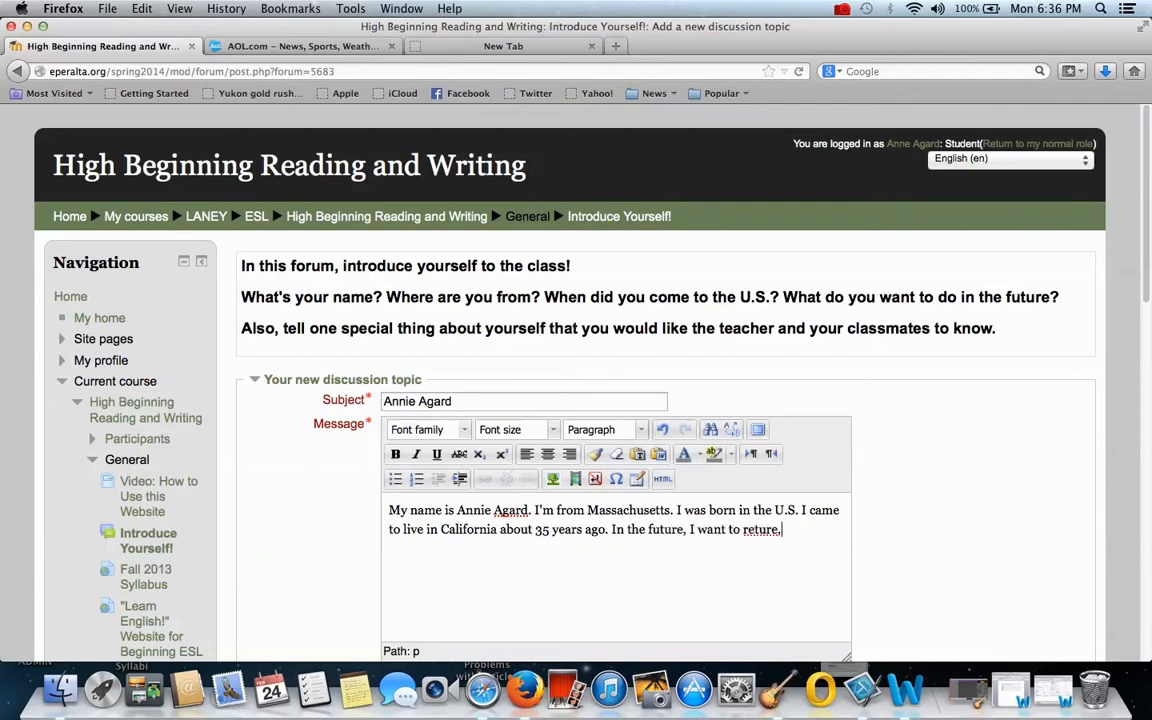
key("Backspace")
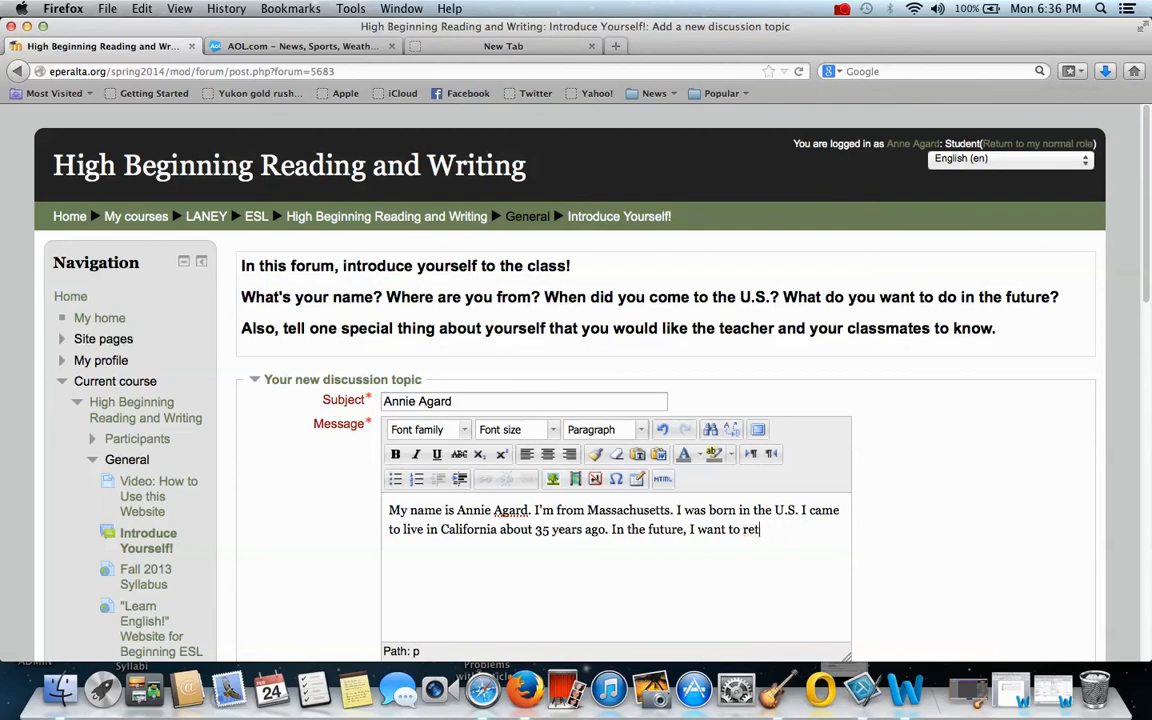
type("ire, and only")
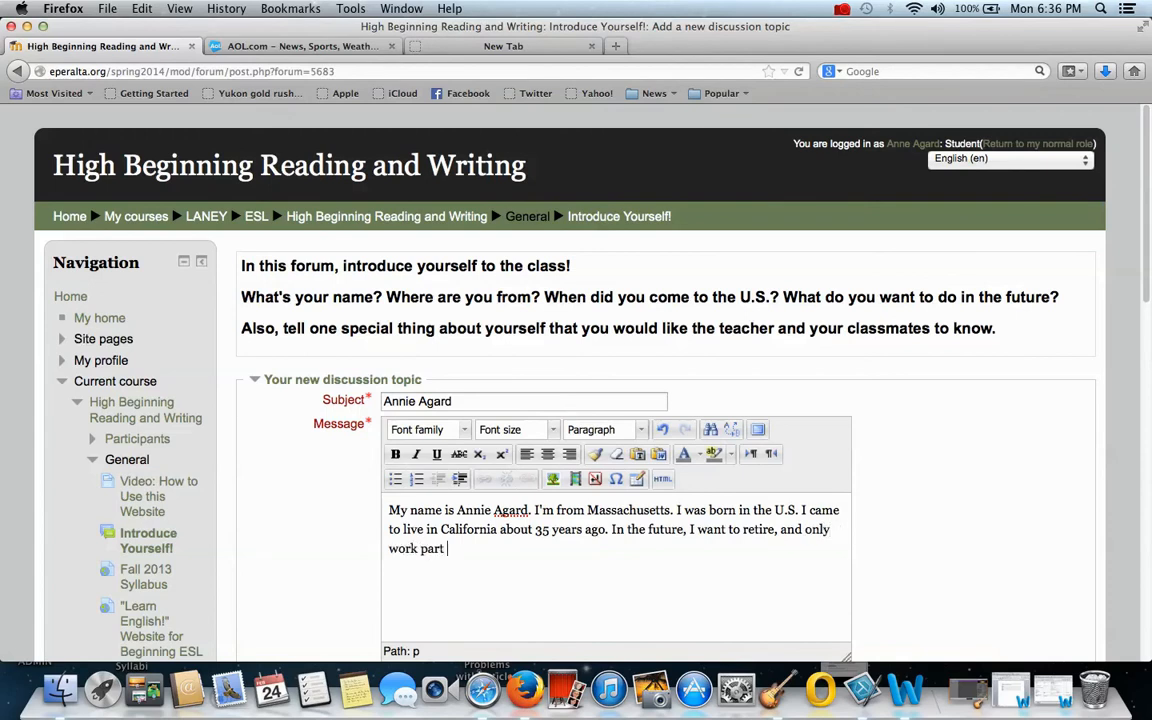
type("time")
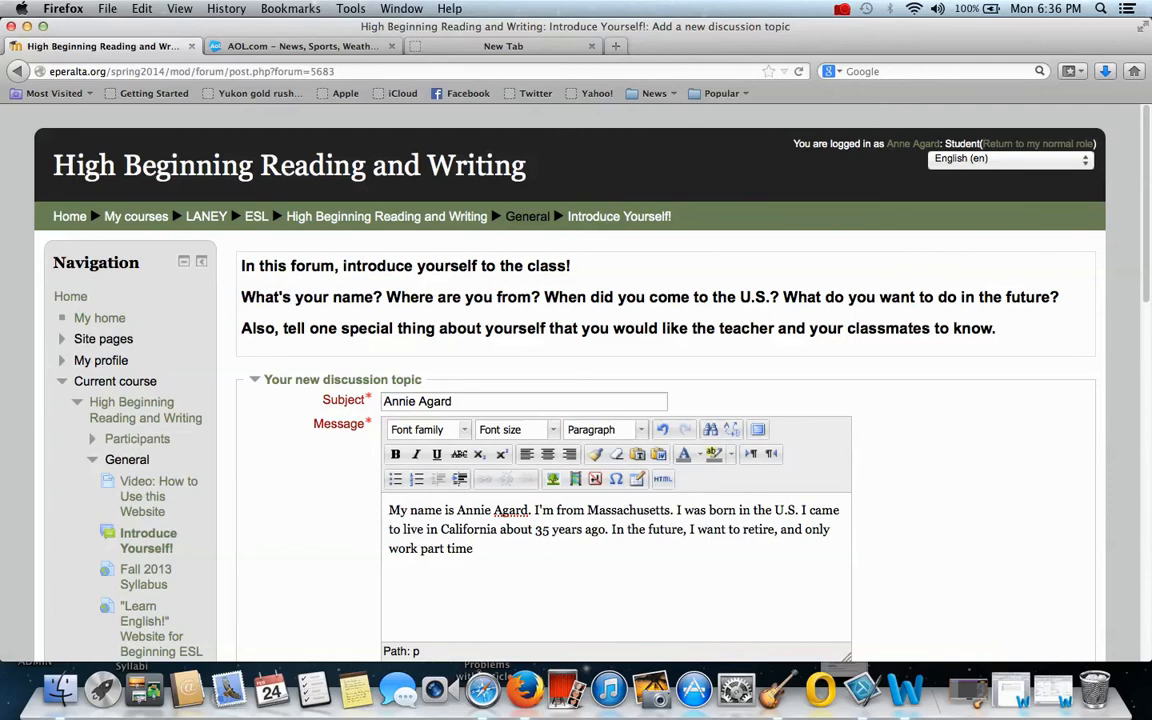
type(".")
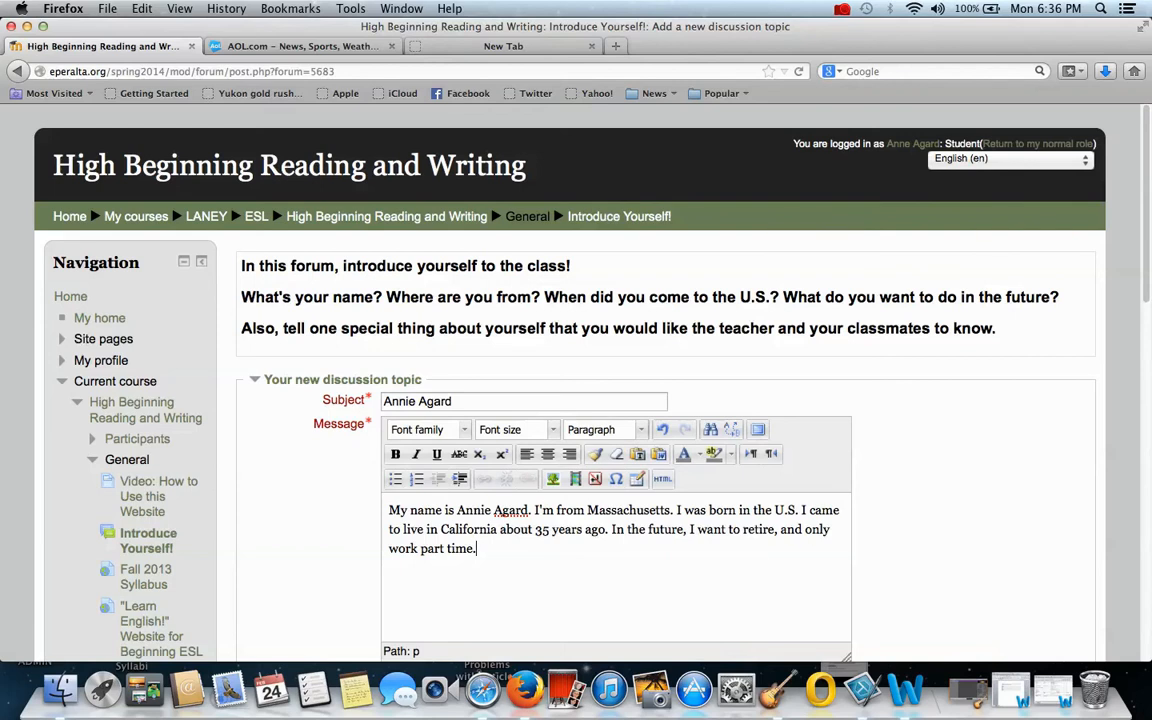
Step: Start a new paragraph introducing the dog: 'I have a dog. His name is Obie'
key("Return")
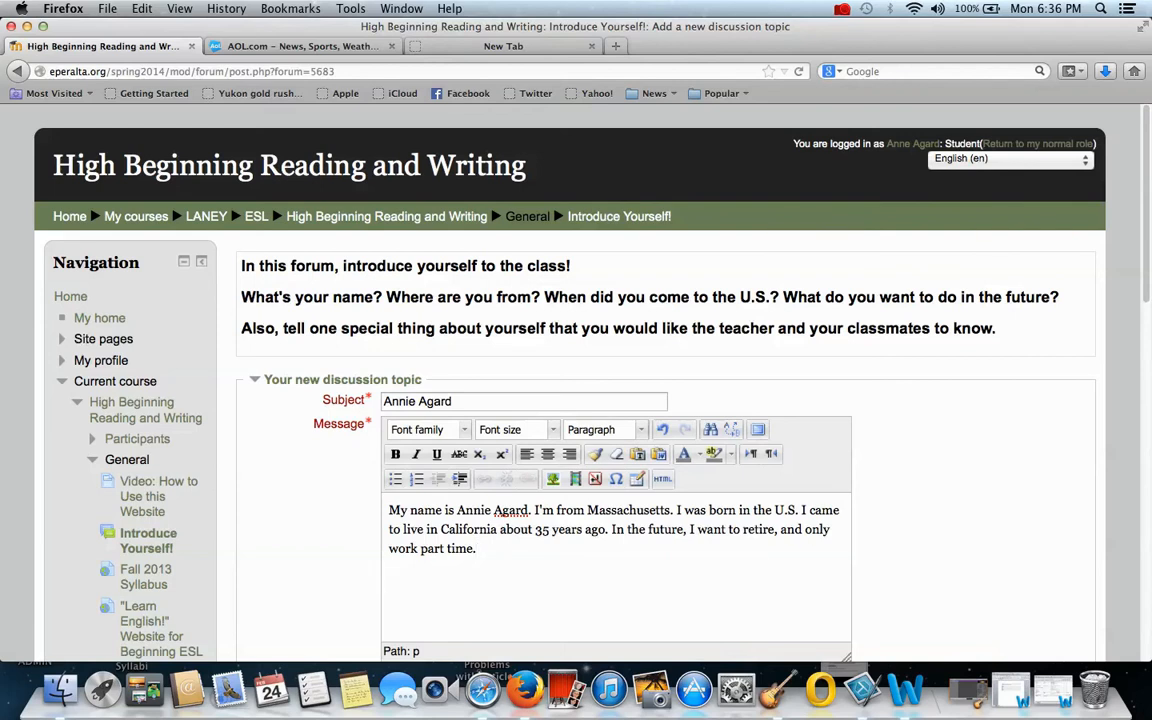
type("I")
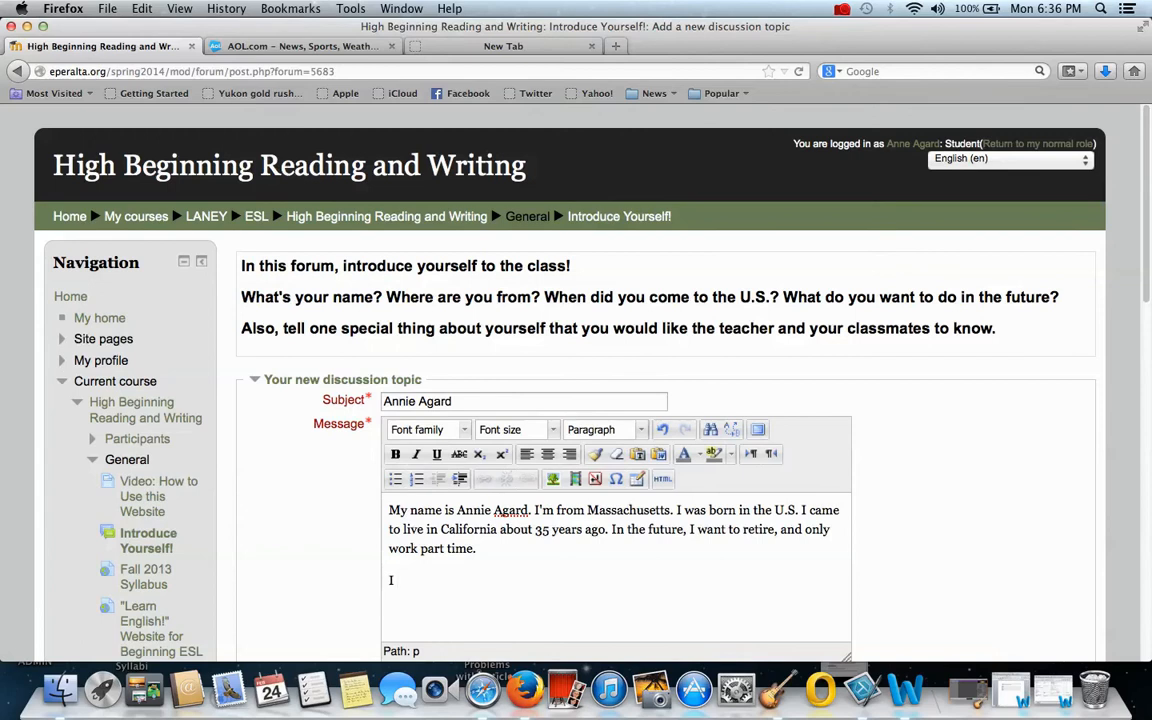
type("have a little")
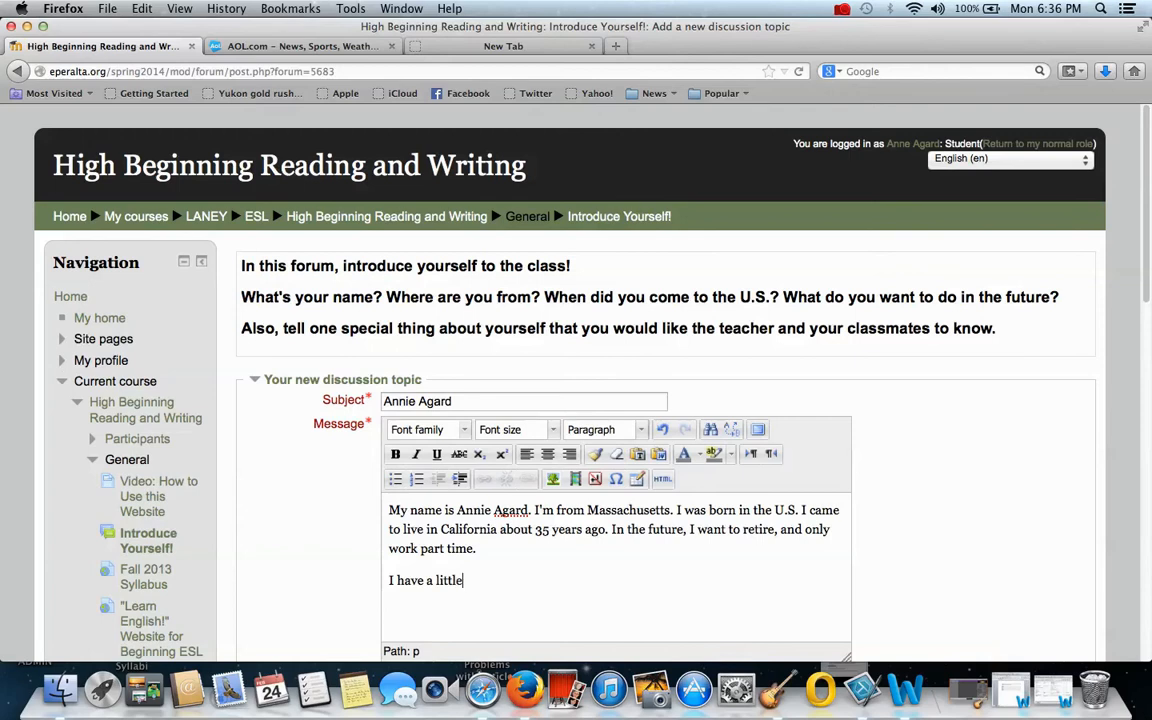
type("dog")
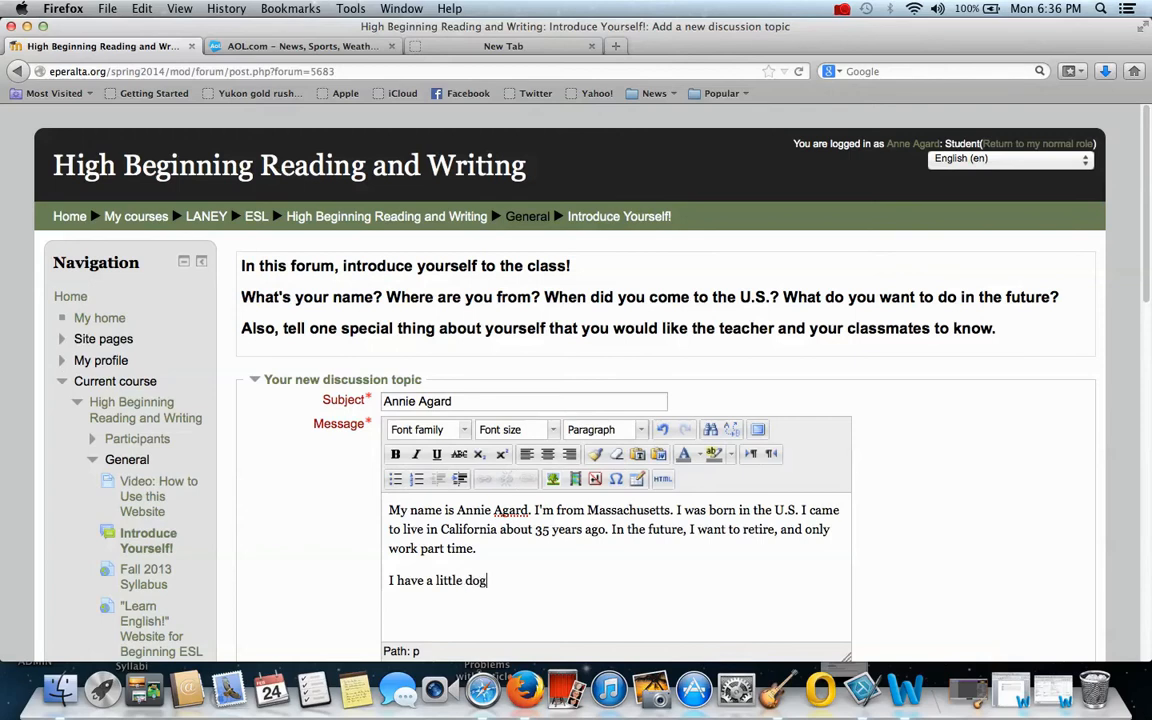
type(".")
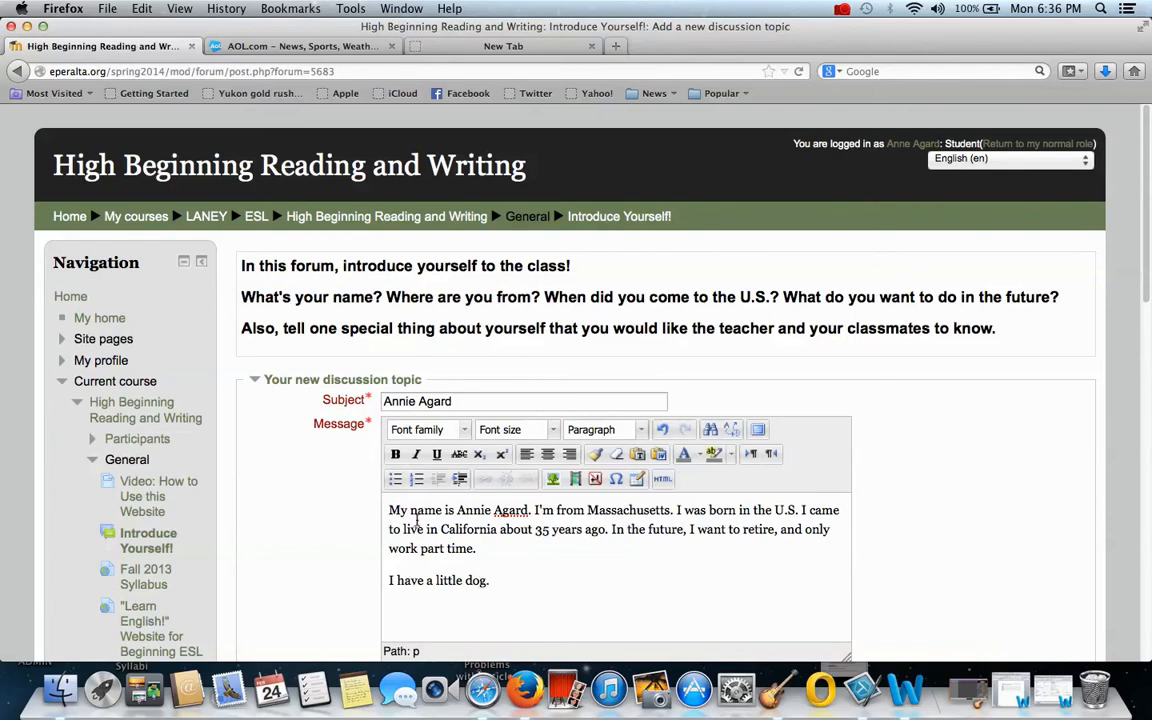
type("His")
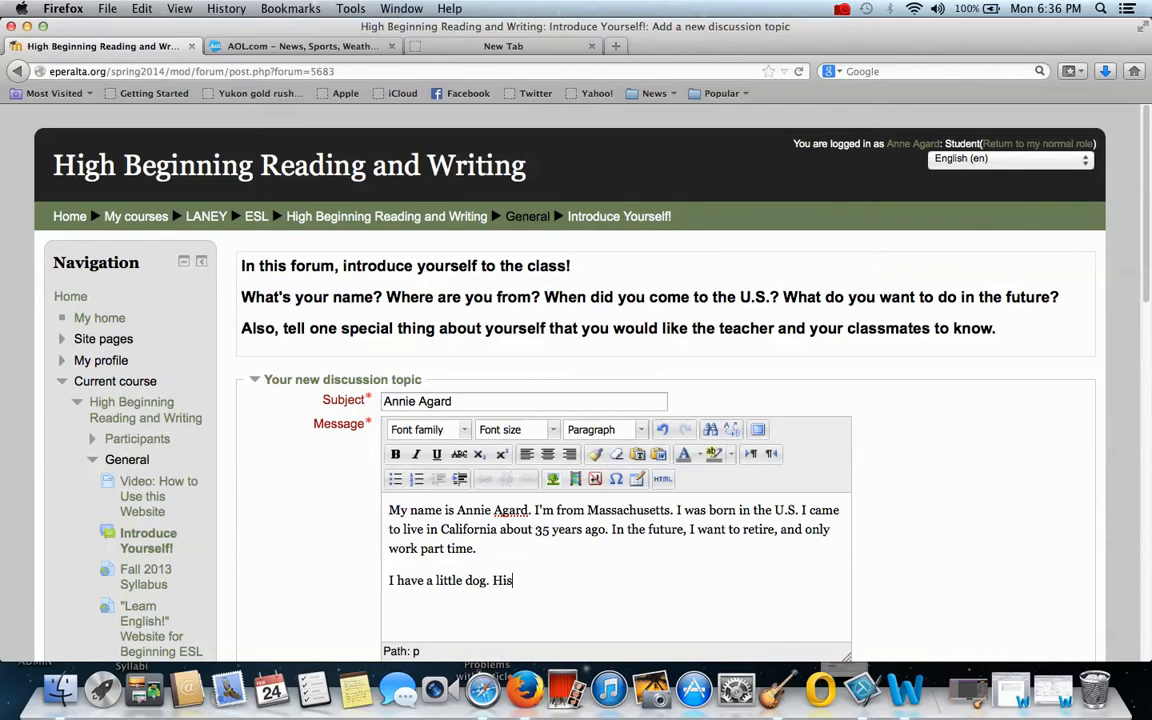
type("name is Ob")
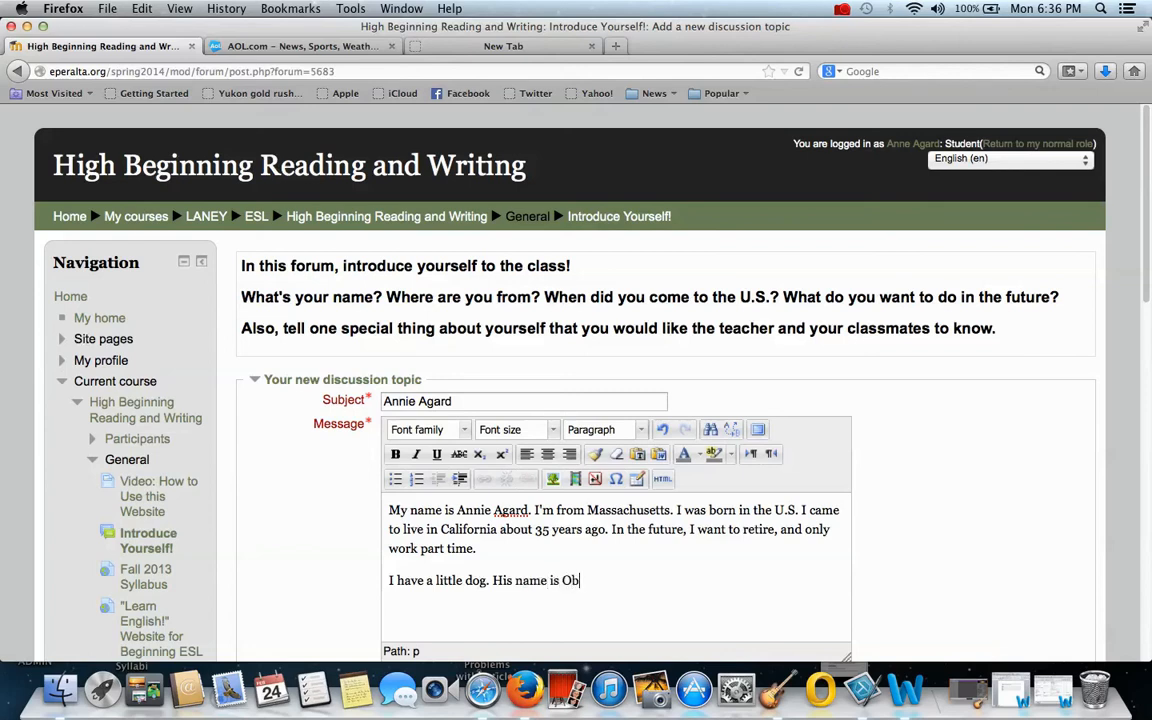
type("ie.")
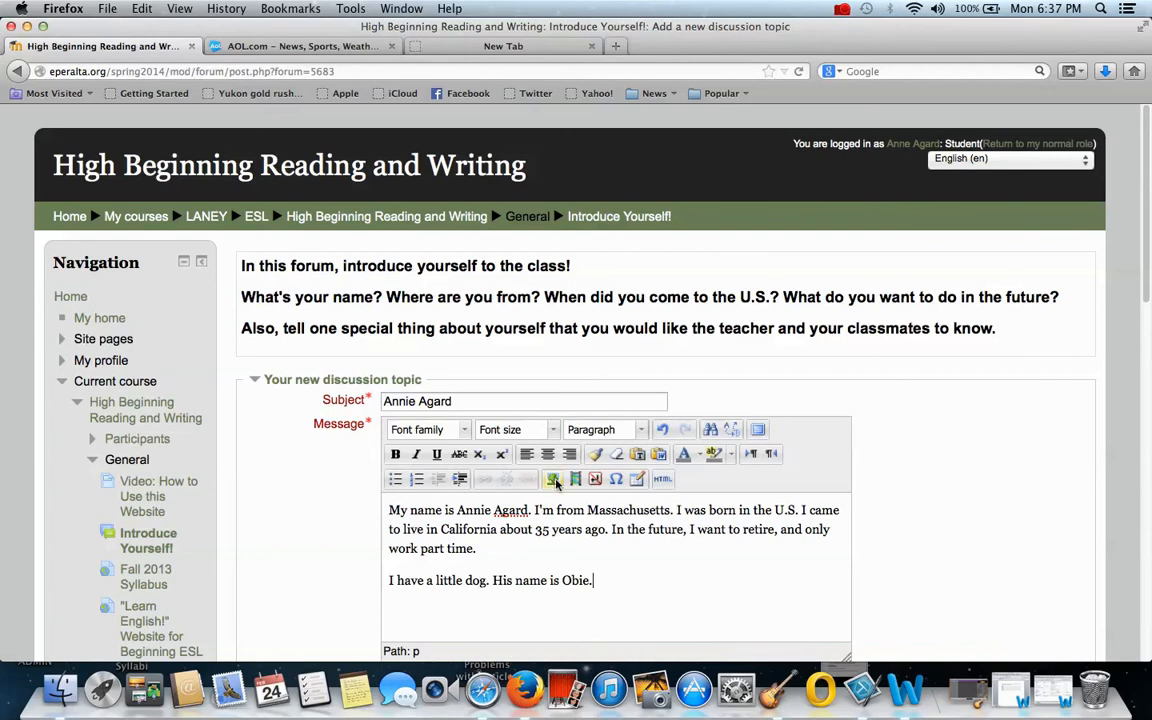
mouse_move(552, 480)
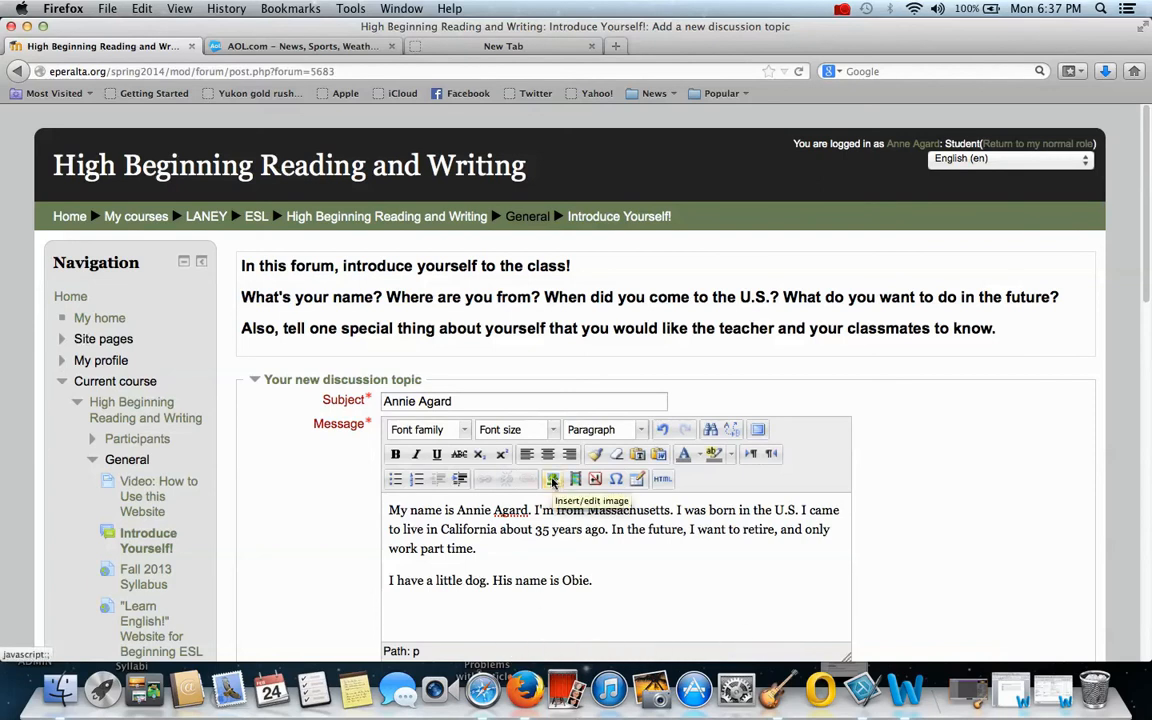
Step: From the insert-image settings, browse the computer for a photo to upload
left_click(552, 480)
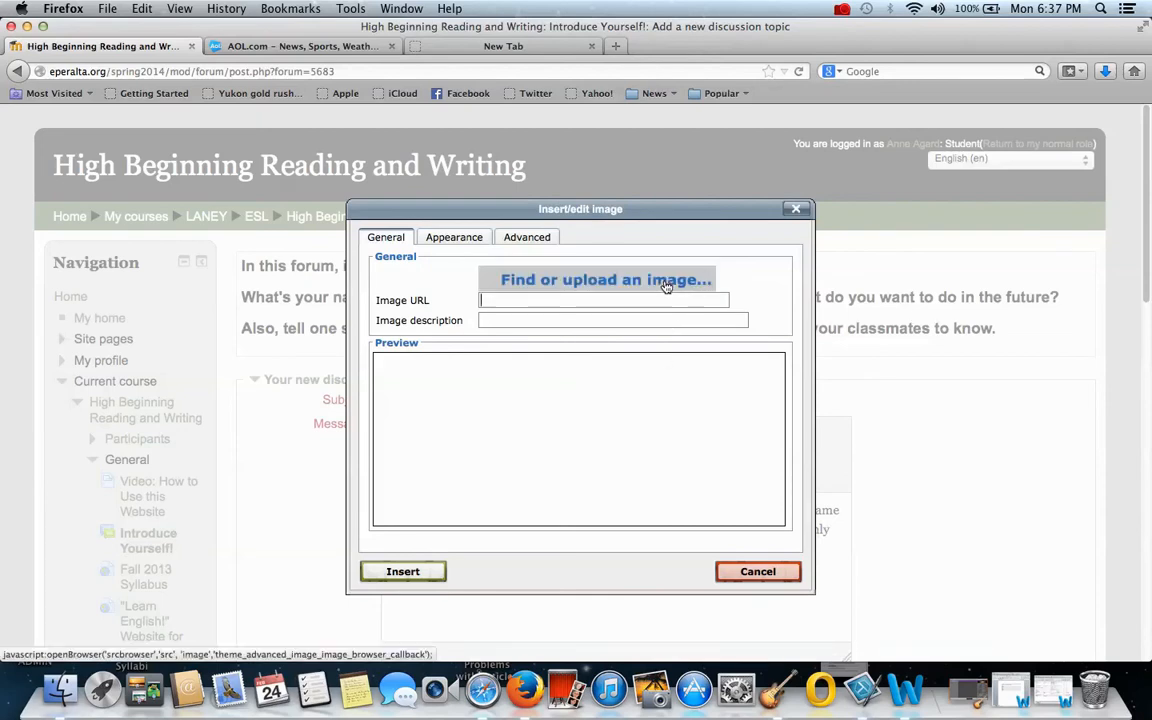
left_click(618, 280)
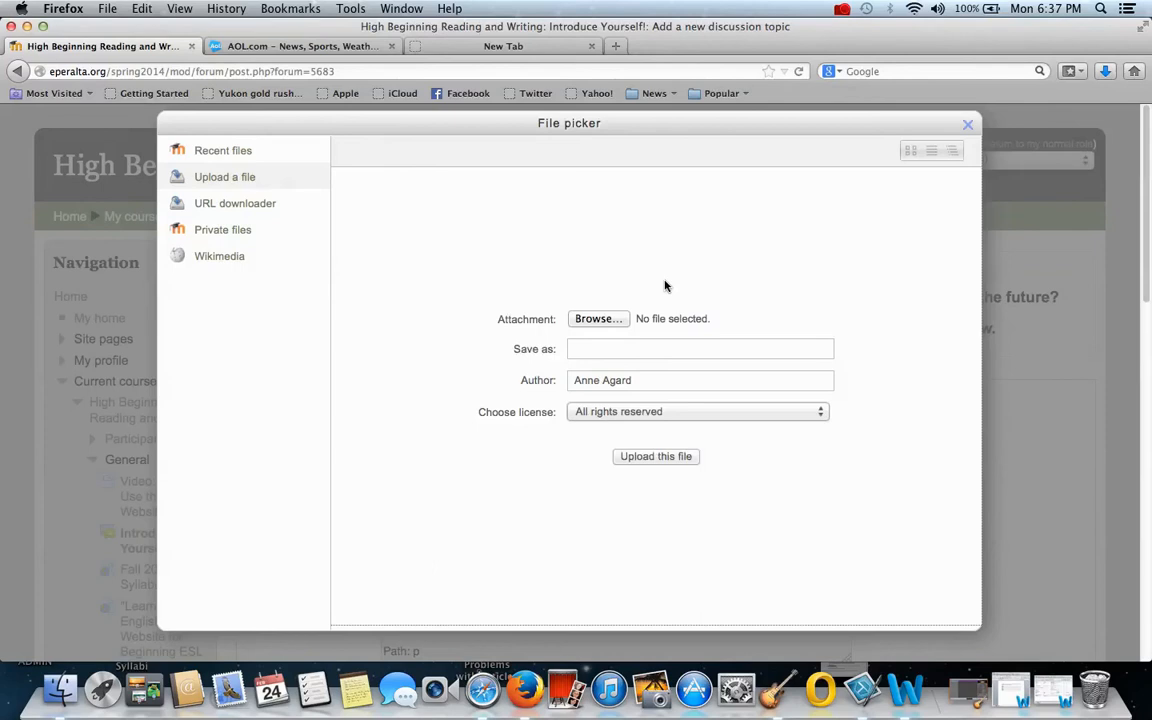
mouse_move(656, 288)
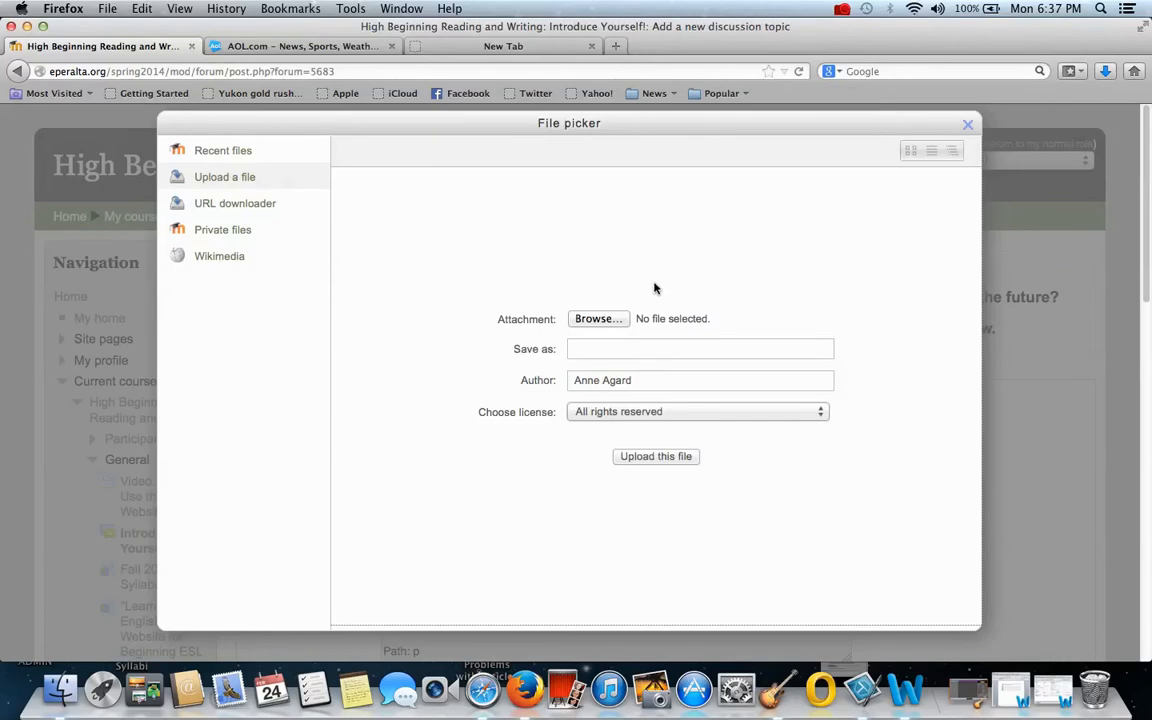
left_click(598, 318)
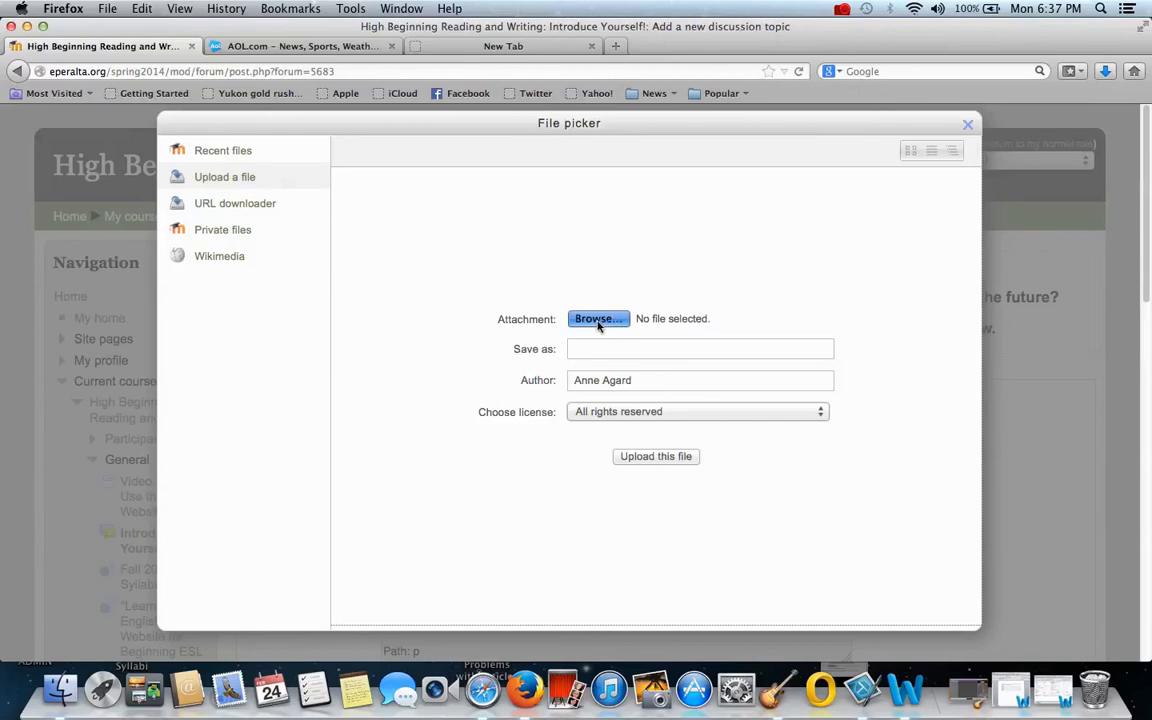
left_click(598, 318)
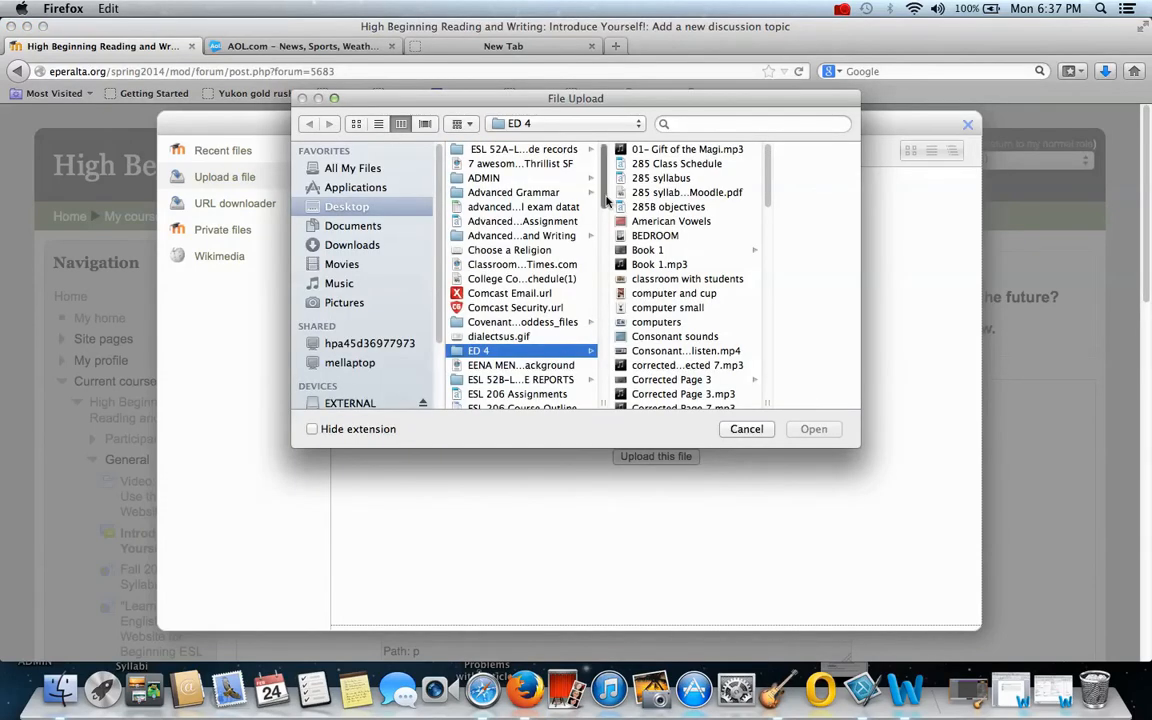
scroll("down", 3)
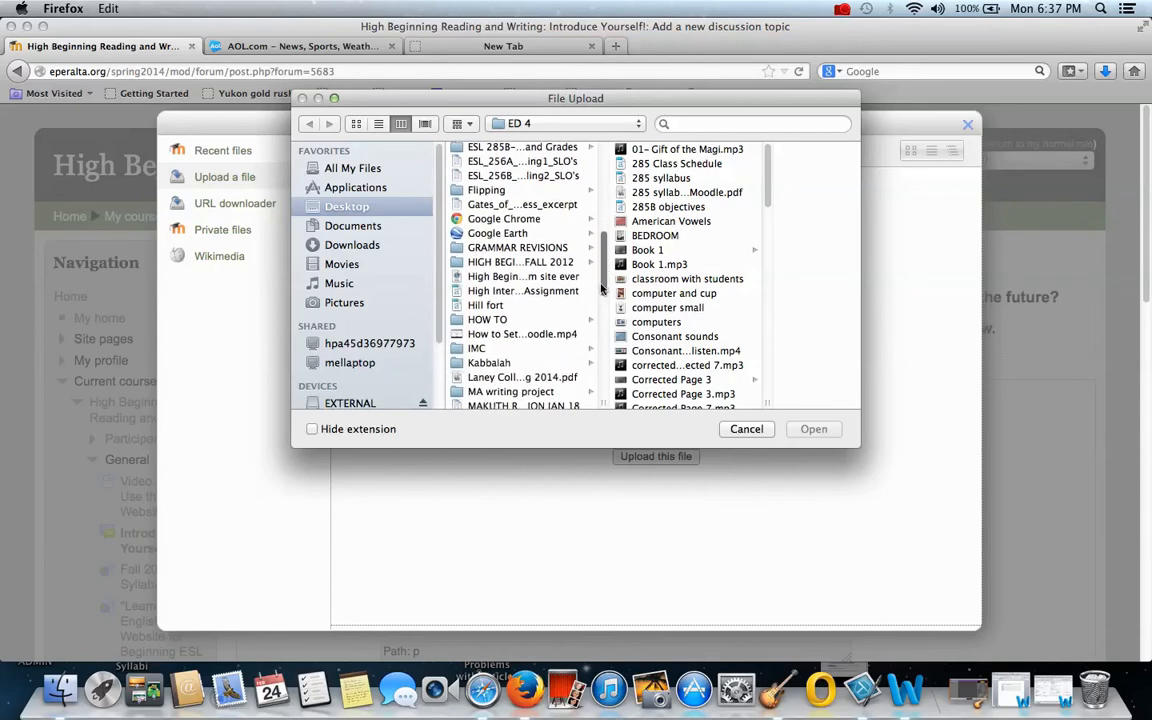
scroll("down", 3)
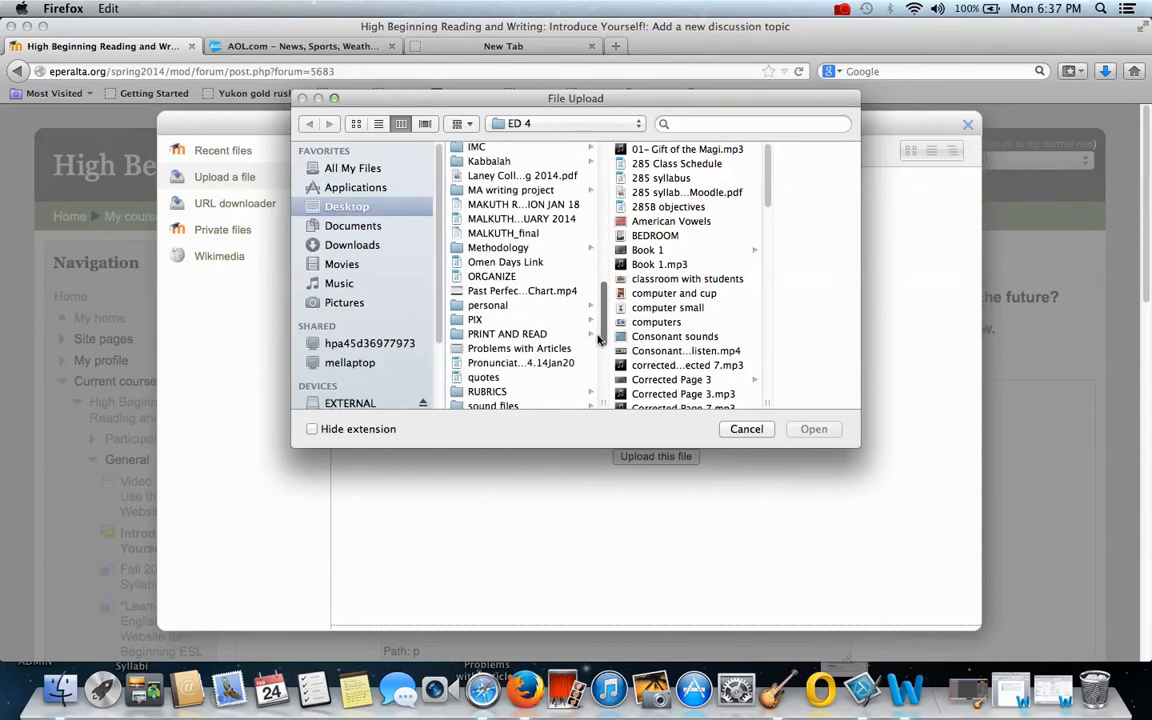
Step: Choose Obie1 (2).jpg from the PIX folder and name the upload 'Obie'
left_click(476, 320)
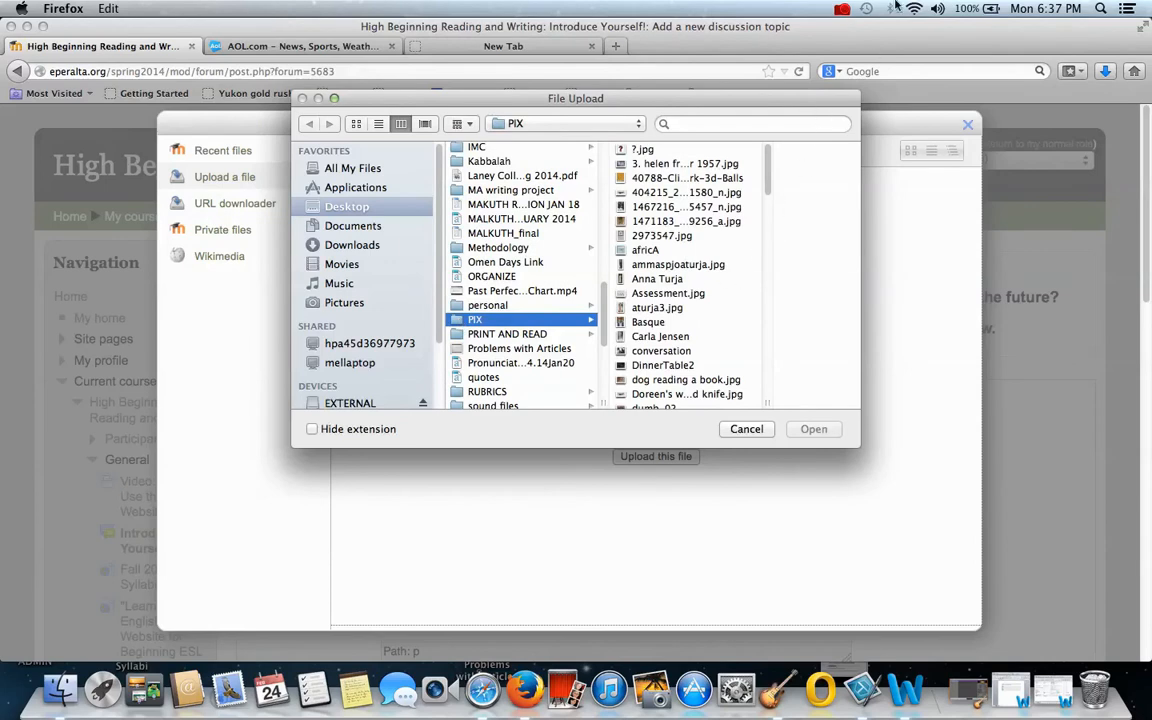
left_click(868, 10)
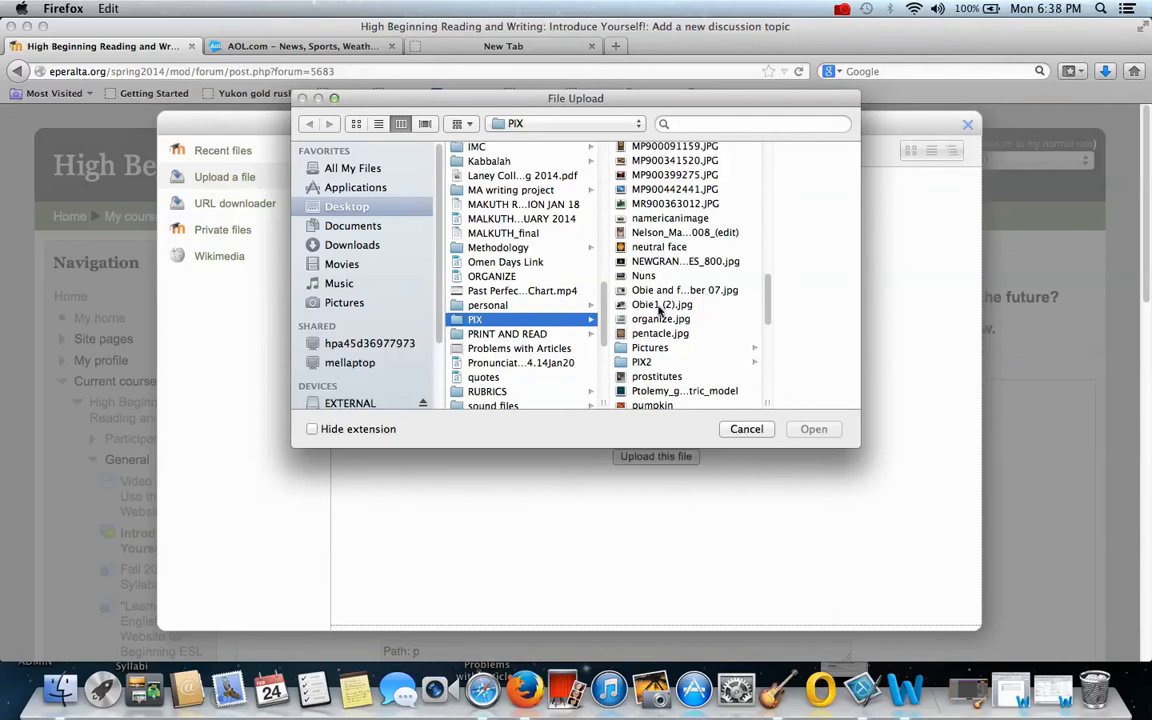
left_click(660, 304)
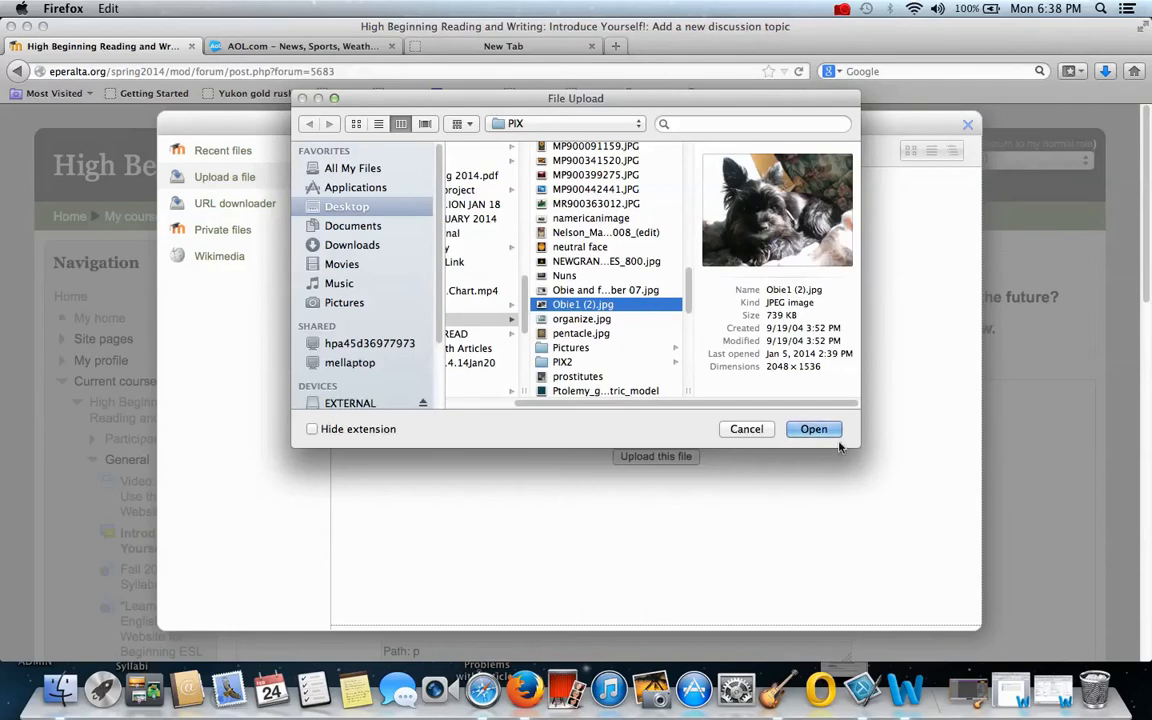
left_click(812, 428)
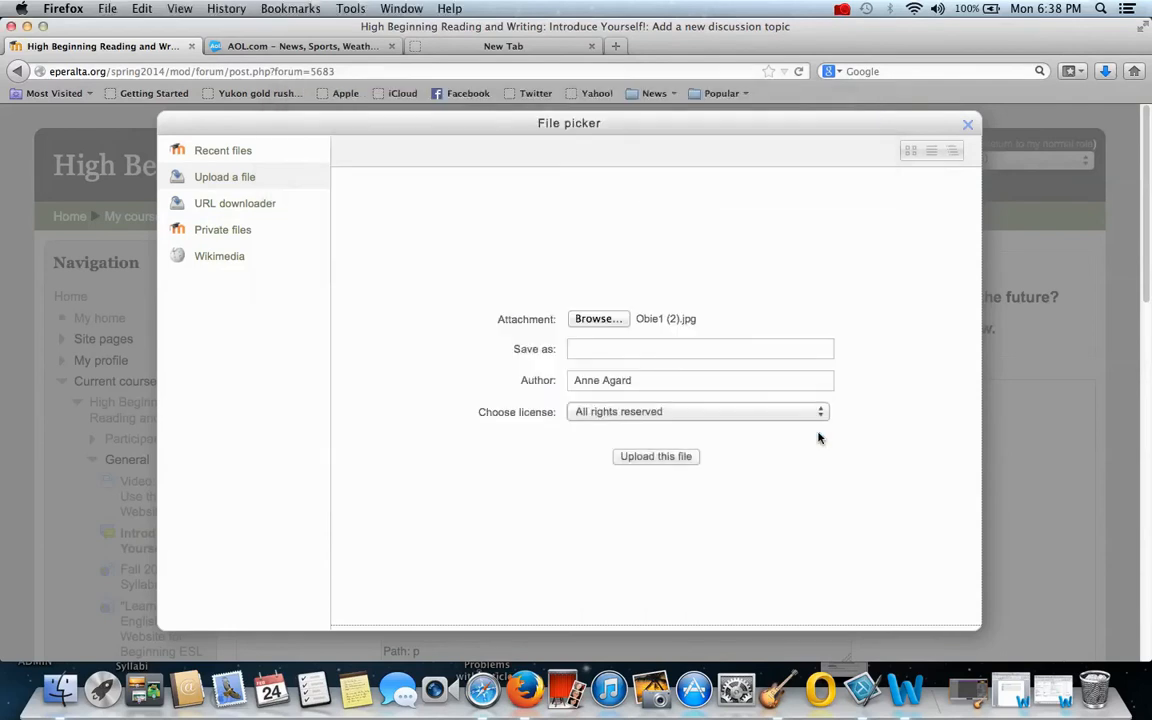
left_click(700, 348)
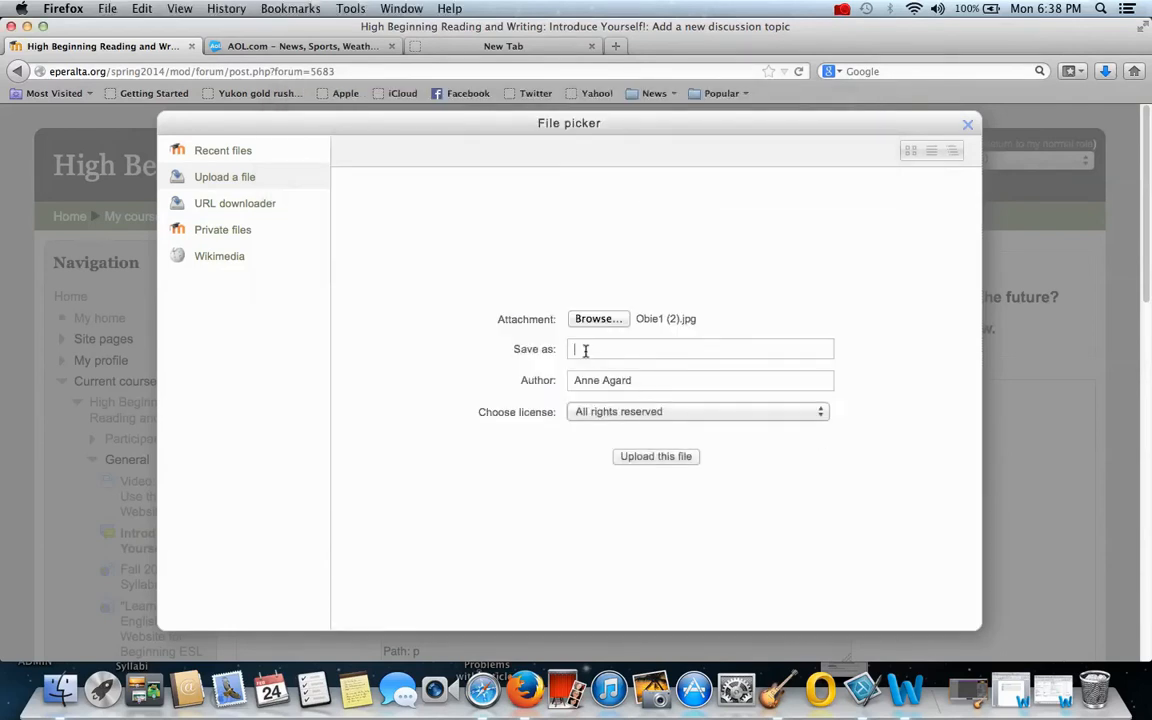
type("Obie")
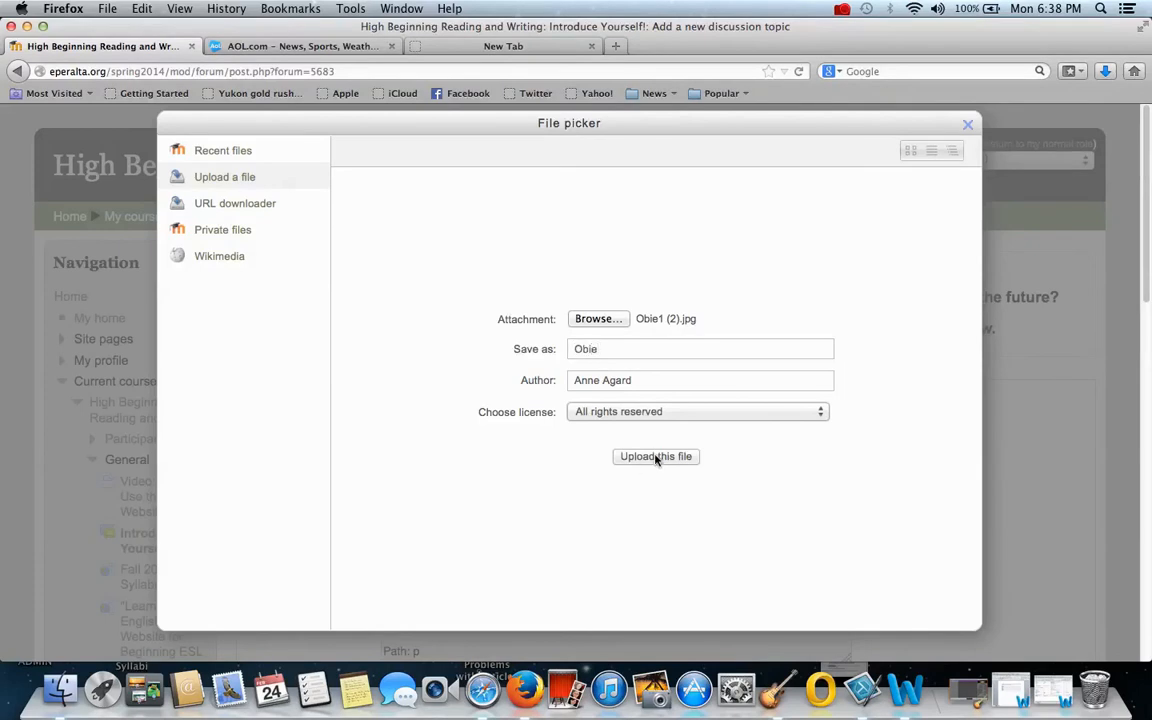
Step: Upload the photo and set its width to 200 pixels in the Appearance settings
left_click(656, 456)
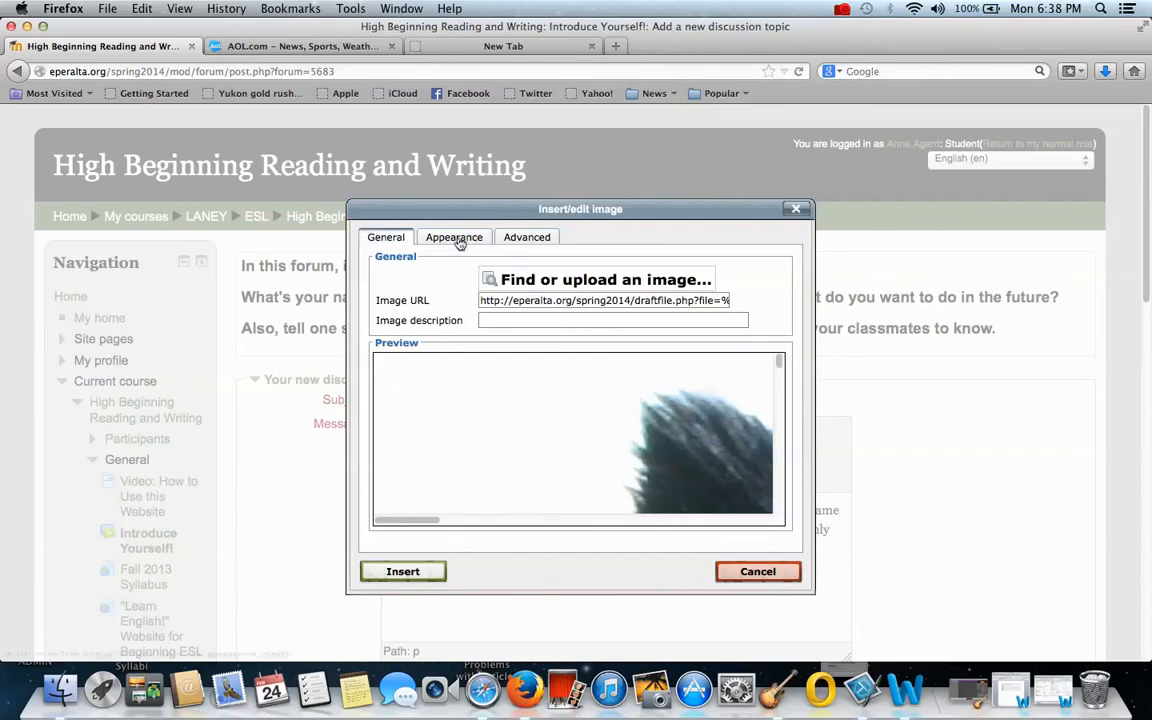
left_click(454, 236)
type("2")
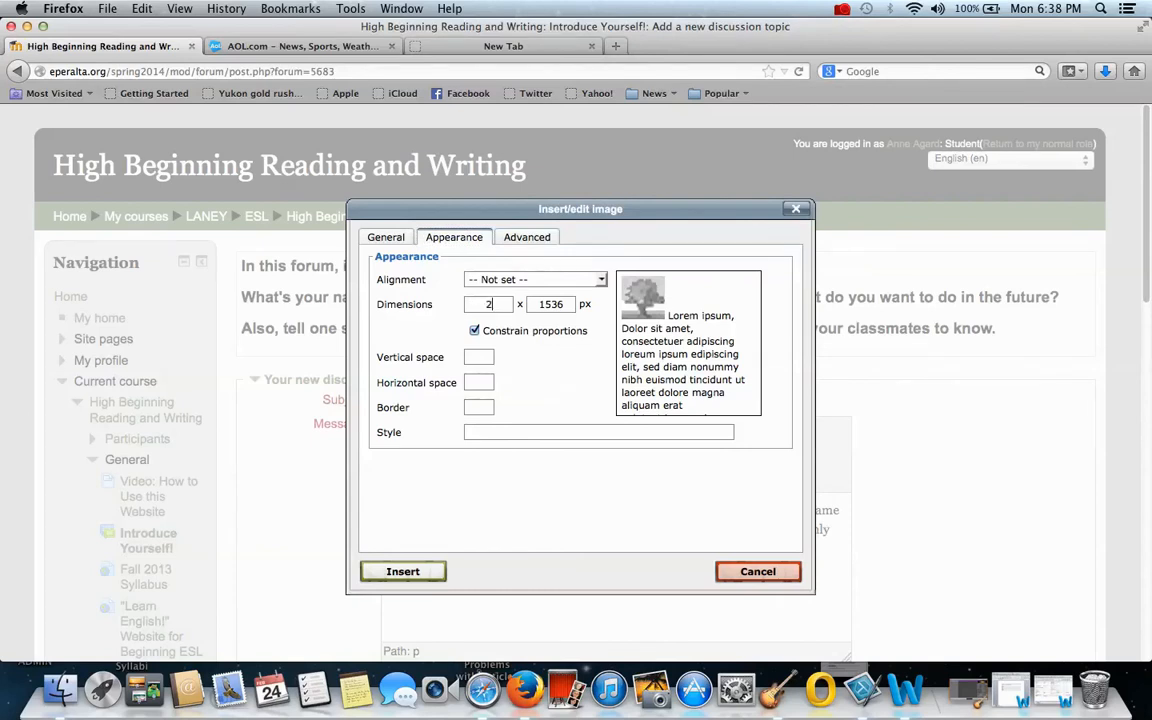
type("00")
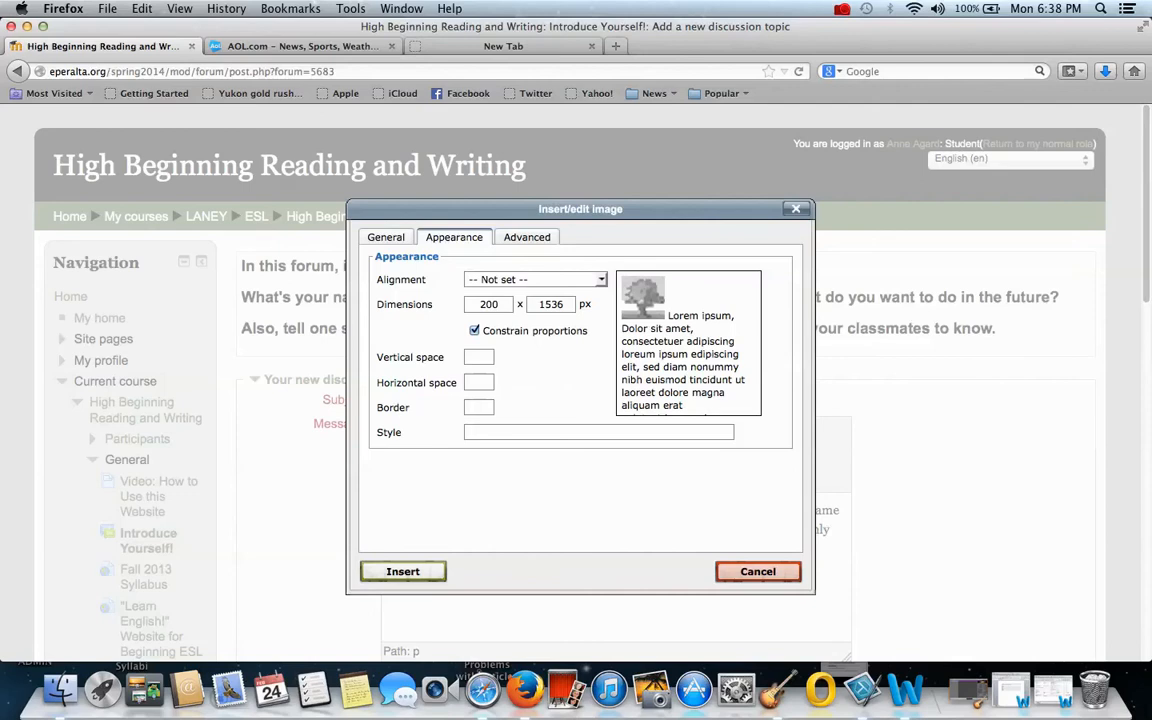
left_click(402, 572)
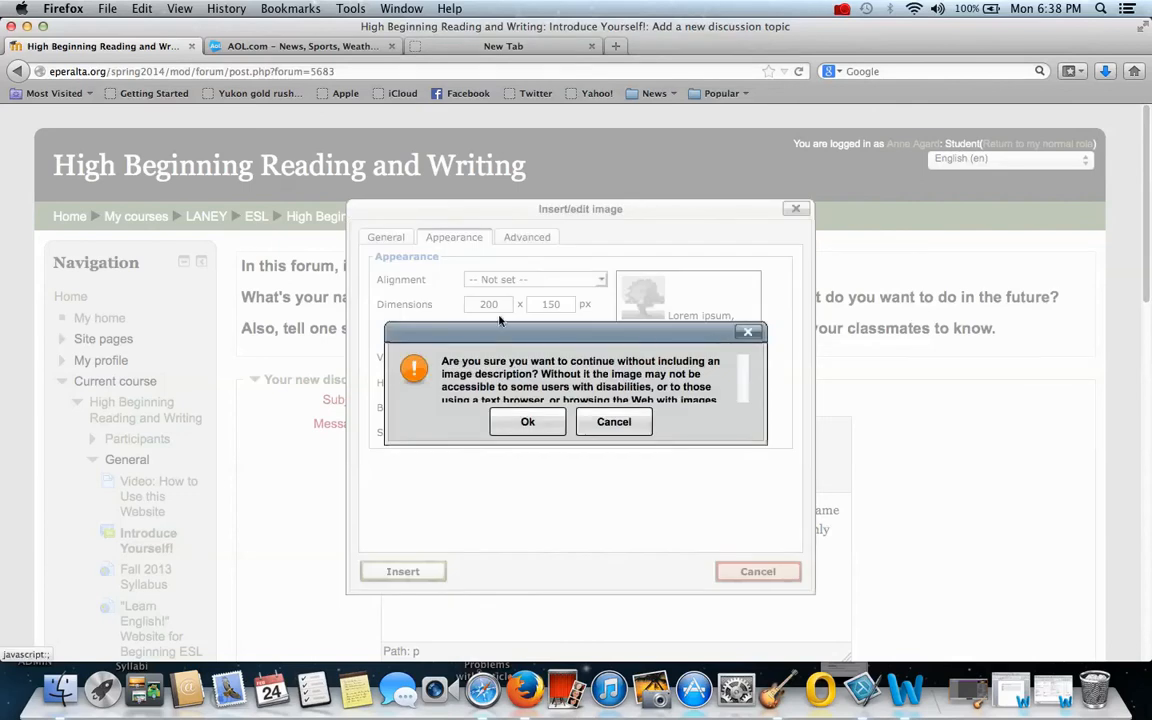
mouse_move(614, 422)
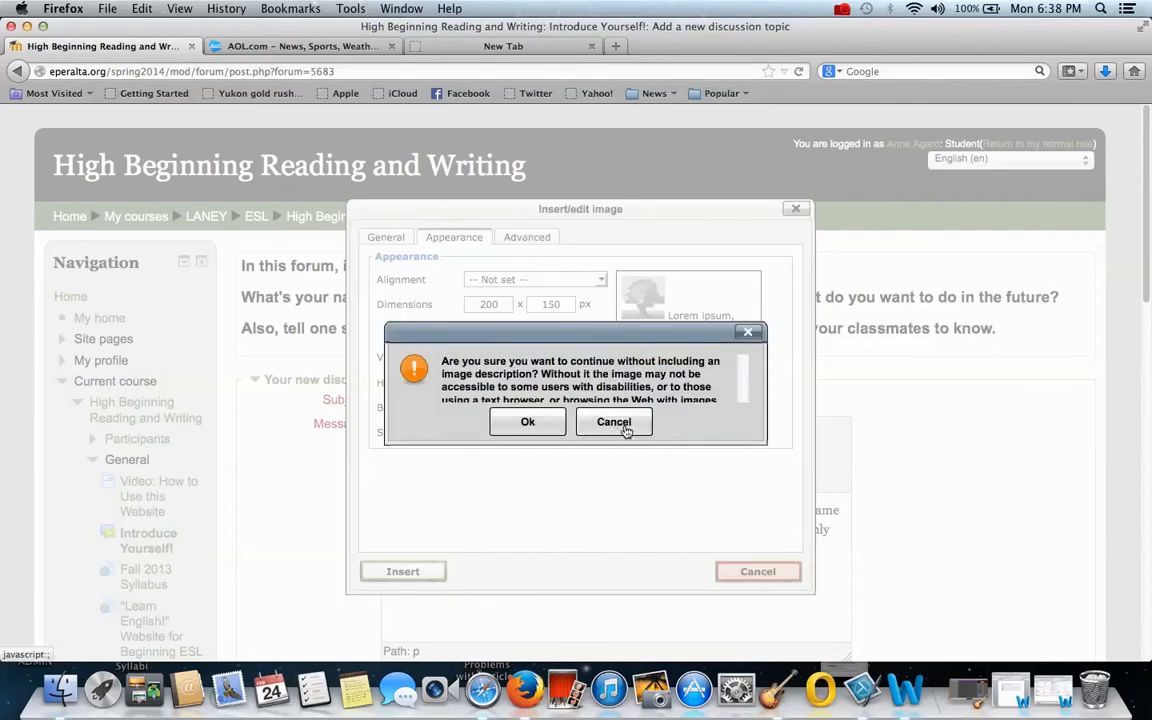
Step: Add the description 'Obie' in the General settings and insert the photo into the message
left_click(612, 420)
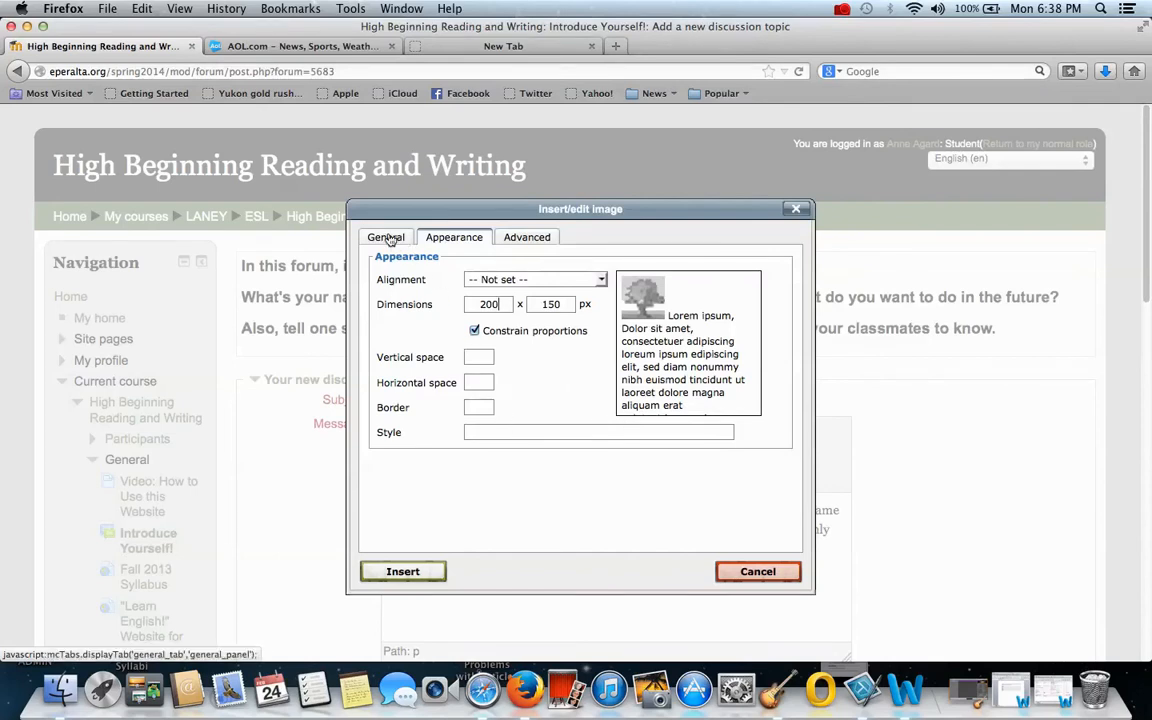
left_click(384, 236)
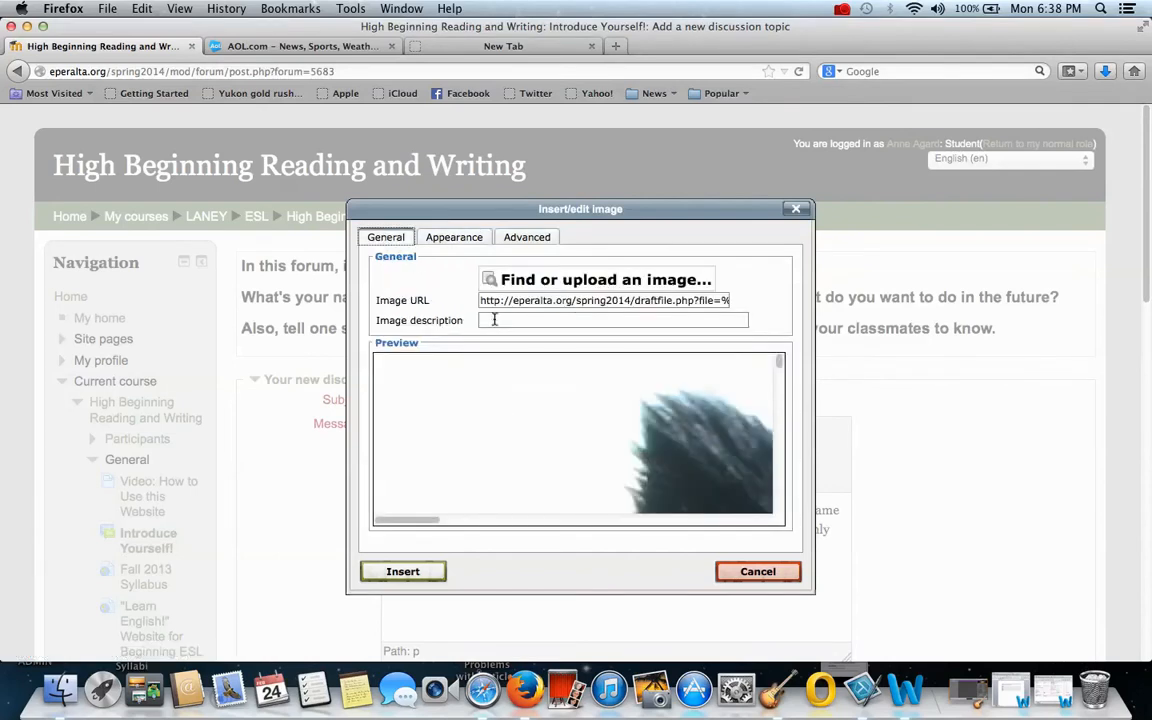
type("Obie")
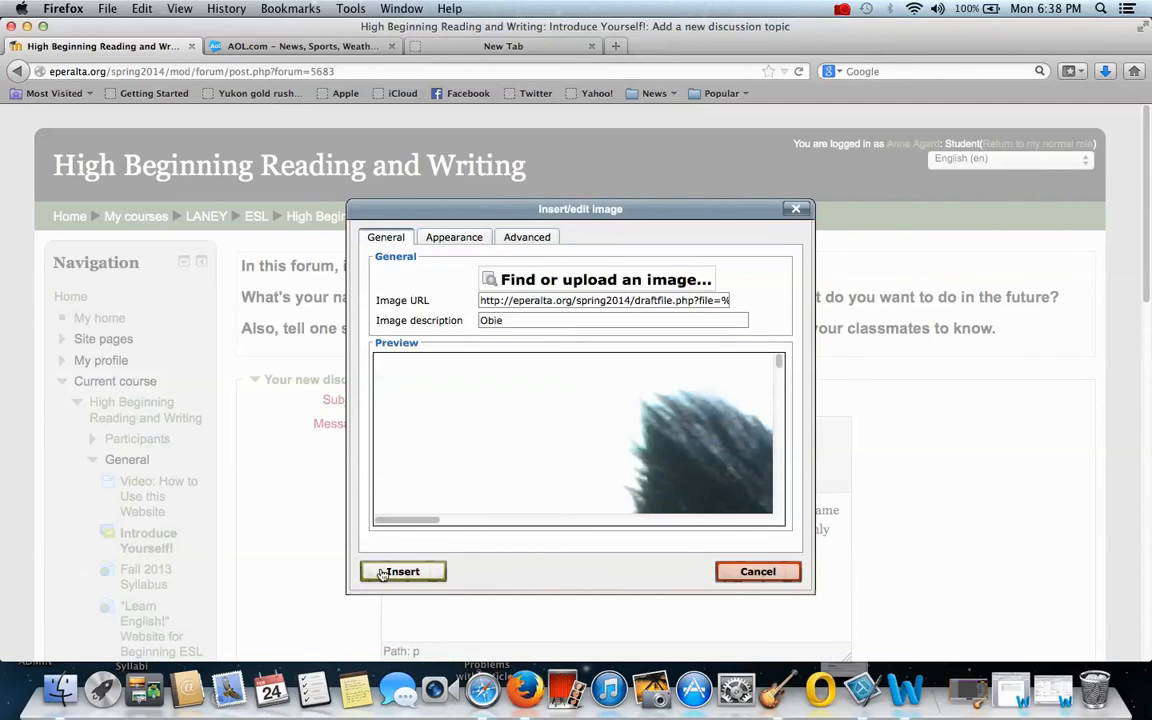
left_click(402, 572)
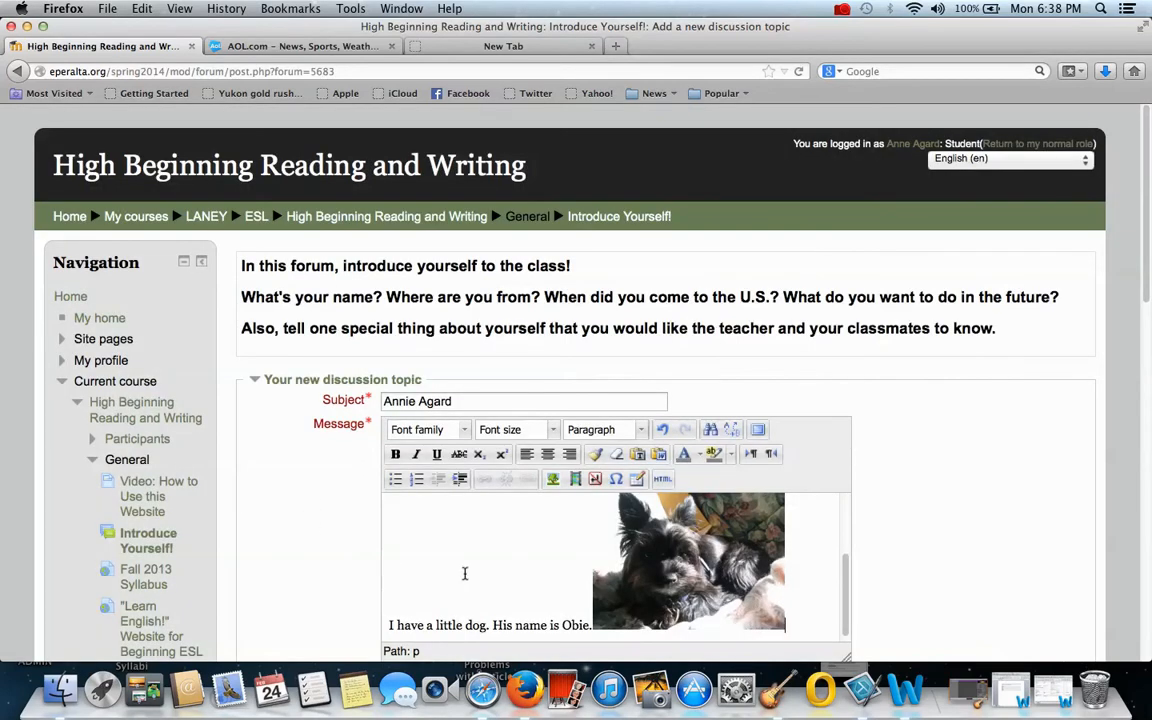
mouse_move(844, 622)
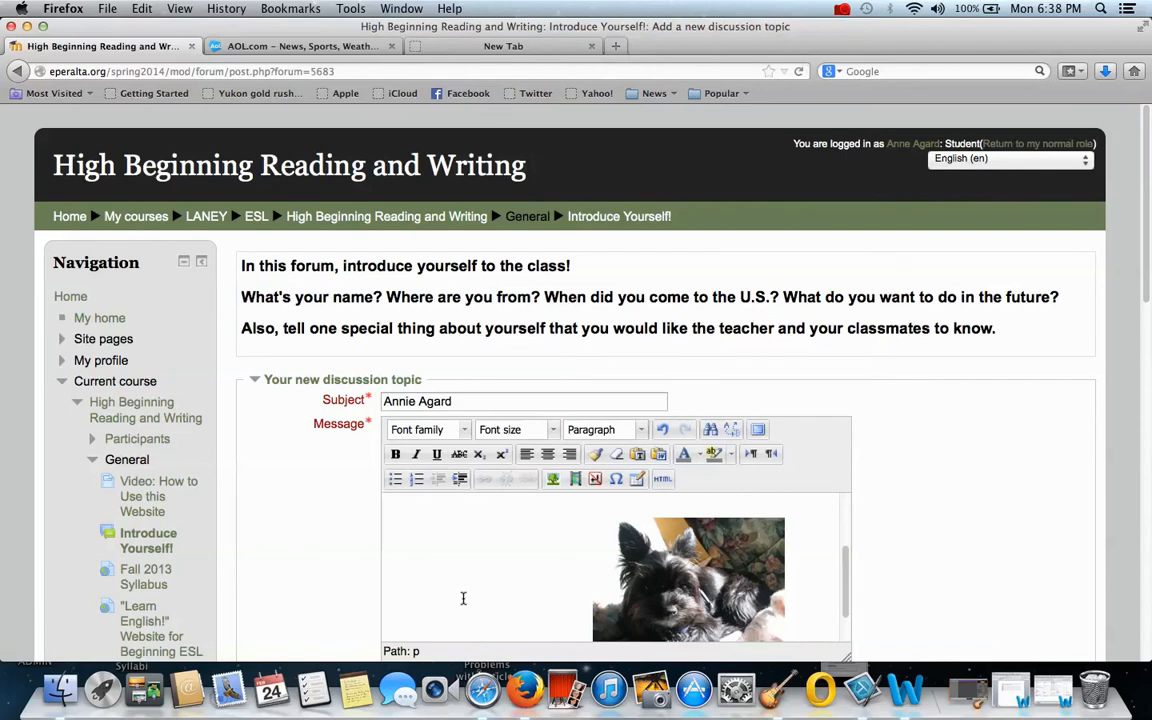
mouse_move(856, 592)
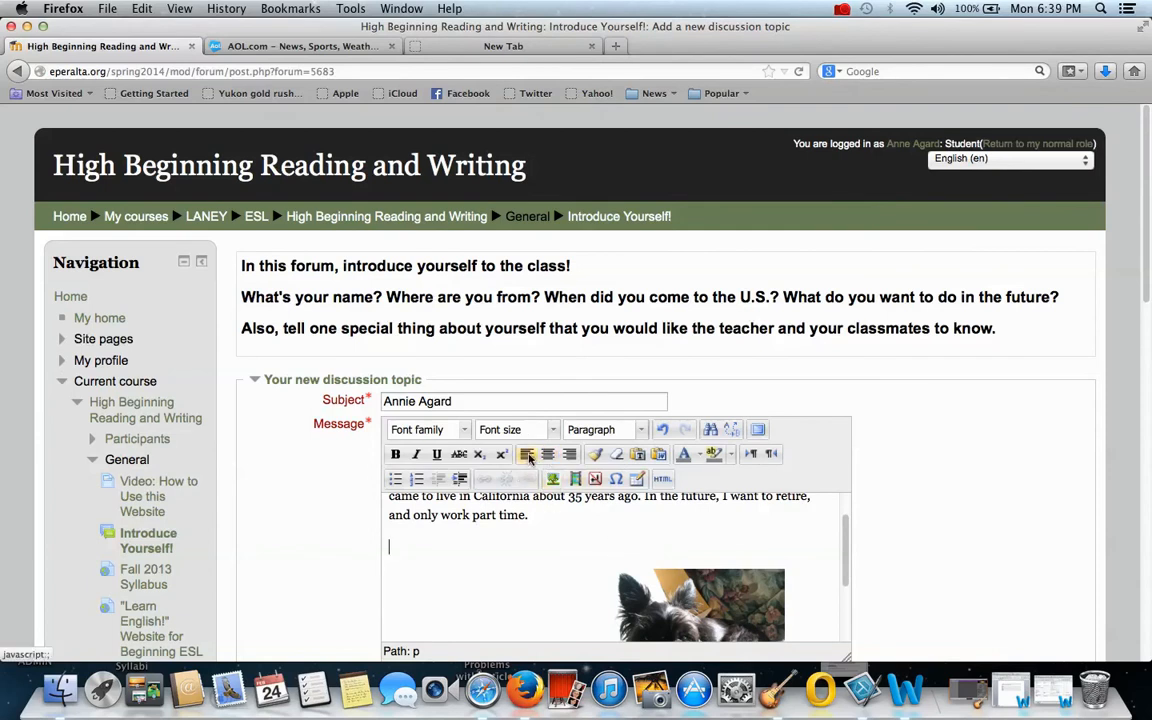
Step: Shrink the dog photo and write 'I have a little dog. His name is Obie.' above it
left_click(688, 604)
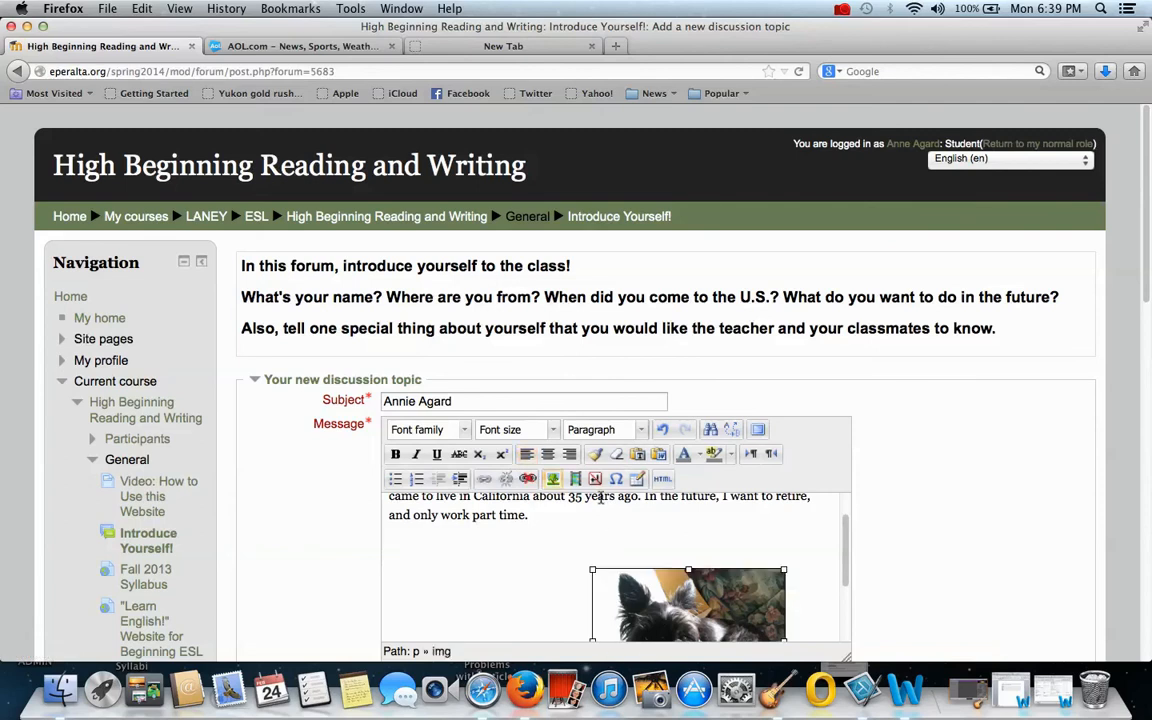
mouse_move(548, 456)
type("I have a little dog. His name is Obie.")
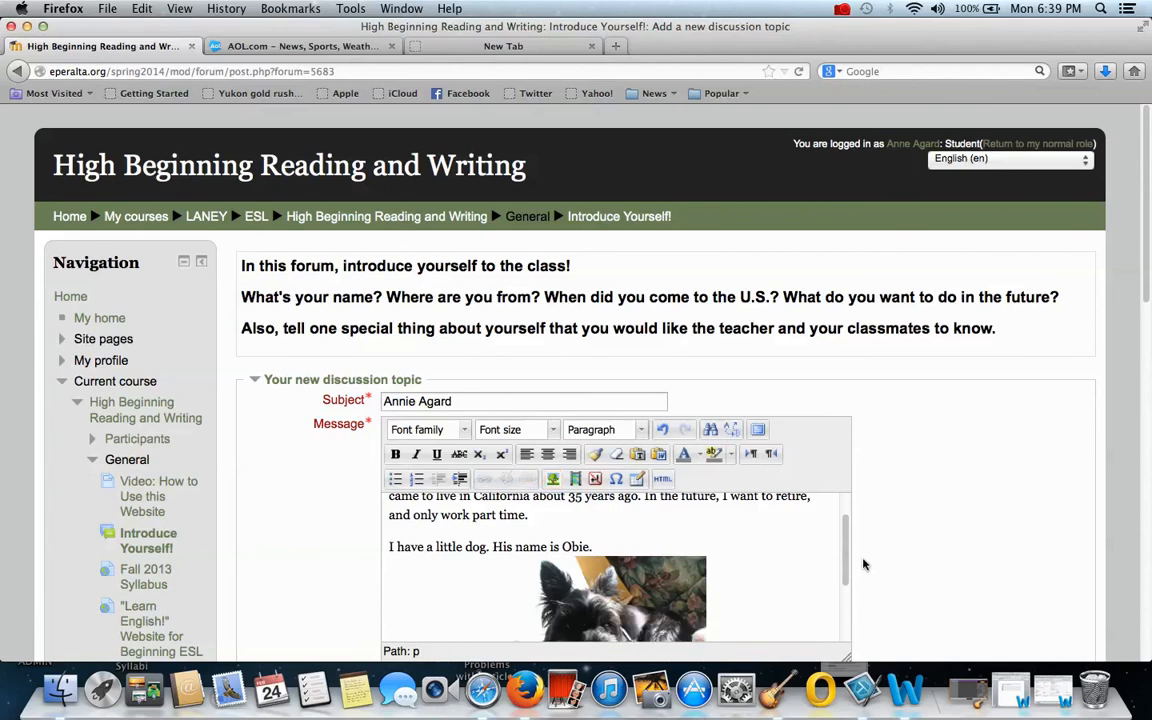
left_click(592, 546)
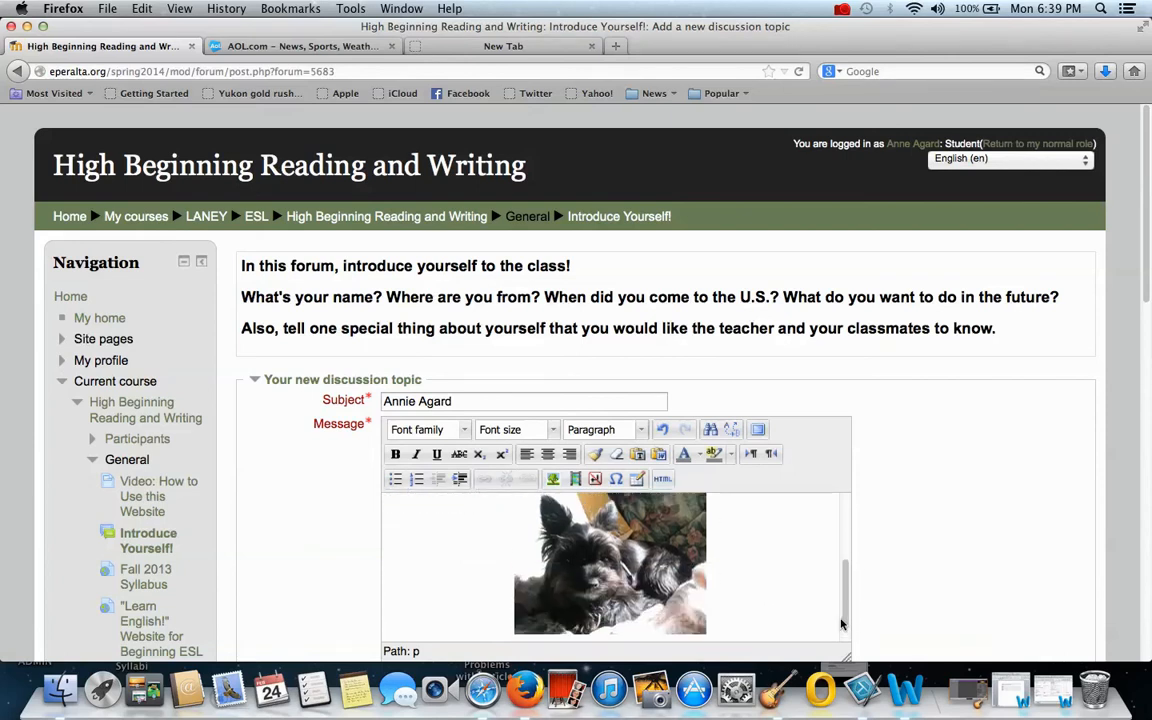
left_click(610, 564)
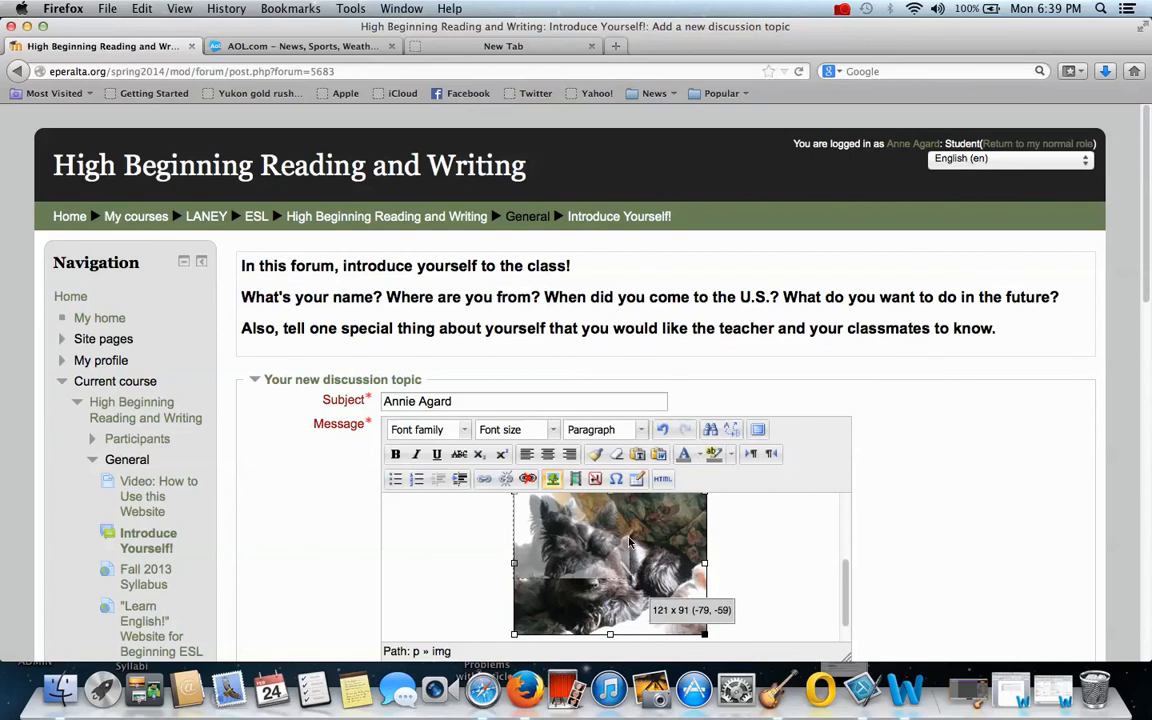
type("I have a little dog. His name is Obie.")
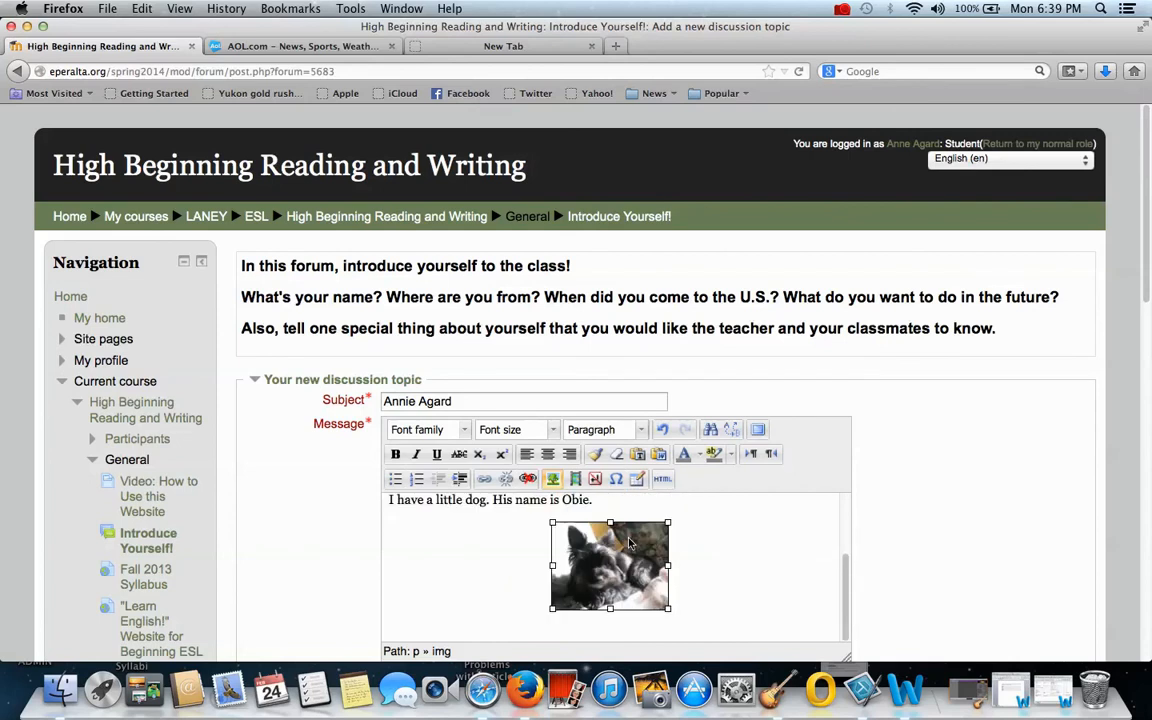
mouse_move(844, 588)
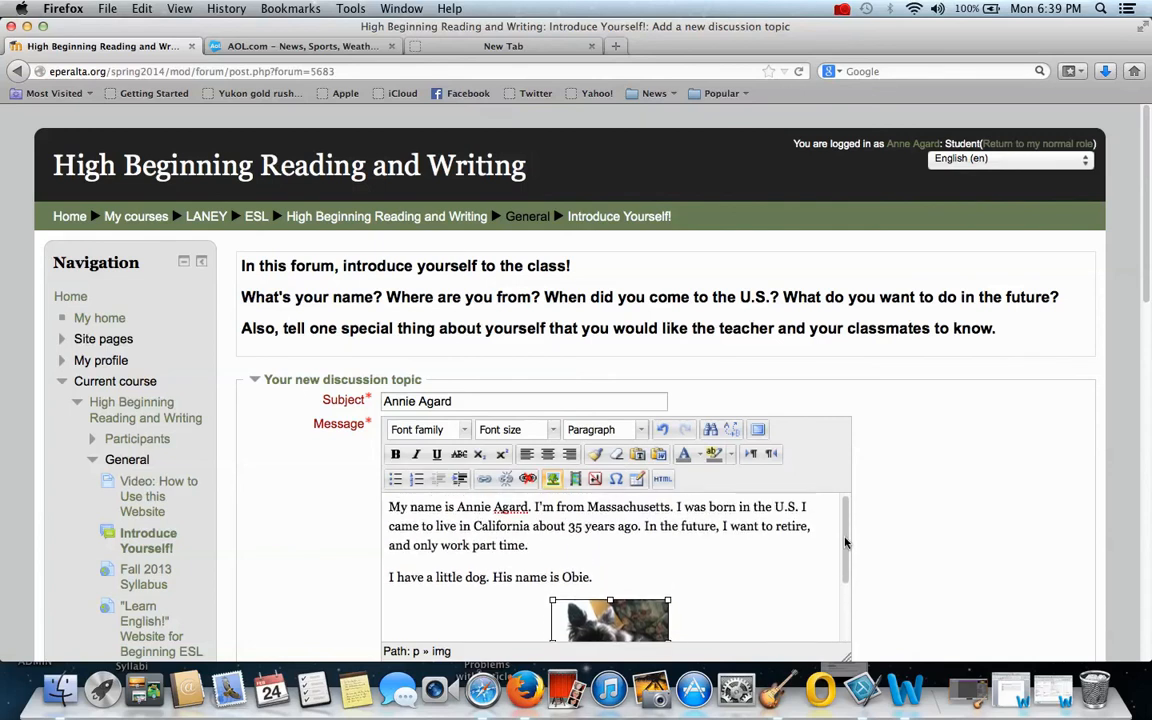
Step: Post the introduction to the forum and continue back to the discussion list
scroll("down", 3)
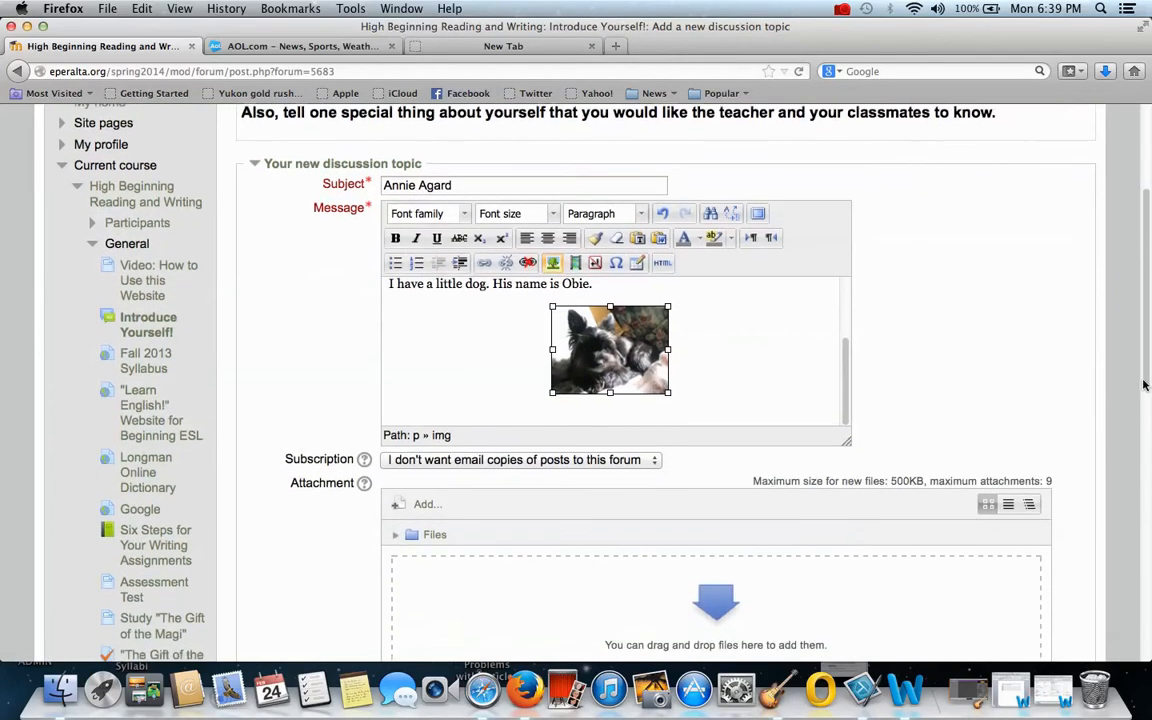
scroll("down", 3)
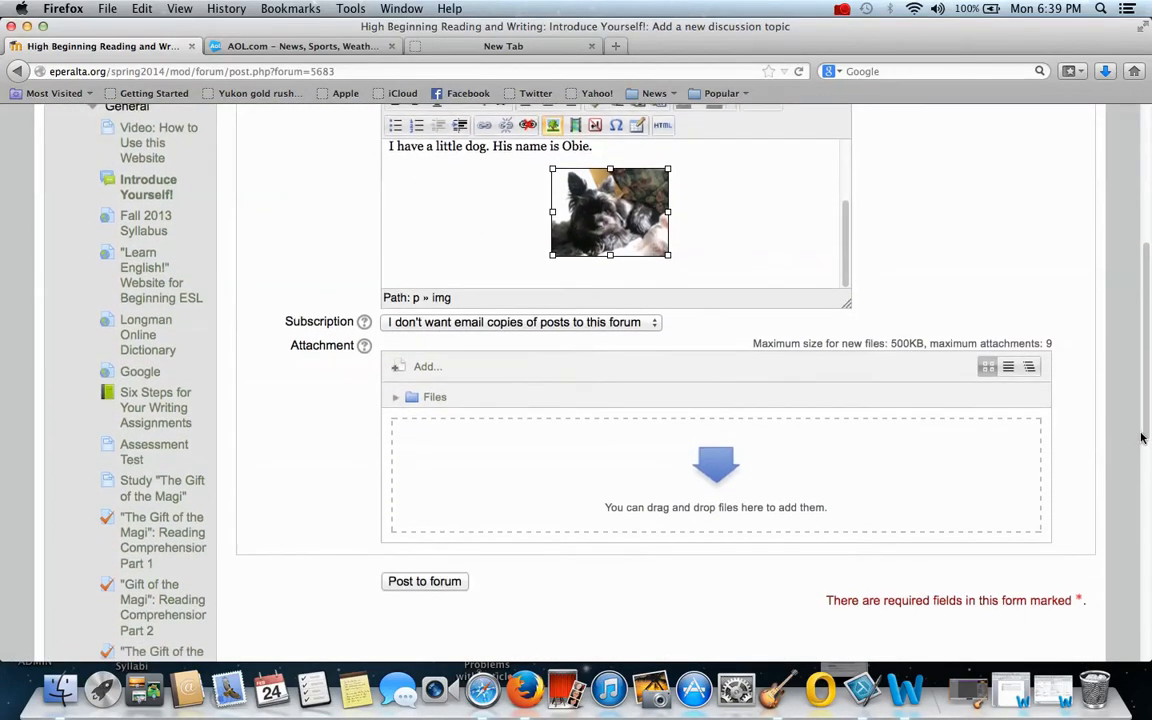
scroll("down", 3)
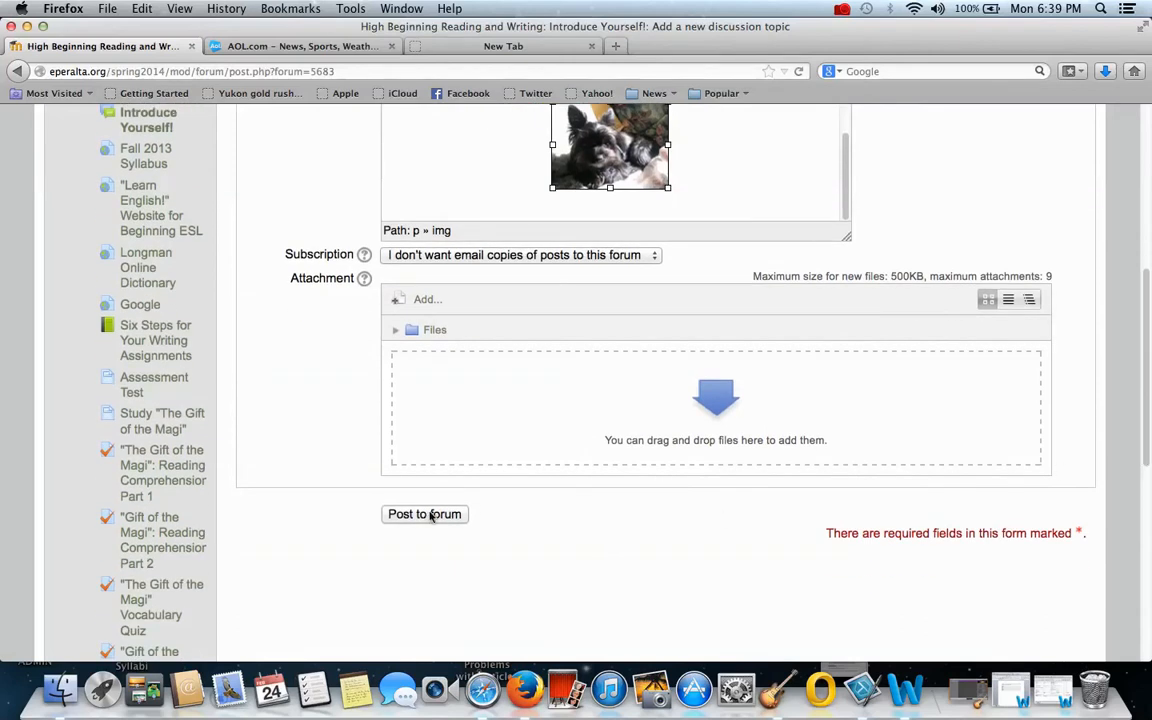
left_click(424, 514)
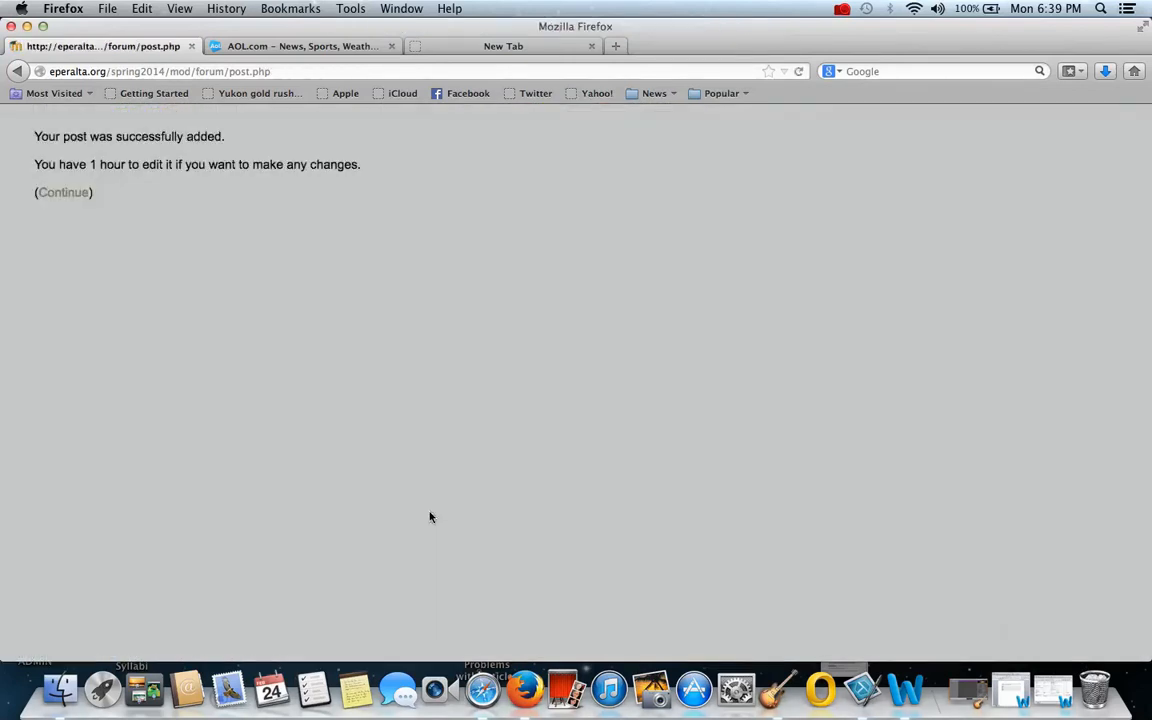
left_click(62, 192)
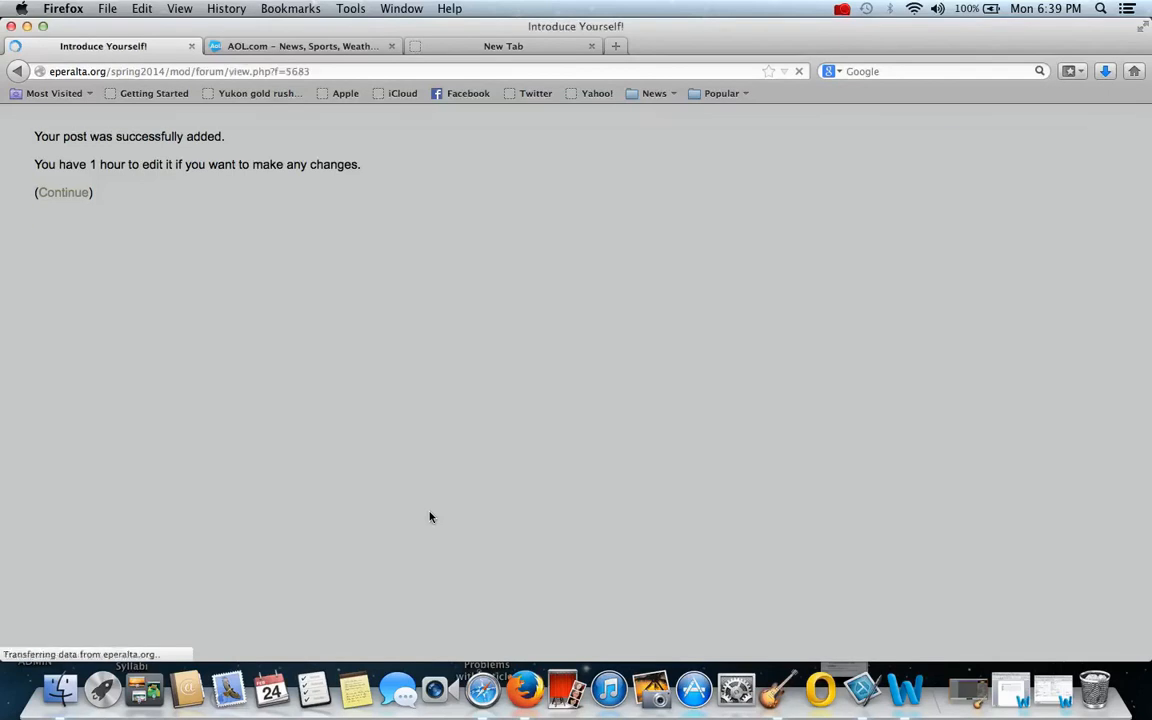
left_click(64, 192)
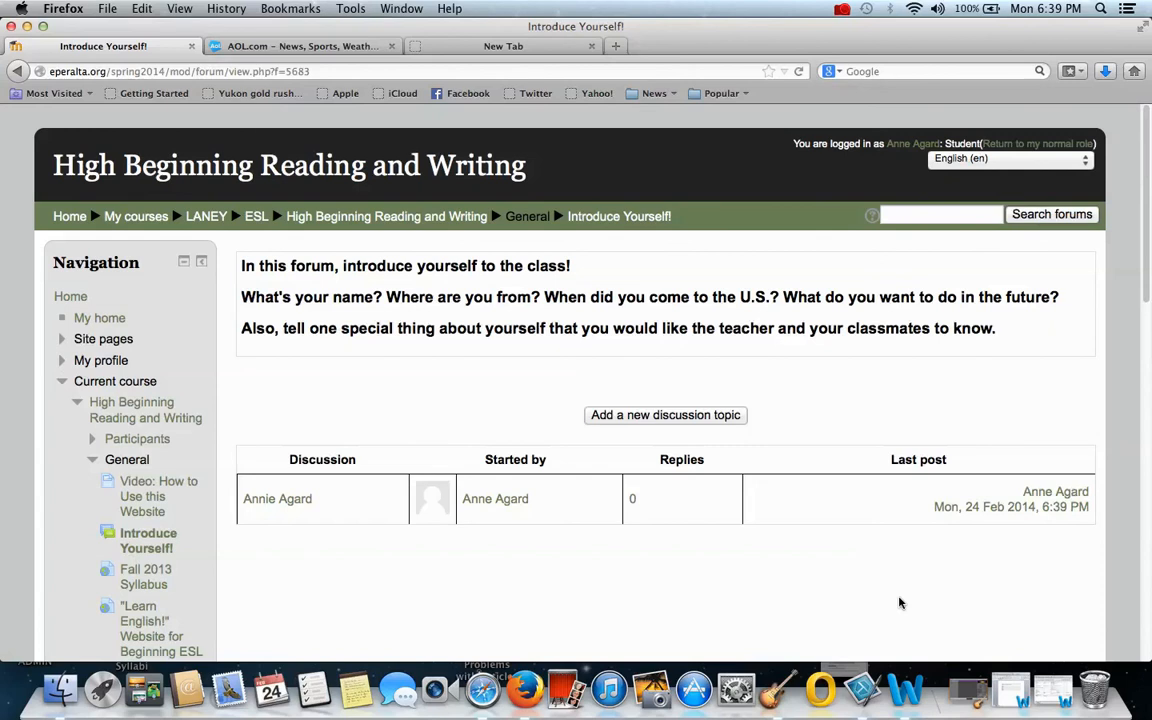
mouse_move(364, 616)
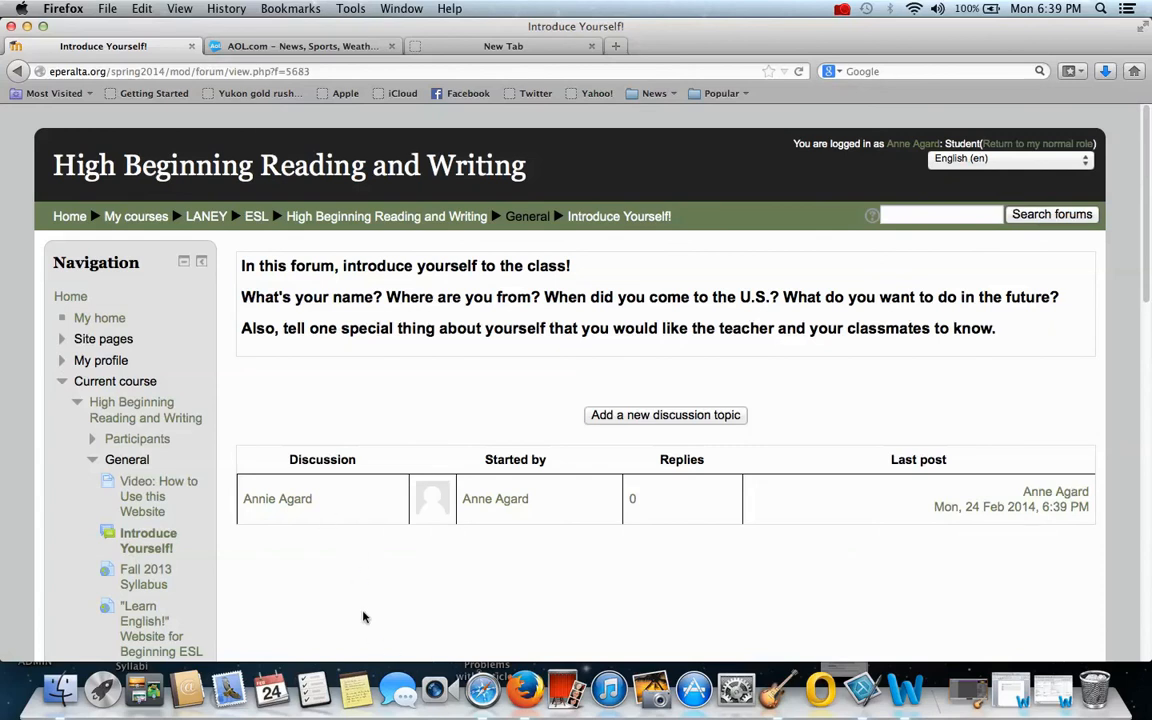
Step: Reopen the newly posted introduction discussion for editing
left_click(276, 500)
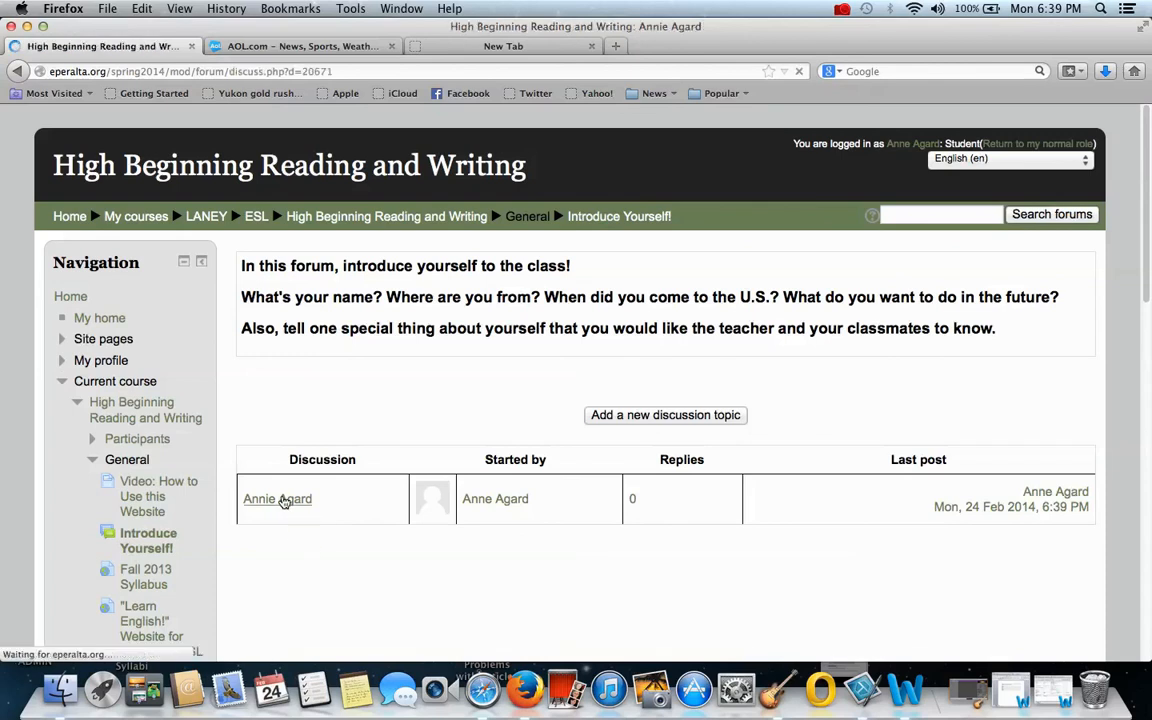
left_click(276, 500)
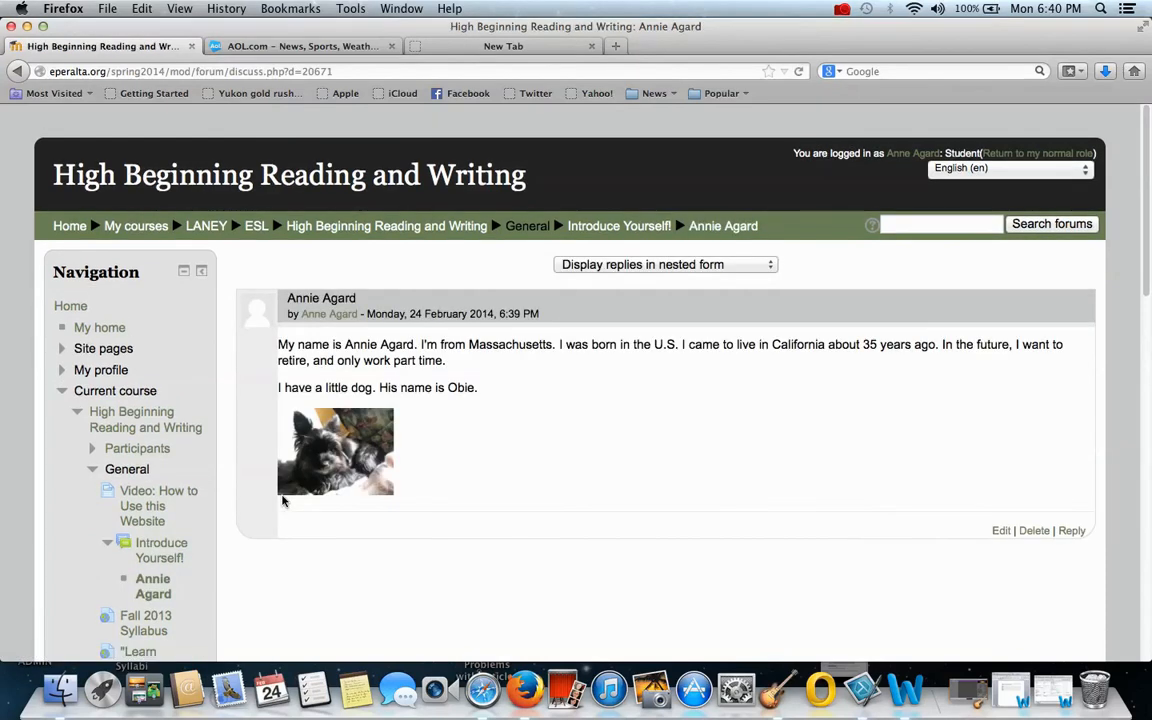
mouse_move(988, 538)
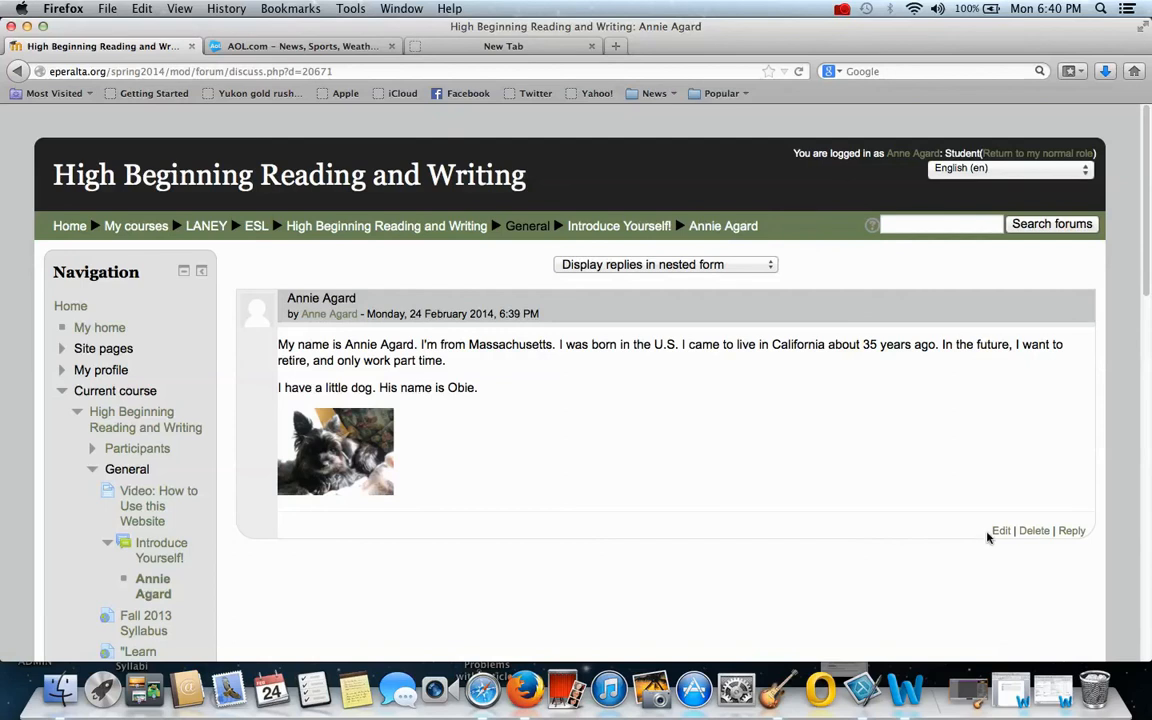
mouse_move(1000, 532)
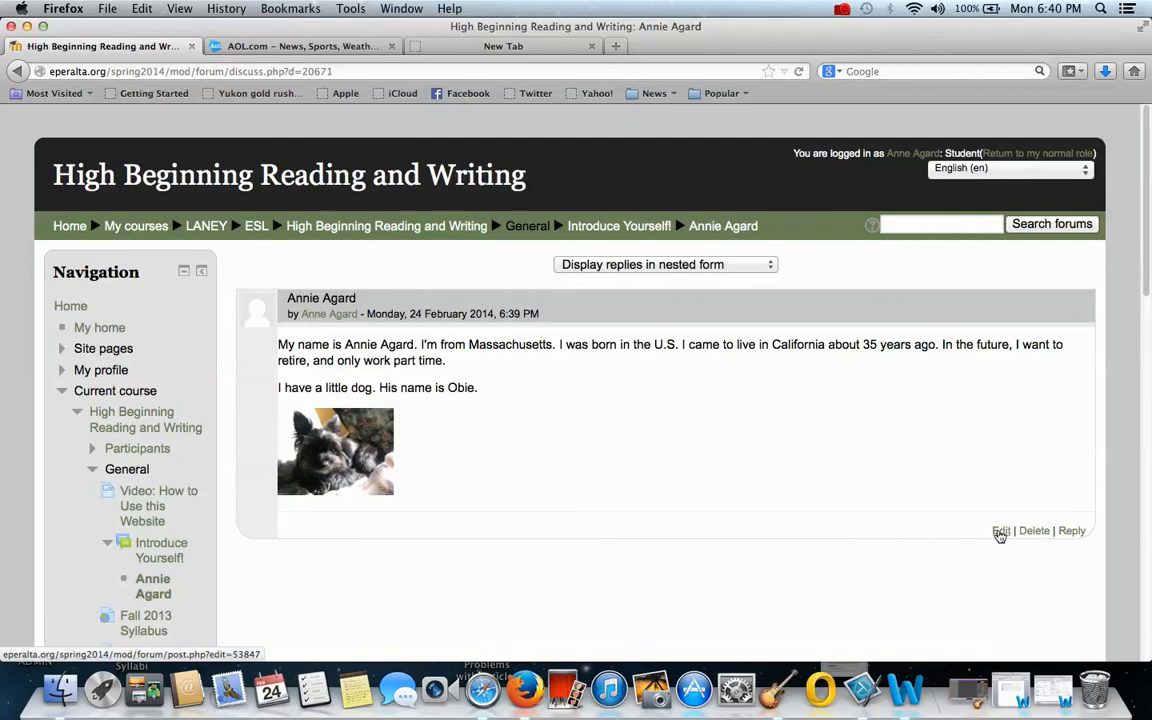
left_click(1000, 532)
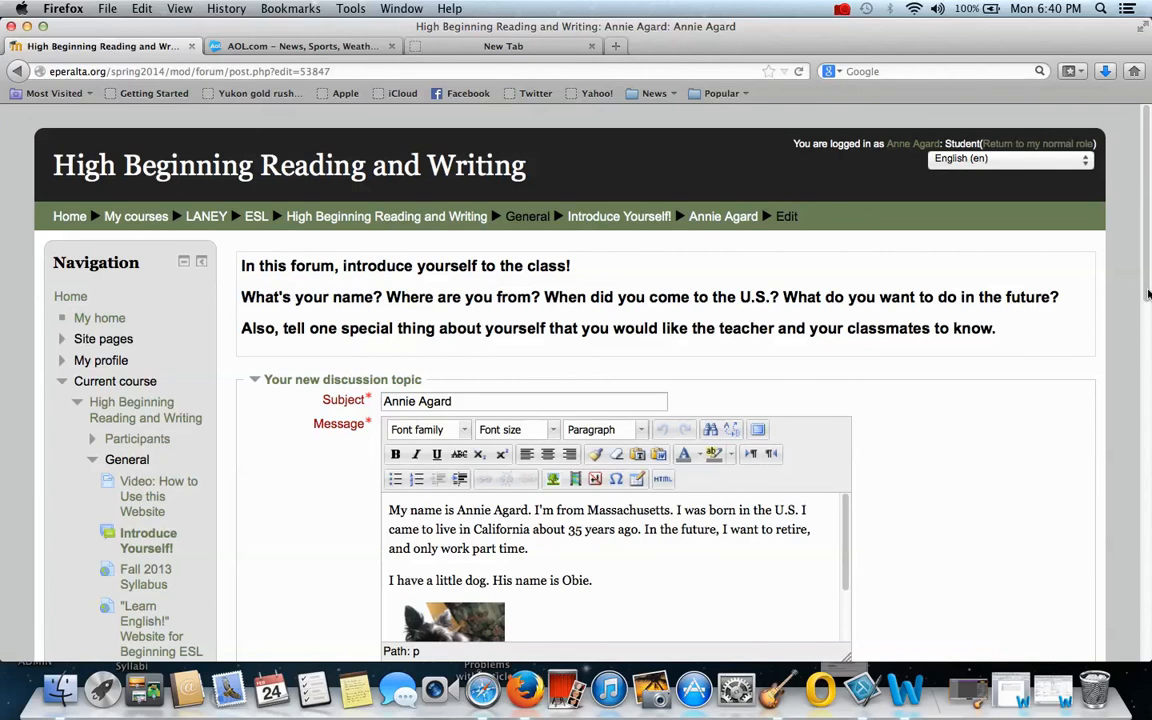
scroll("down", 3)
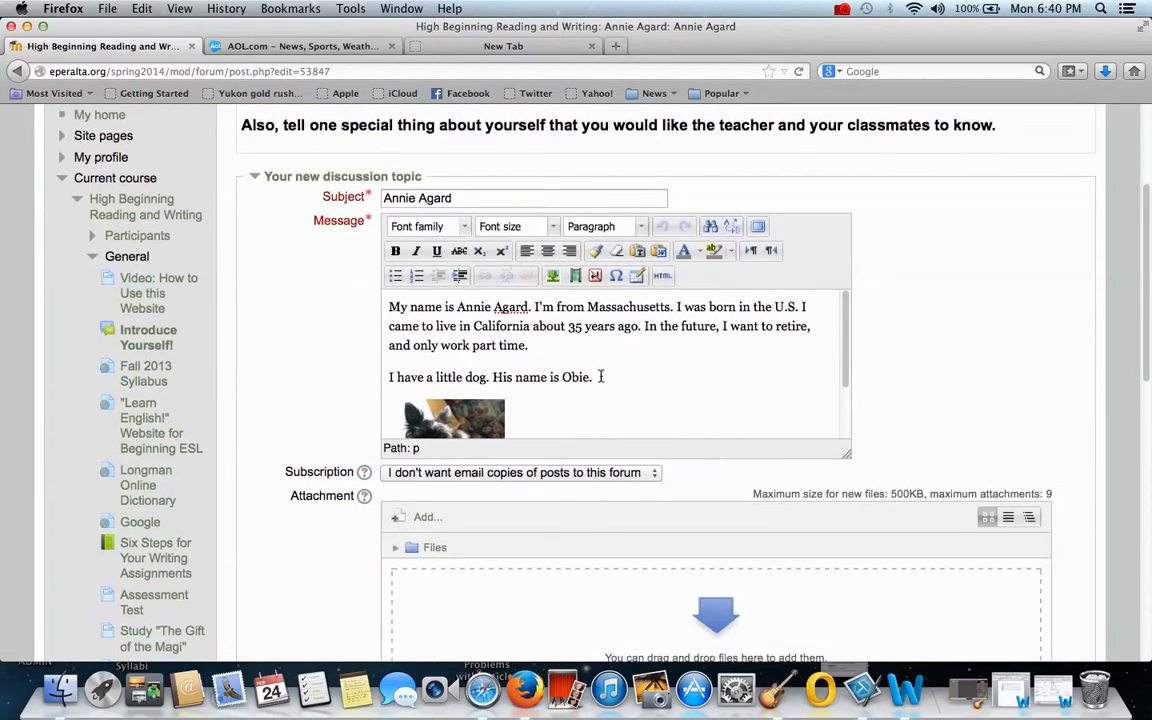
Step: Append 'He is very small--only six pounds!' to the dog paragraph
type("He is ver")
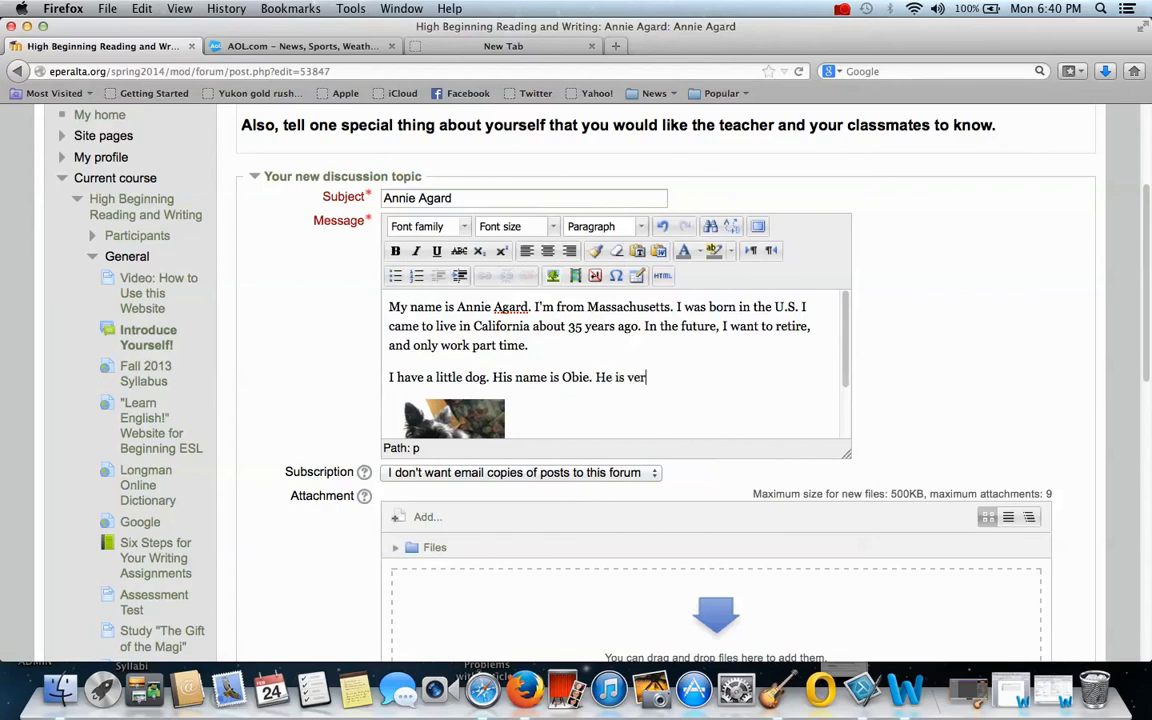
type("y small")
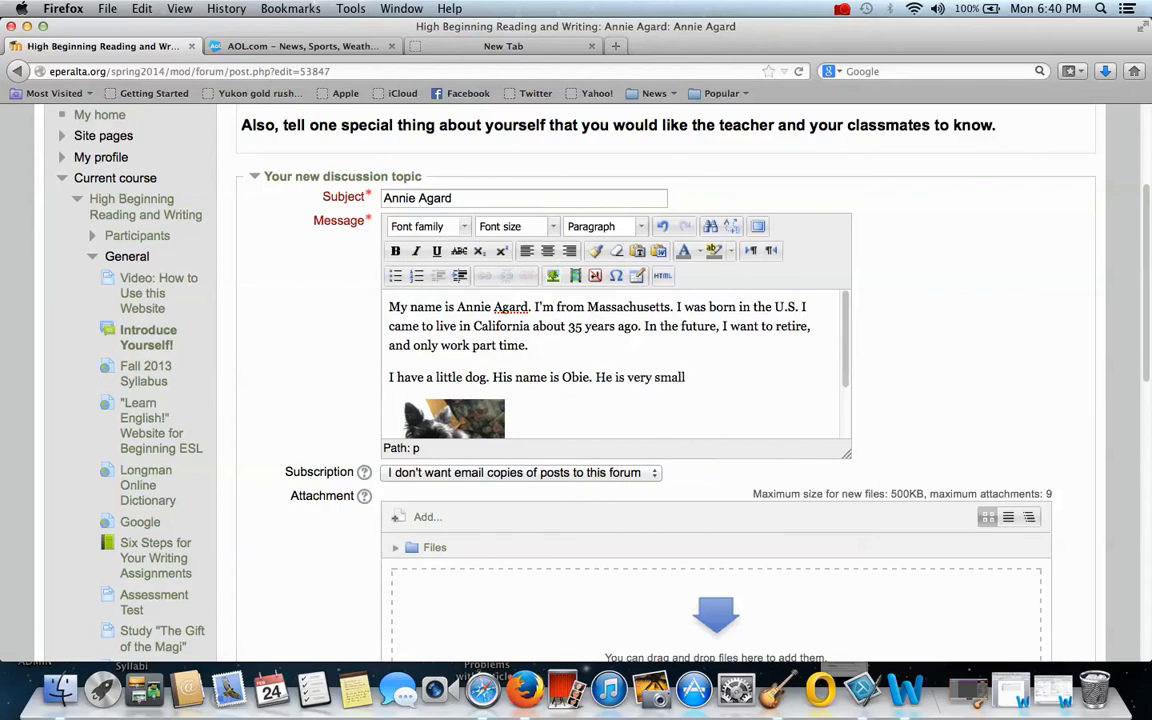
type("--only si")
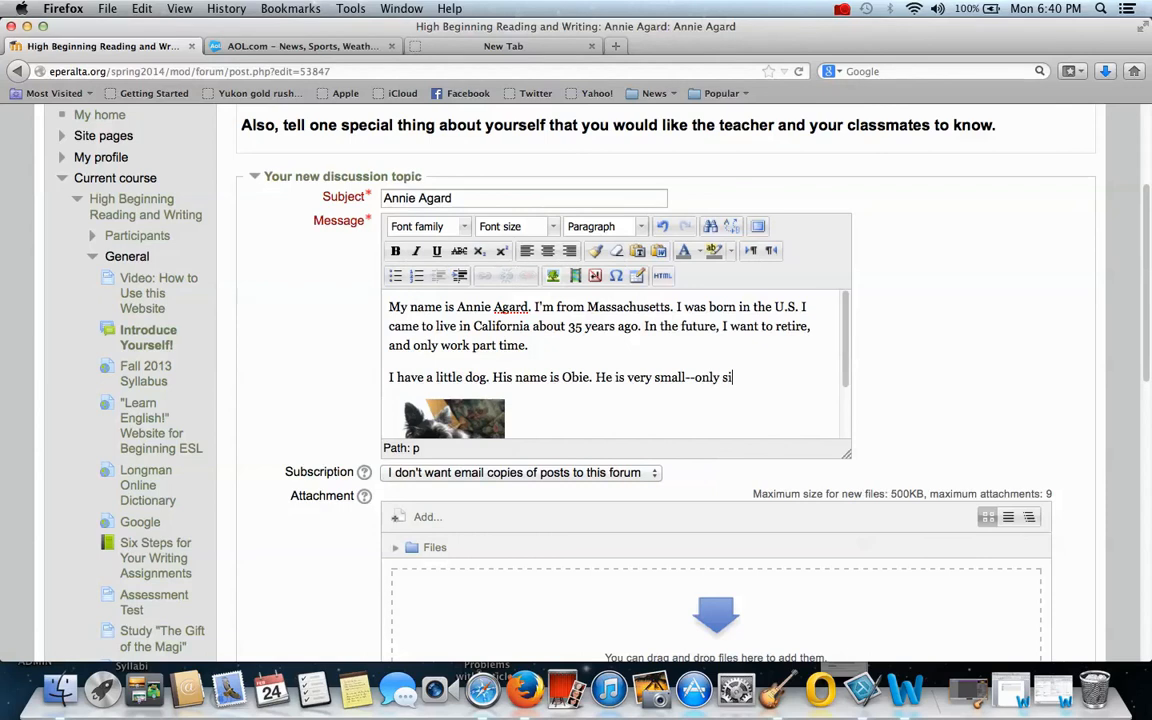
type("x po")
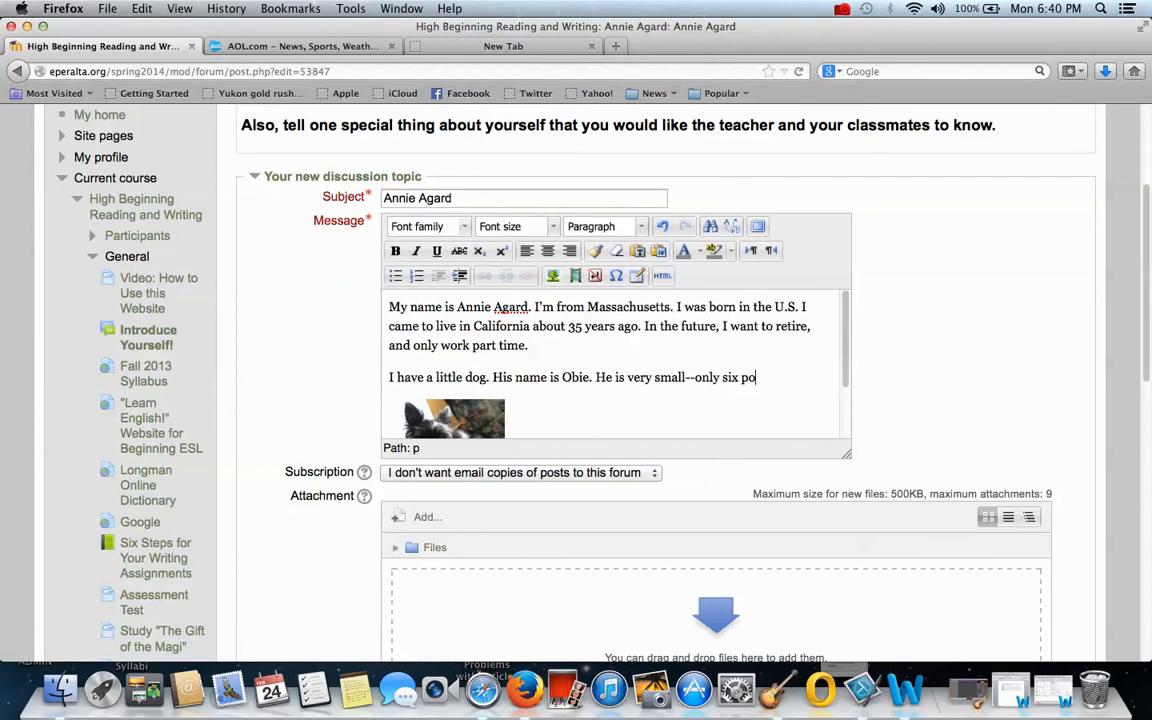
type("unds!")
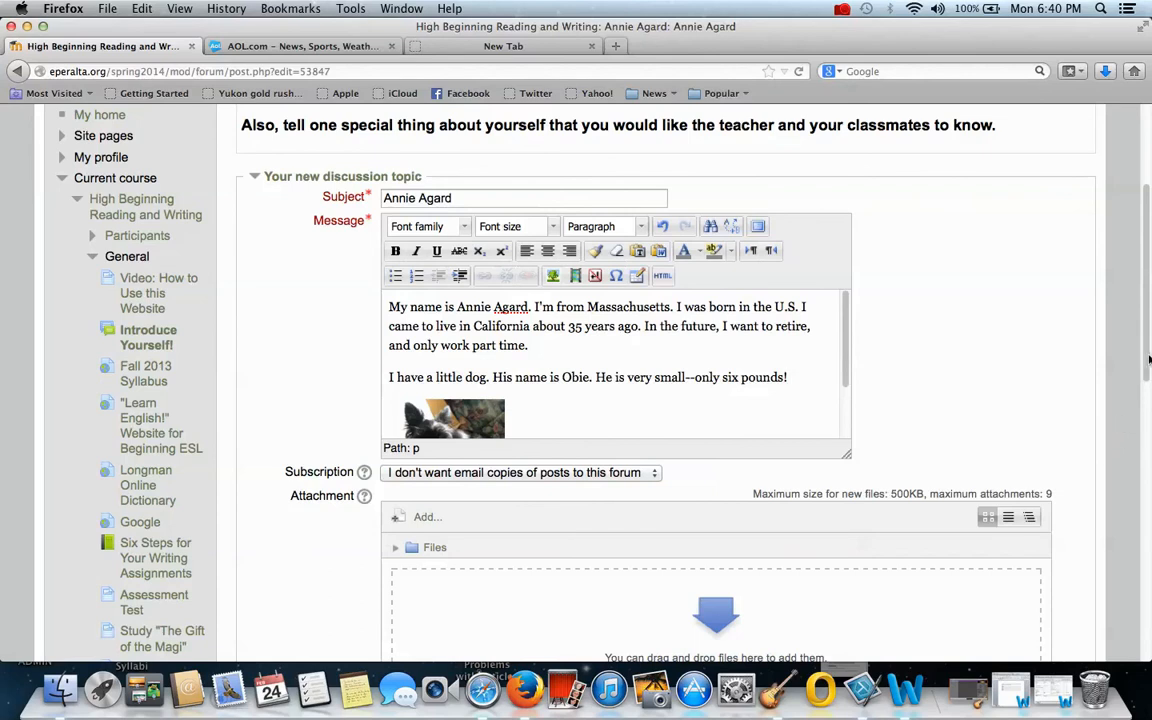
Step: Save the changes so the post shows the six-pounds sentence above the photo
scroll("down", 3)
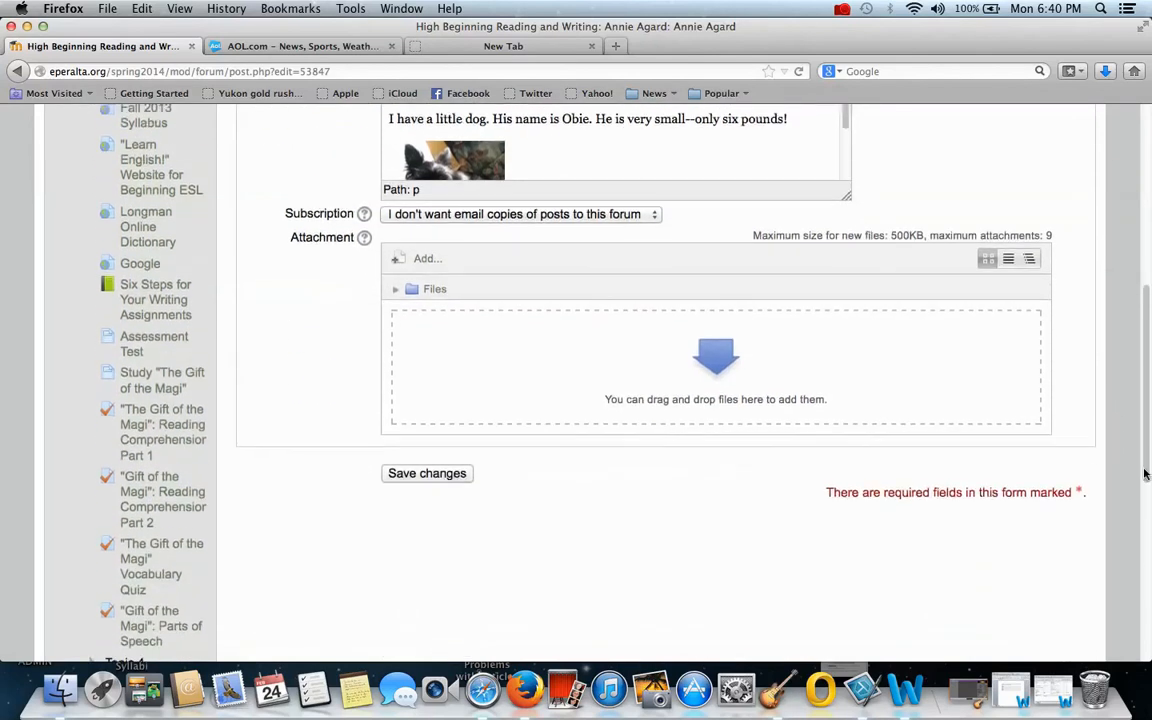
left_click(428, 464)
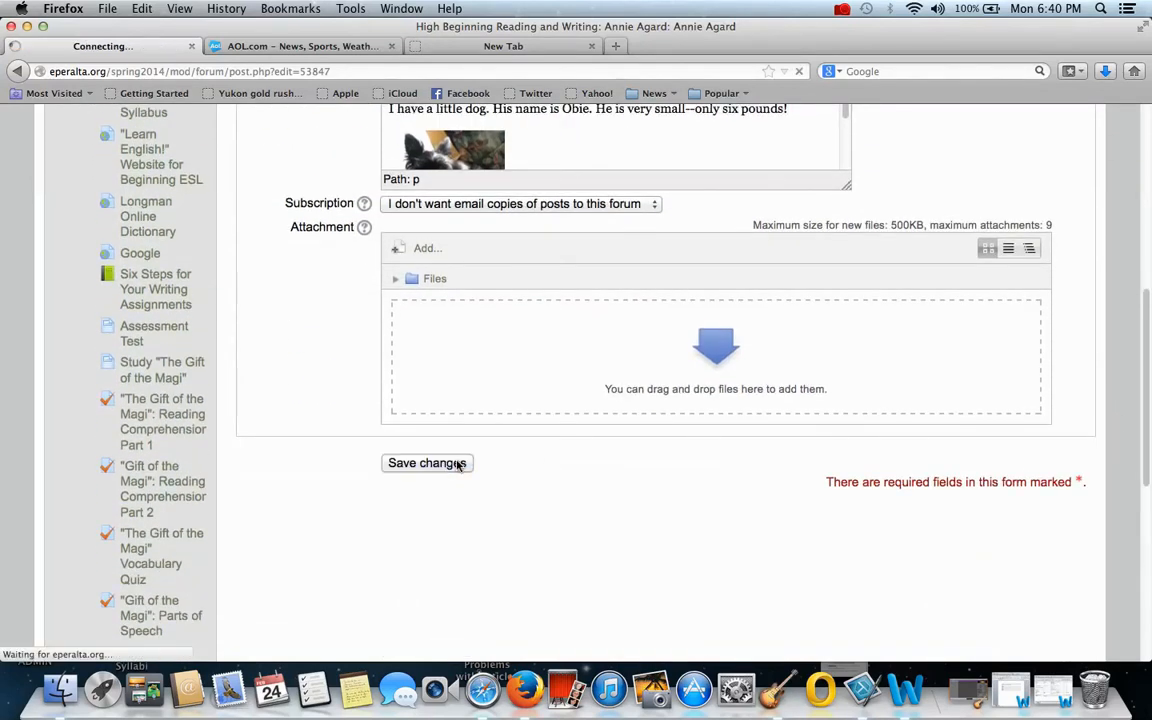
left_click(428, 464)
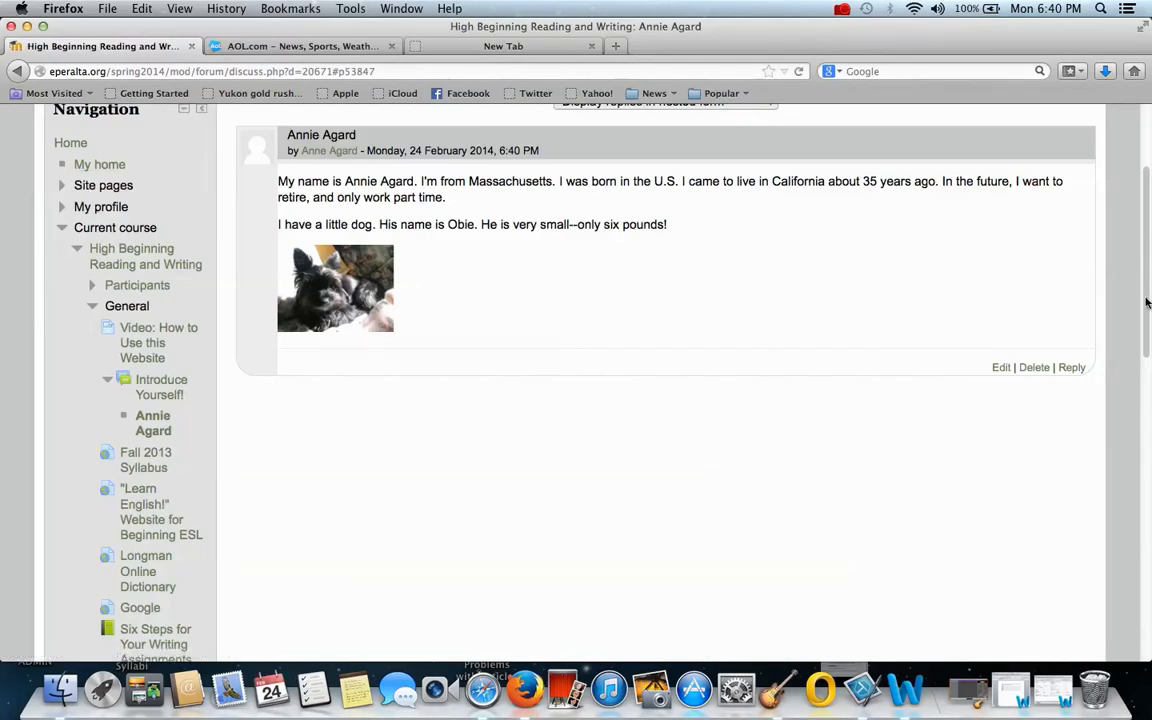
scroll("up", 3)
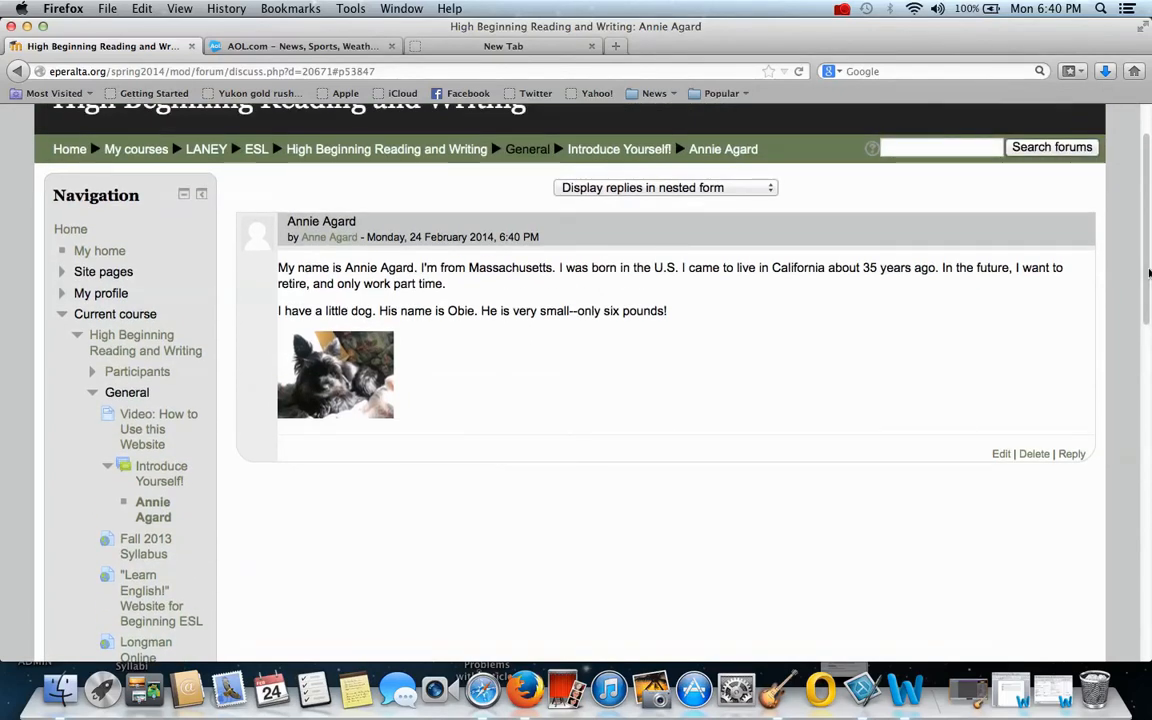
mouse_move(1068, 600)
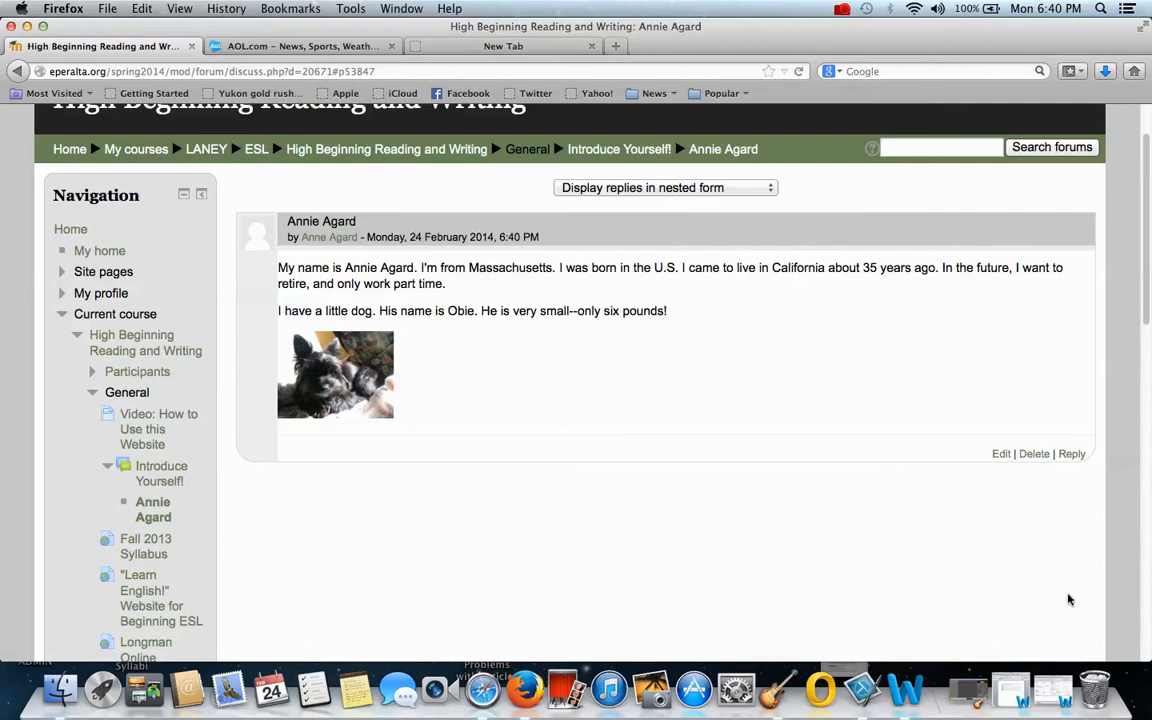
mouse_move(1036, 460)
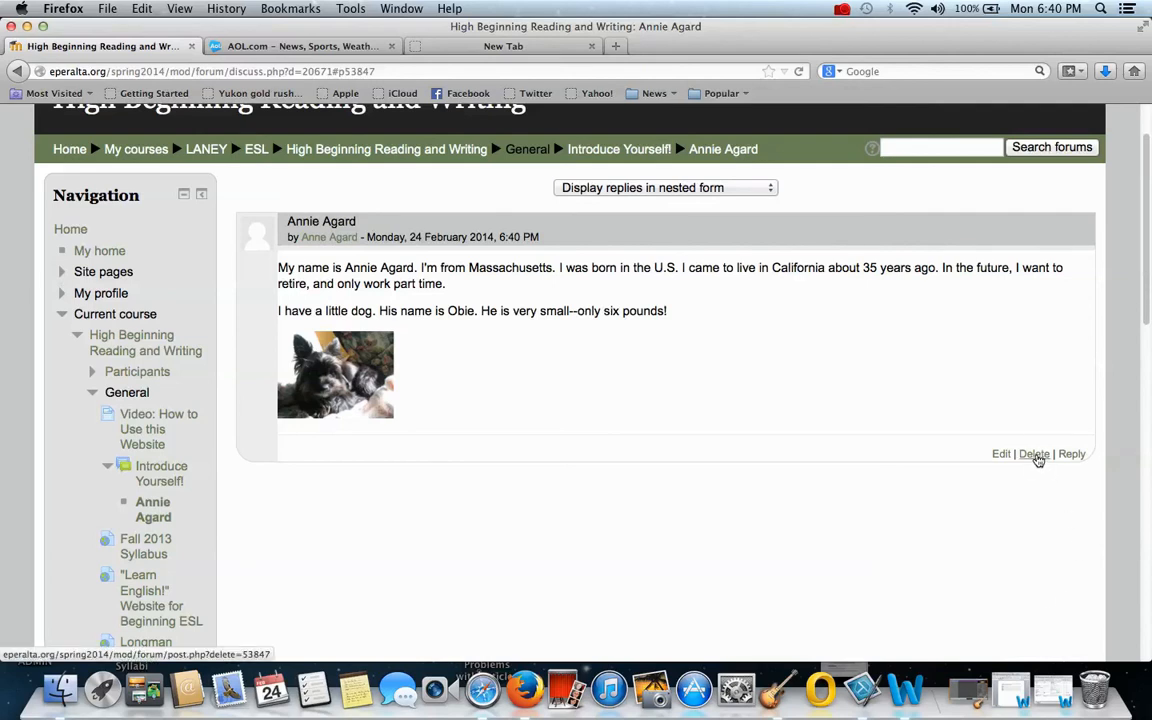
Step: Delete the introduction post and confirm, leaving the forum with no discussions
left_click(1034, 454)
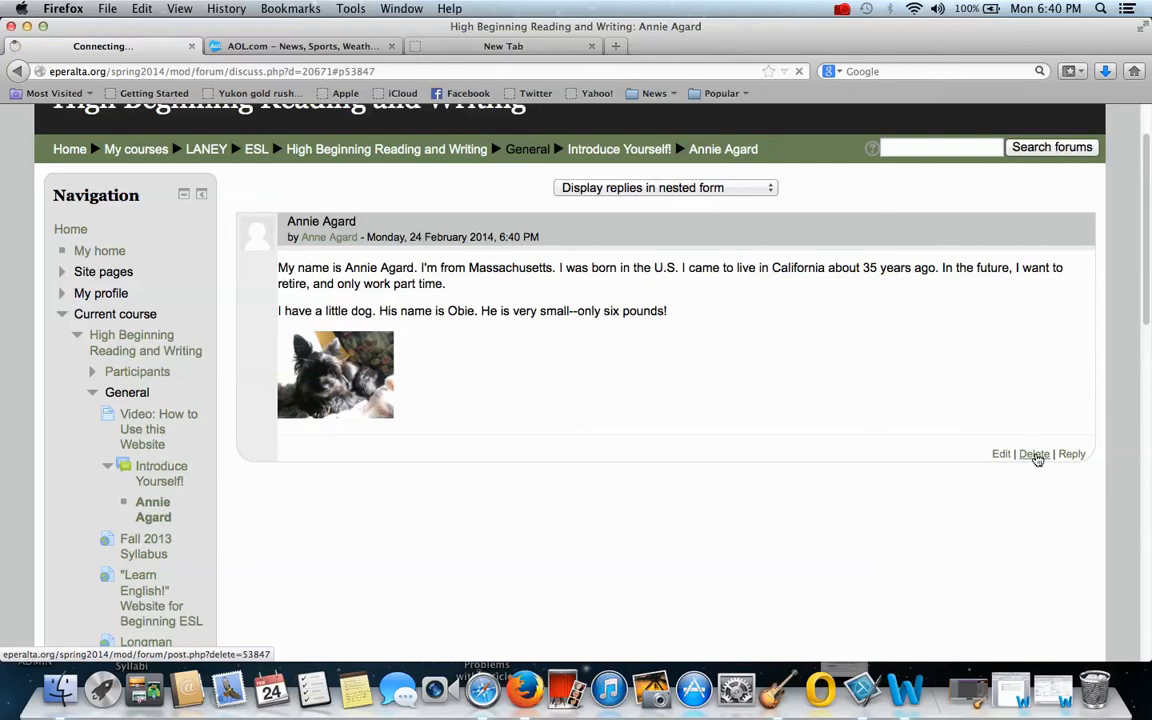
left_click(1032, 454)
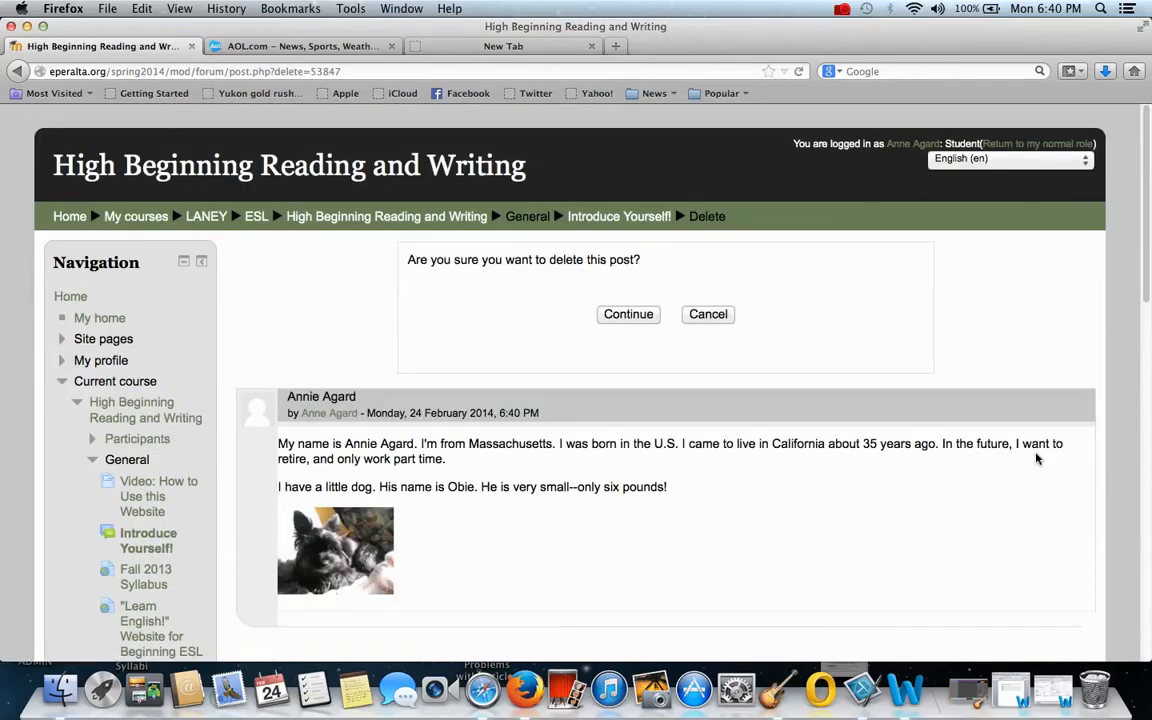
left_click(628, 314)
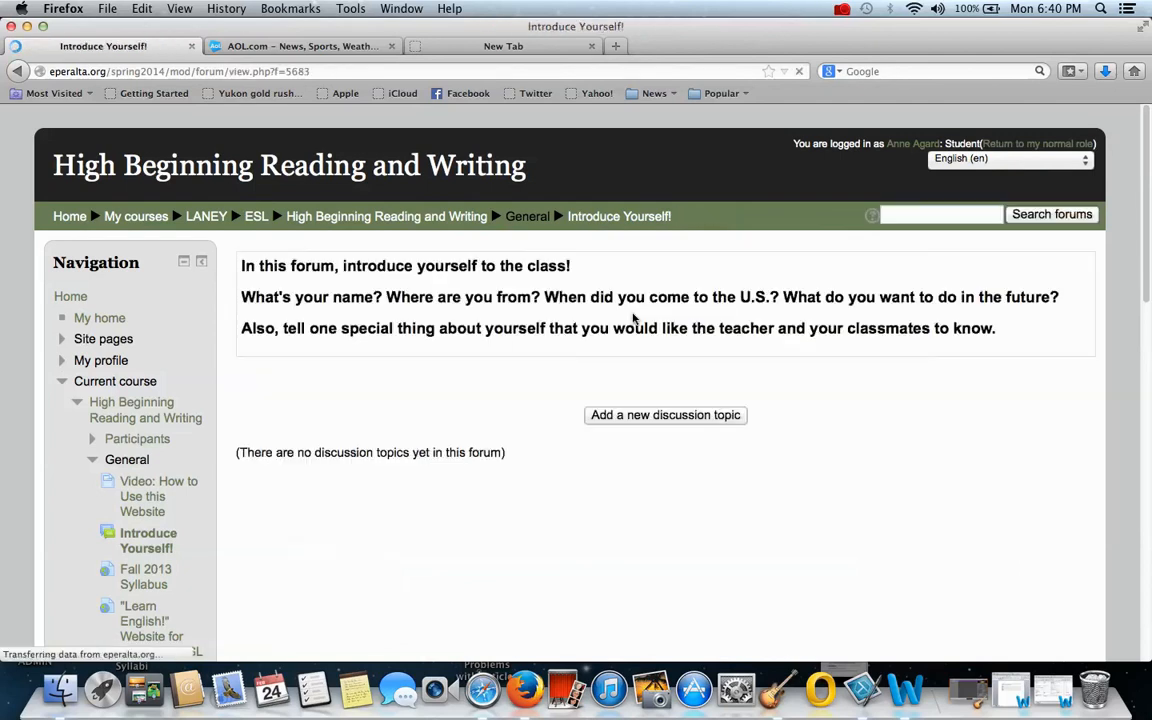